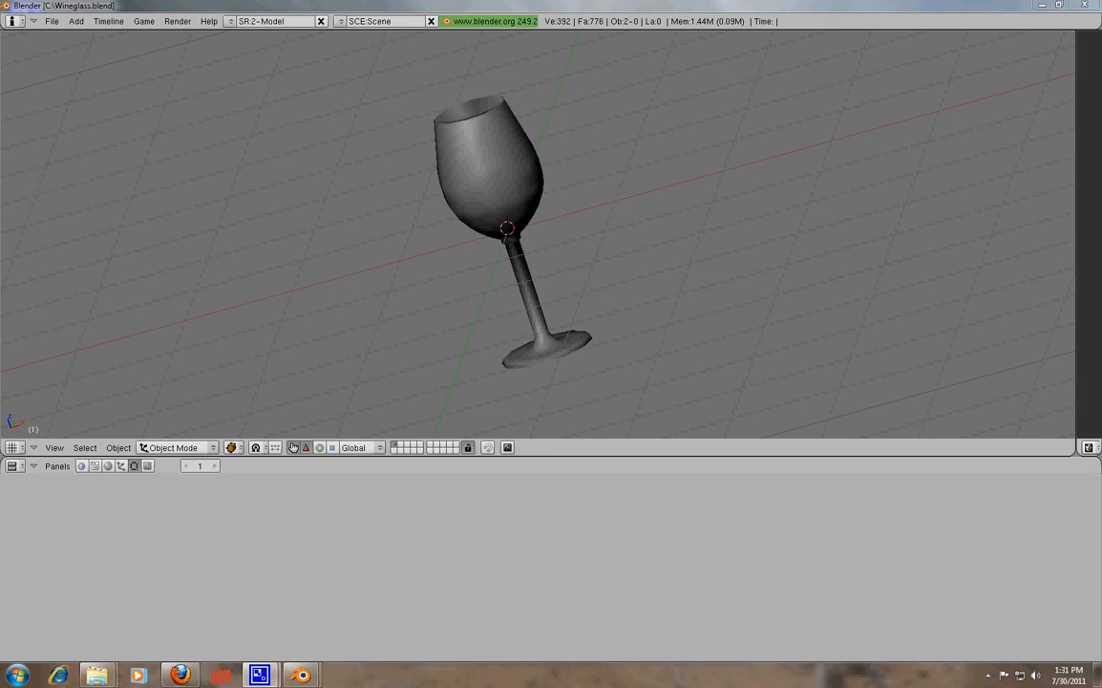
mouse_move(528, 206)
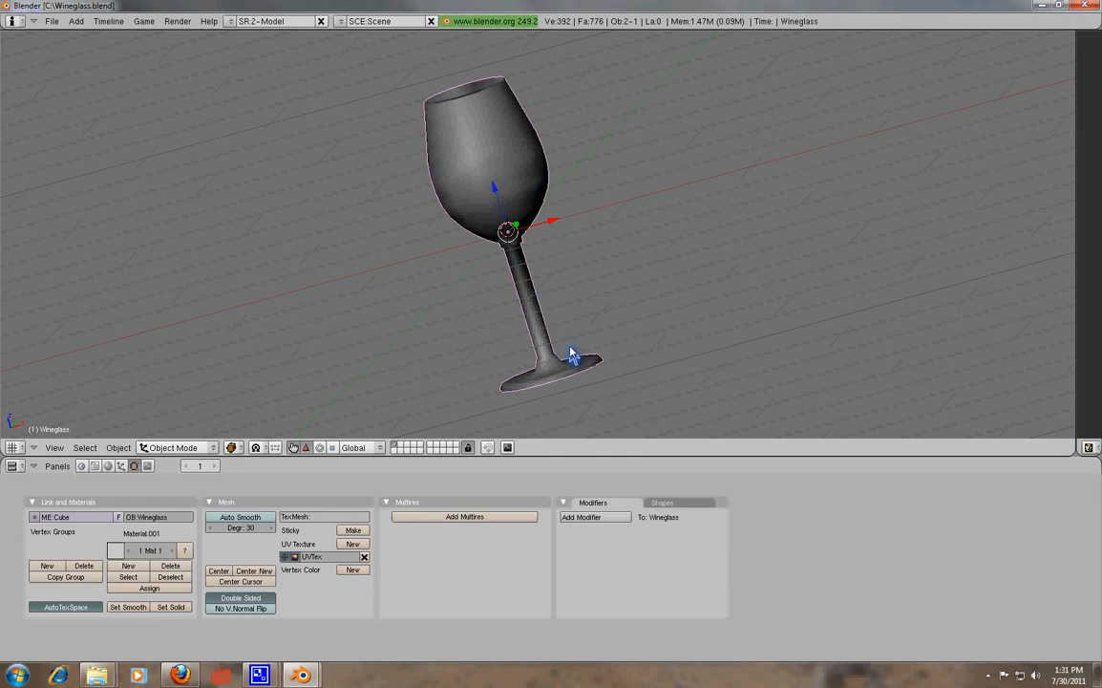
mouse_move(569, 225)
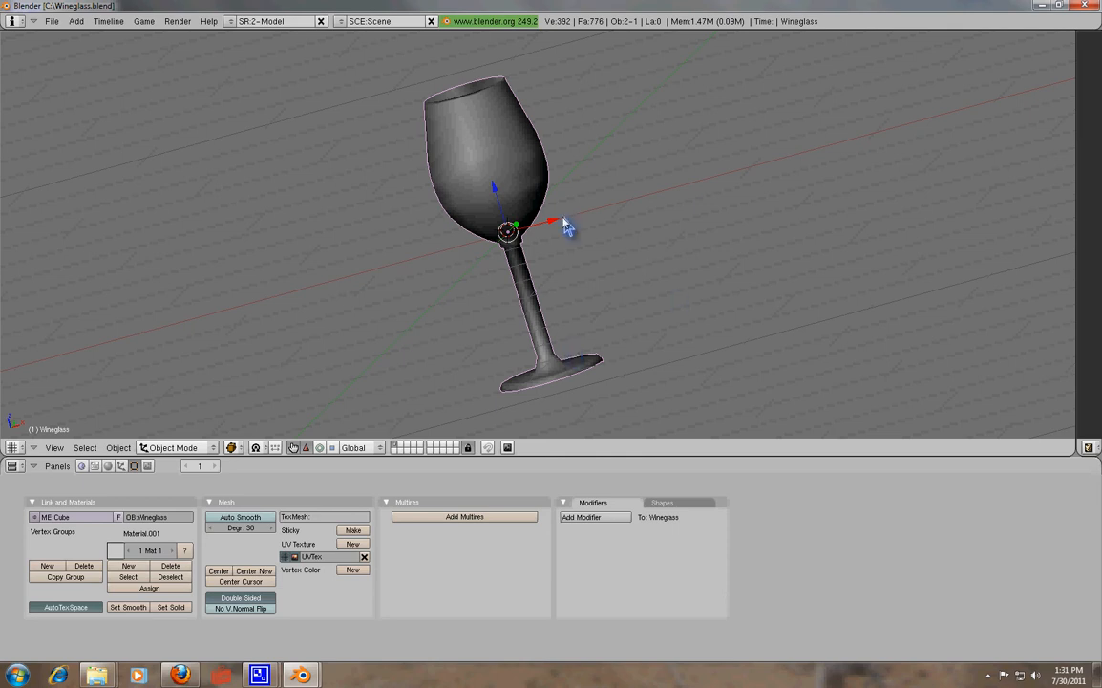
mouse_move(515, 180)
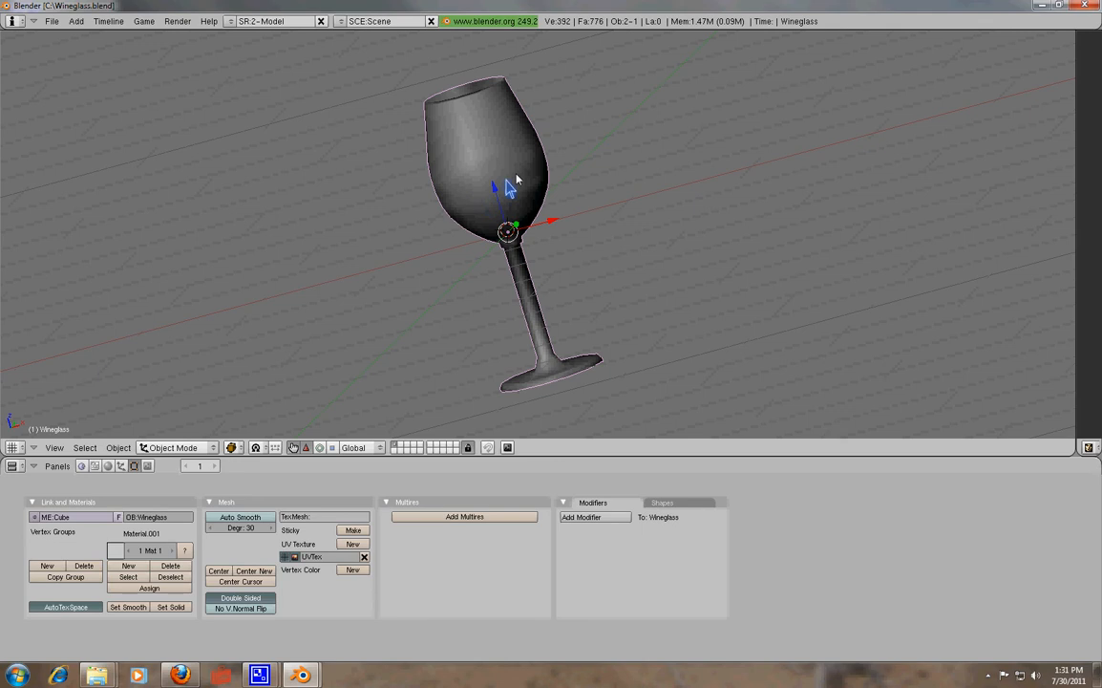
mouse_move(489, 214)
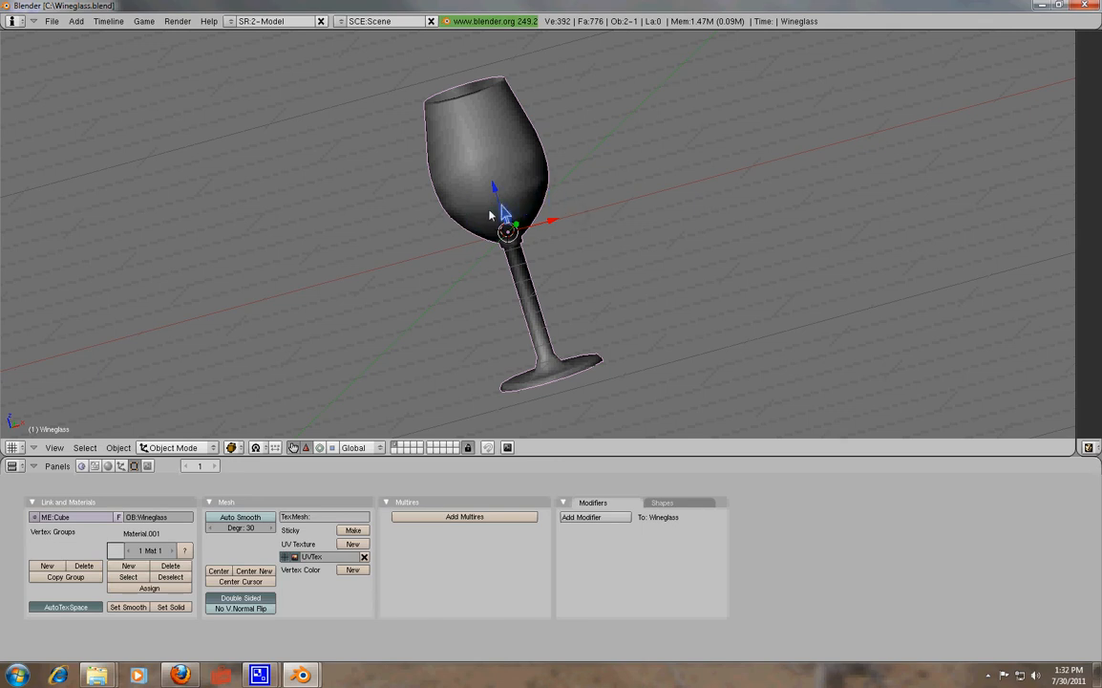
mouse_move(552, 251)
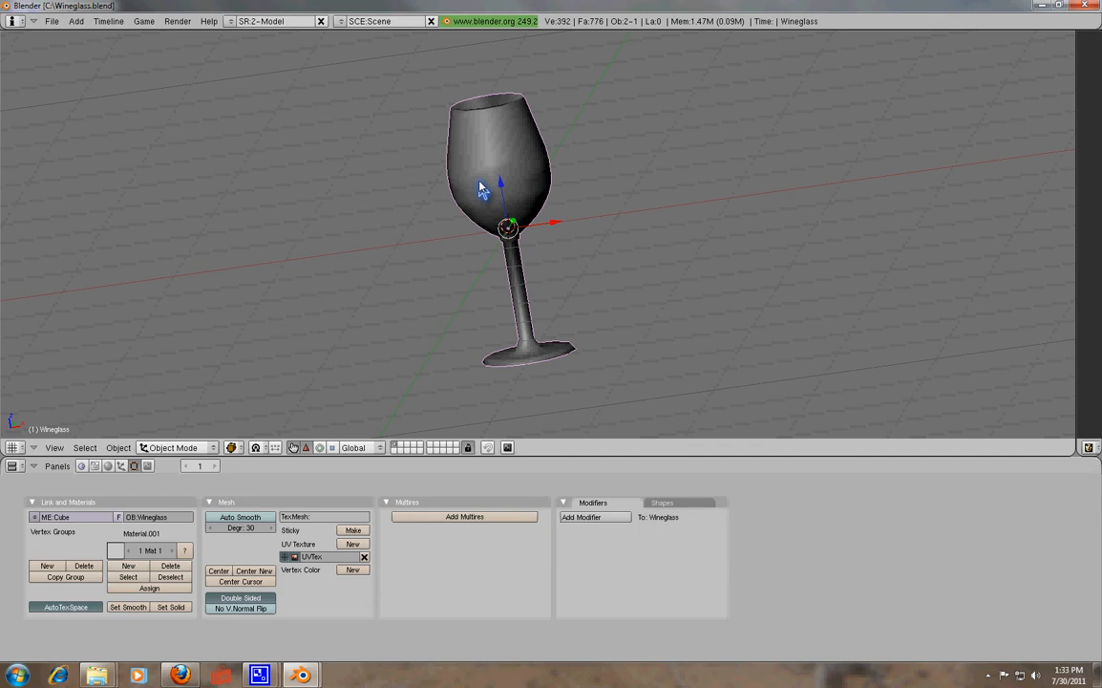
mouse_move(508, 155)
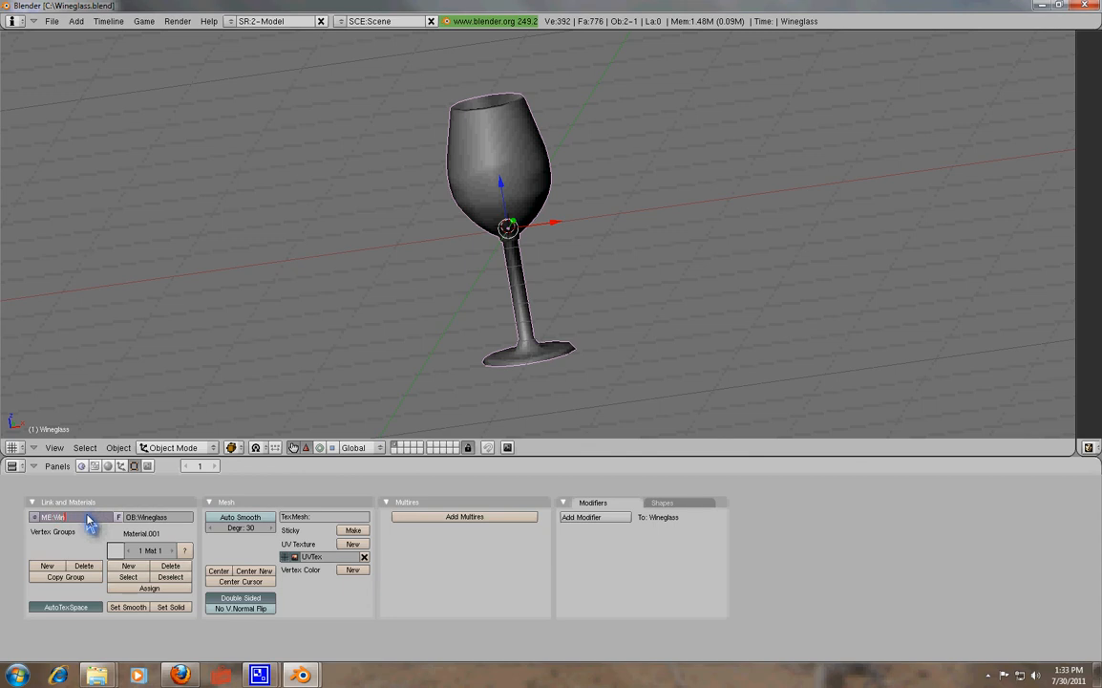
Step: Rename the wine glass object and its mesh data to WineGlass
text(WineGlass)
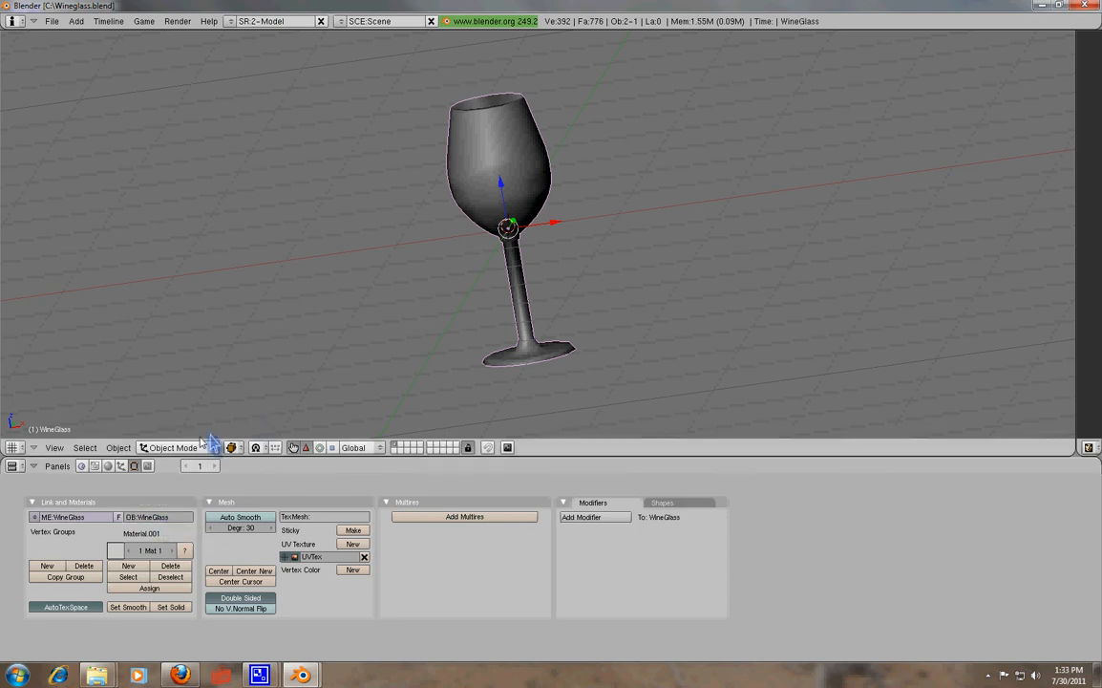
mouse_move(475, 260)
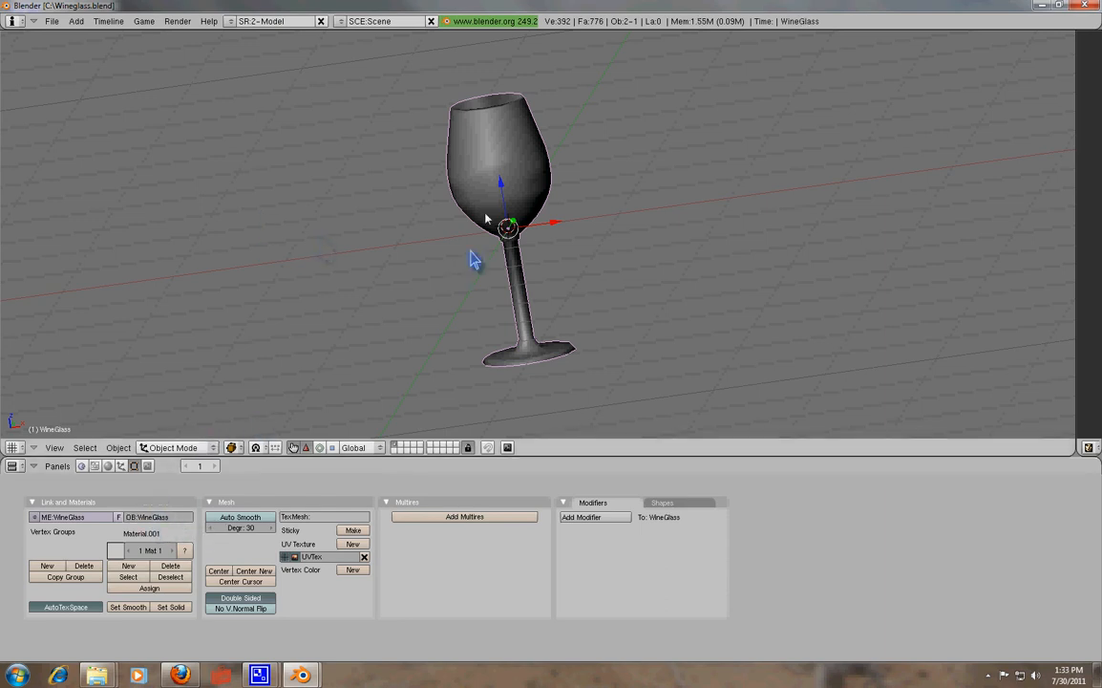
mouse_move(489, 199)
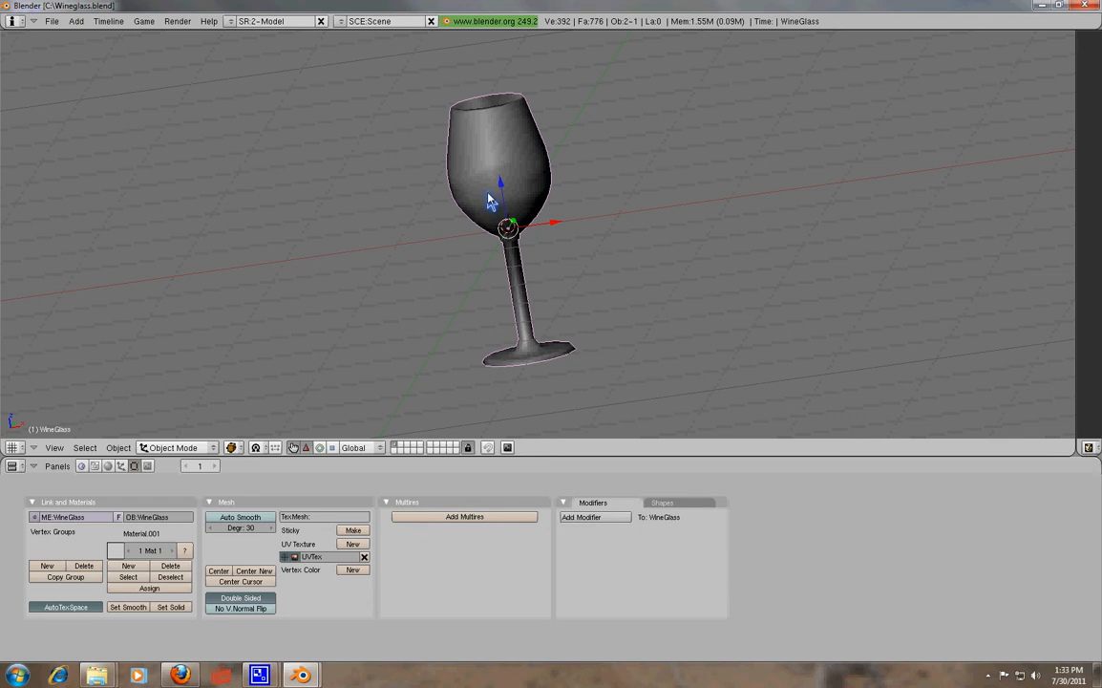
mouse_move(688, 118)
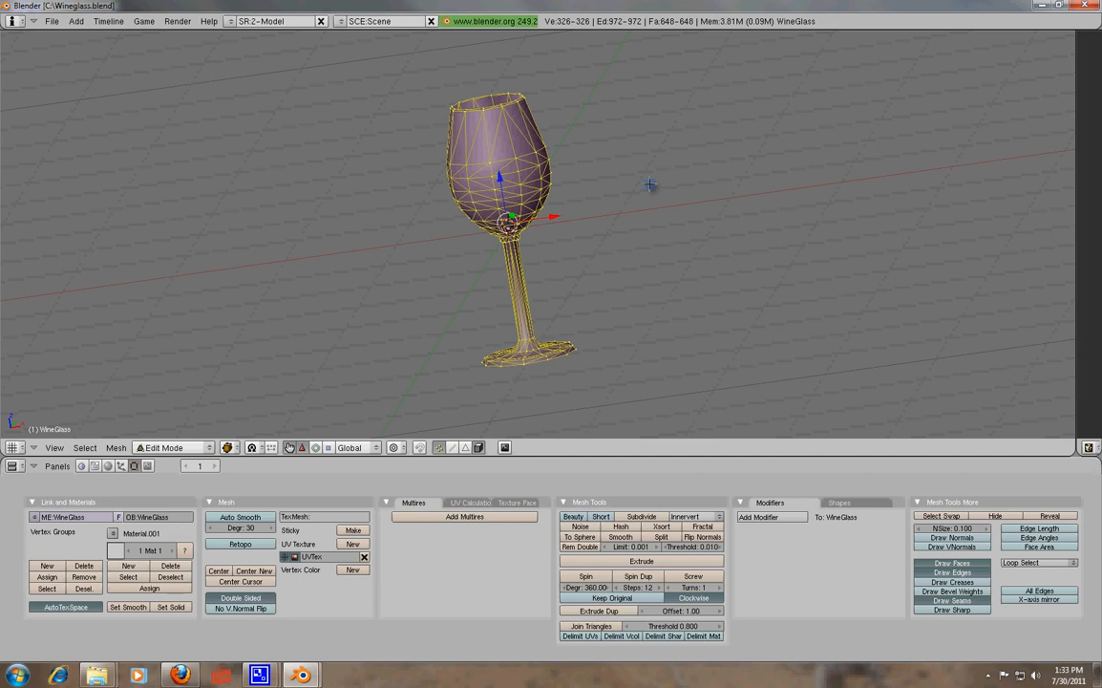
mouse_move(644, 8)
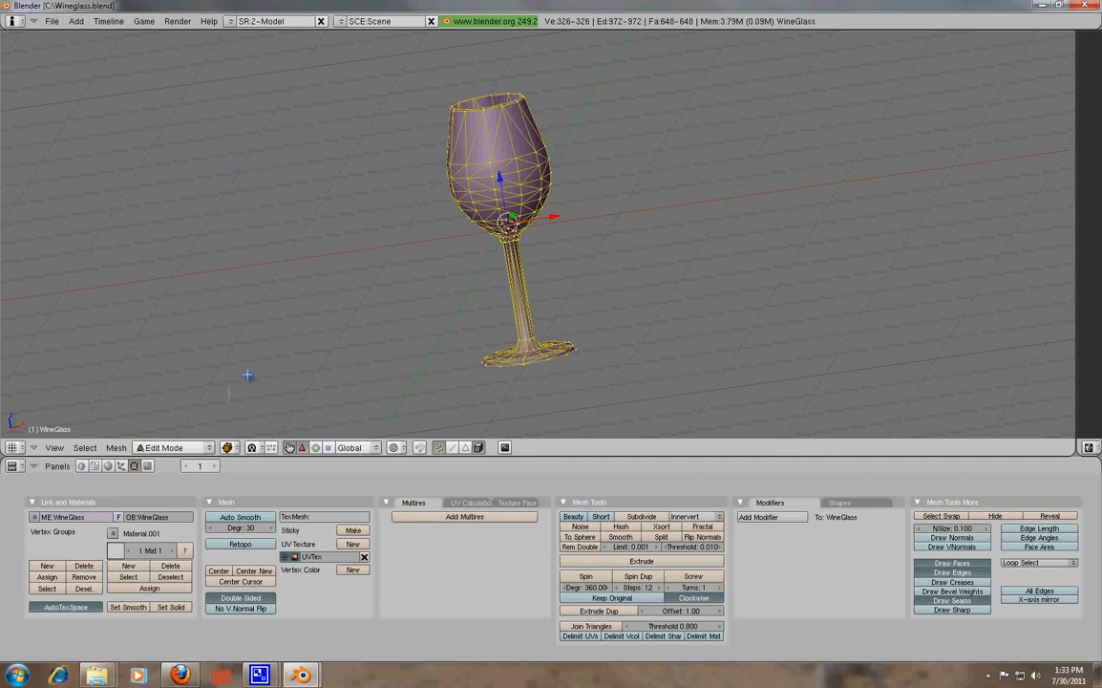
Step: Check the object and mesh editing panels for WineGlass and bring up the mesh operations list
click(113, 466)
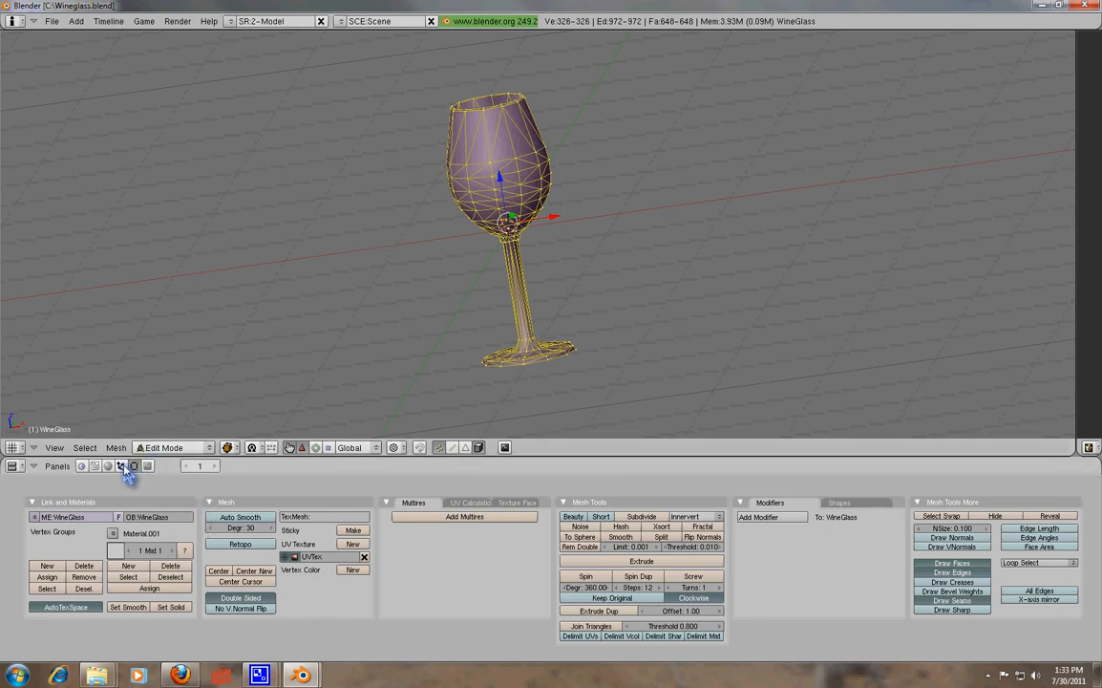
click(134, 466)
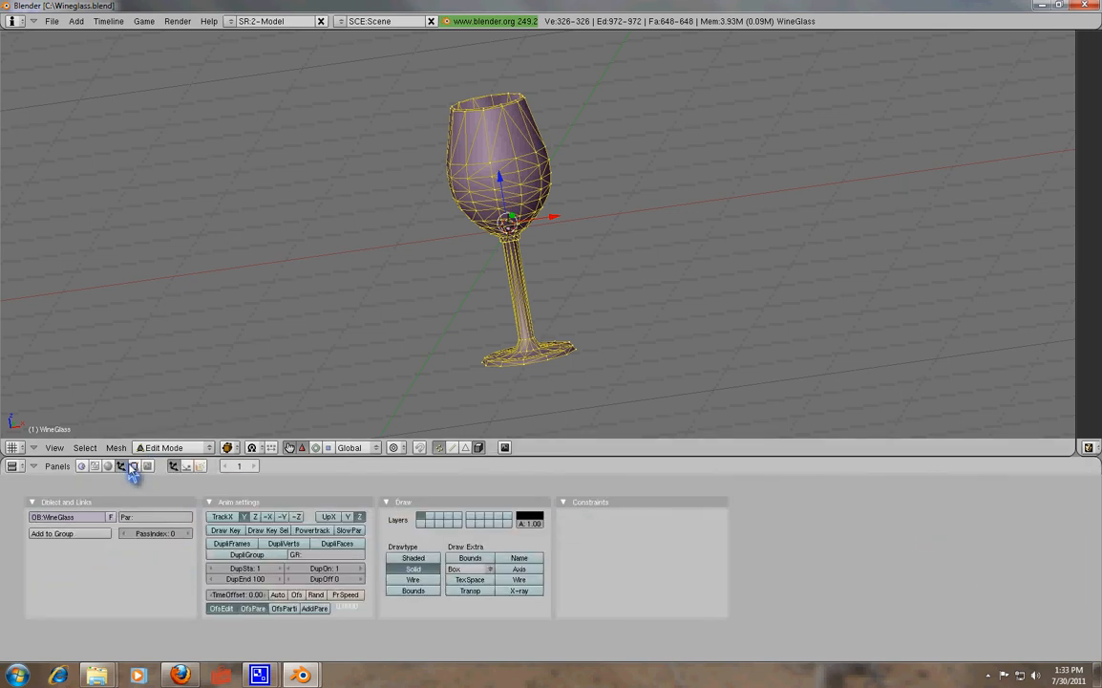
click(122, 466)
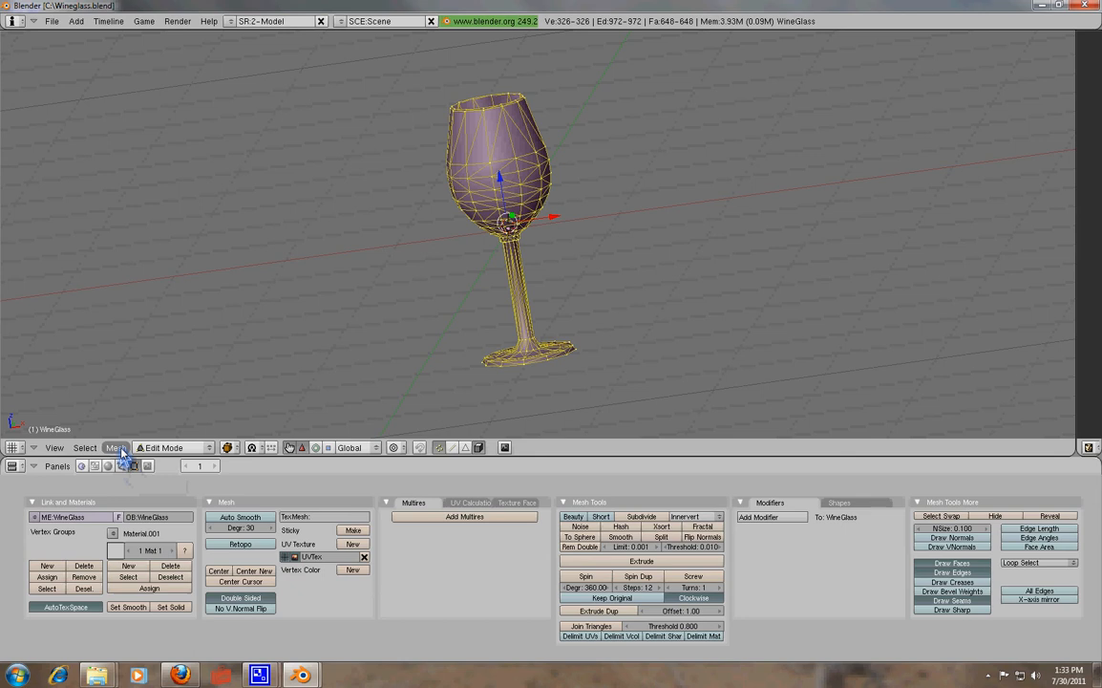
click(117, 447)
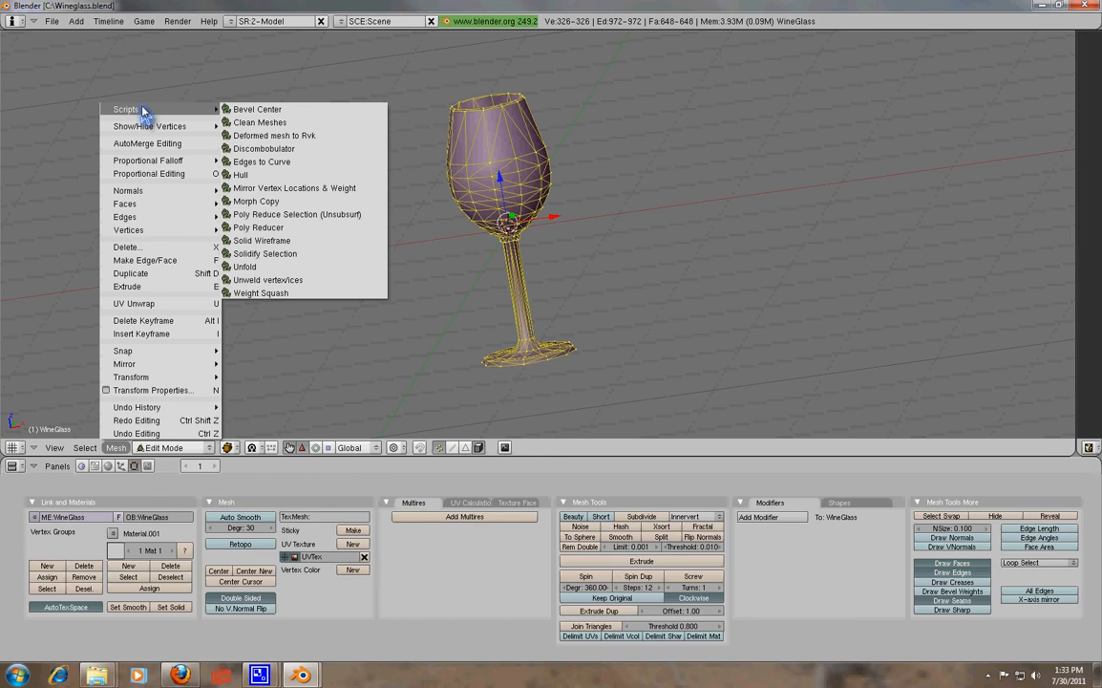
mouse_move(258, 227)
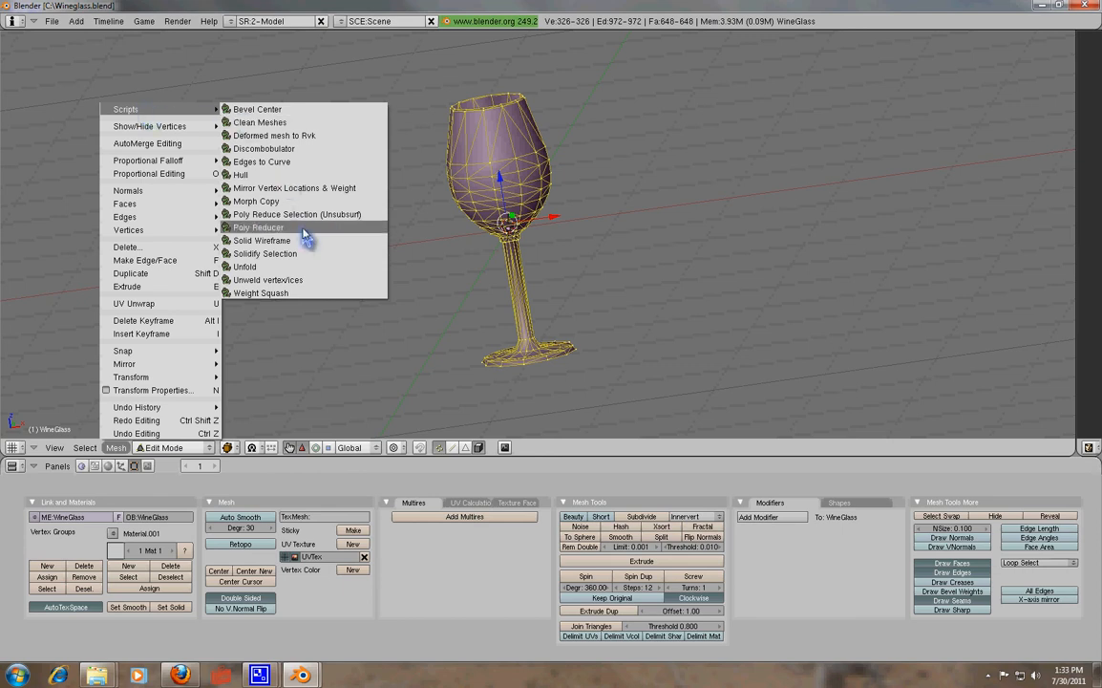
mouse_move(267, 176)
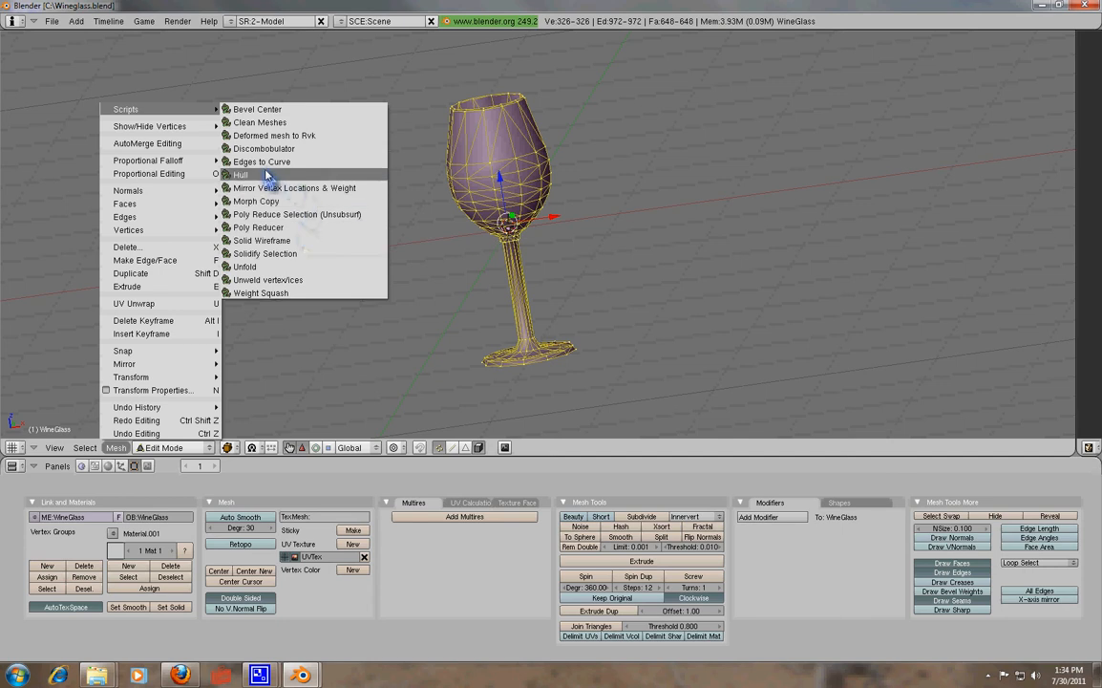
mouse_move(241, 176)
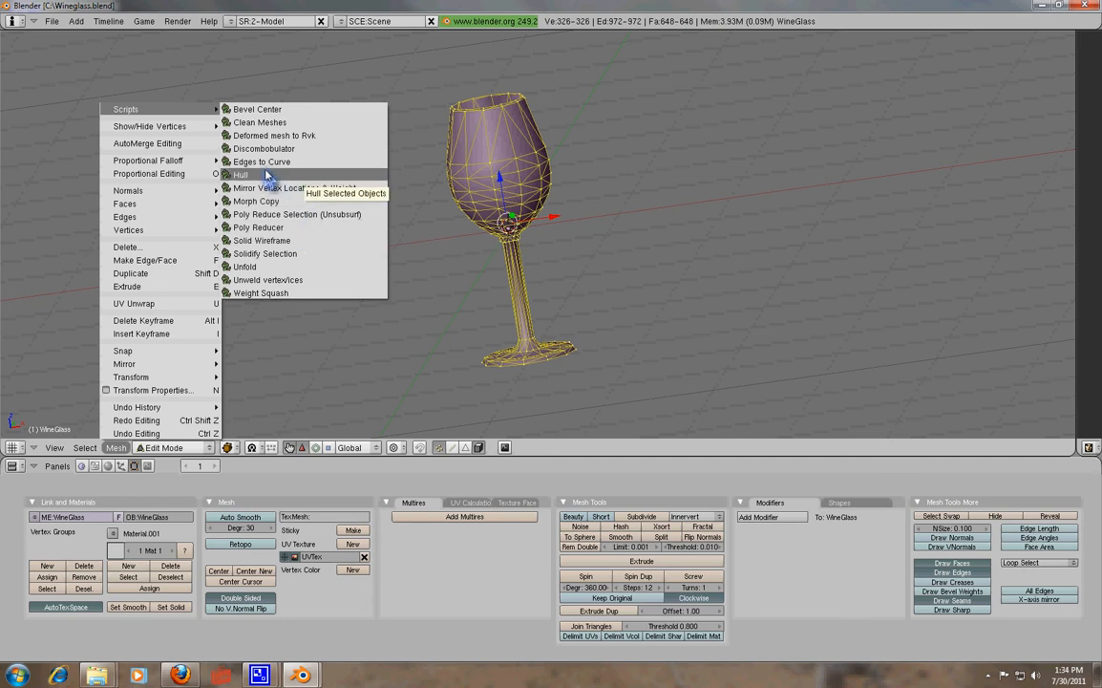
Step: Run the Hull mesh script on the WineGlass mesh
click(241, 176)
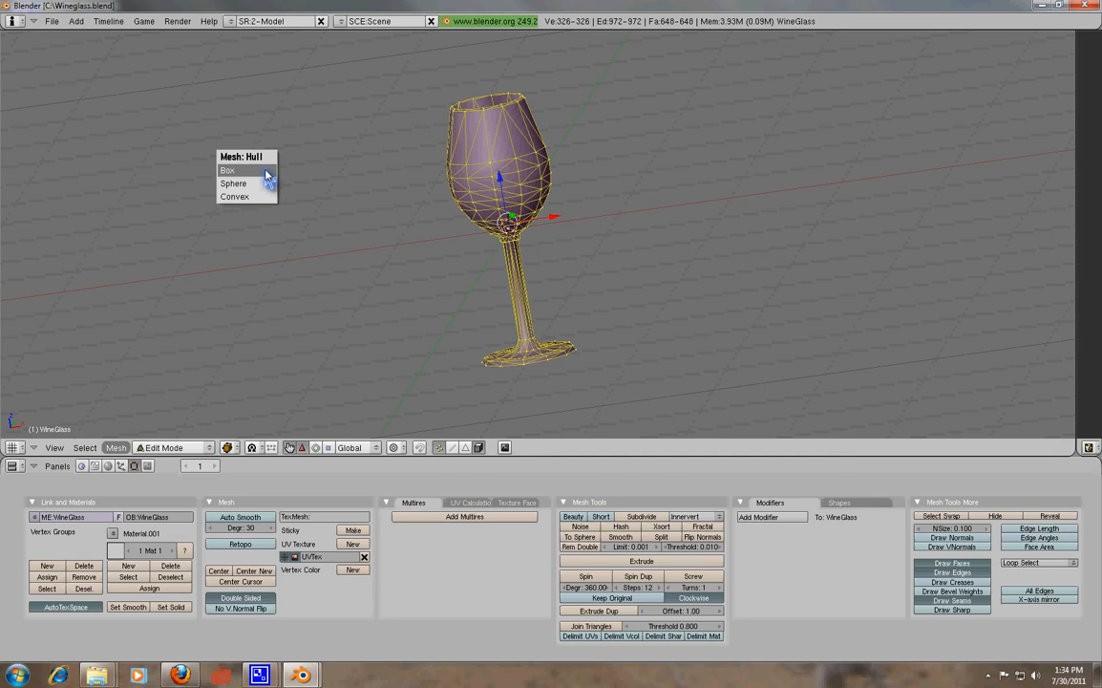
mouse_move(250, 217)
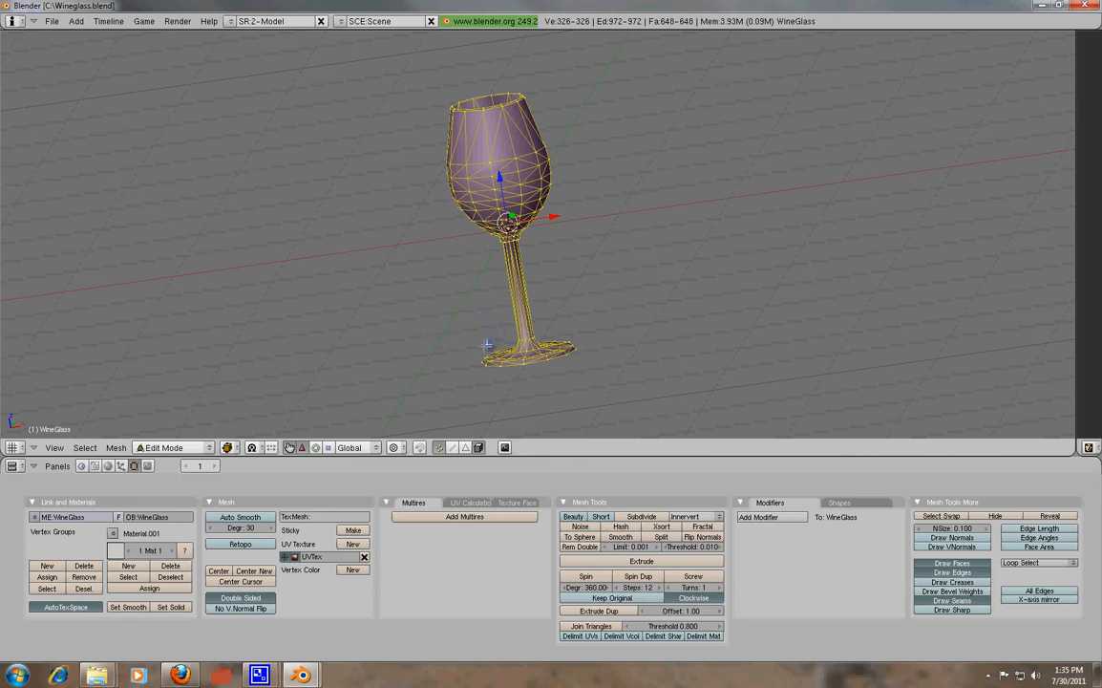
mouse_move(412, 286)
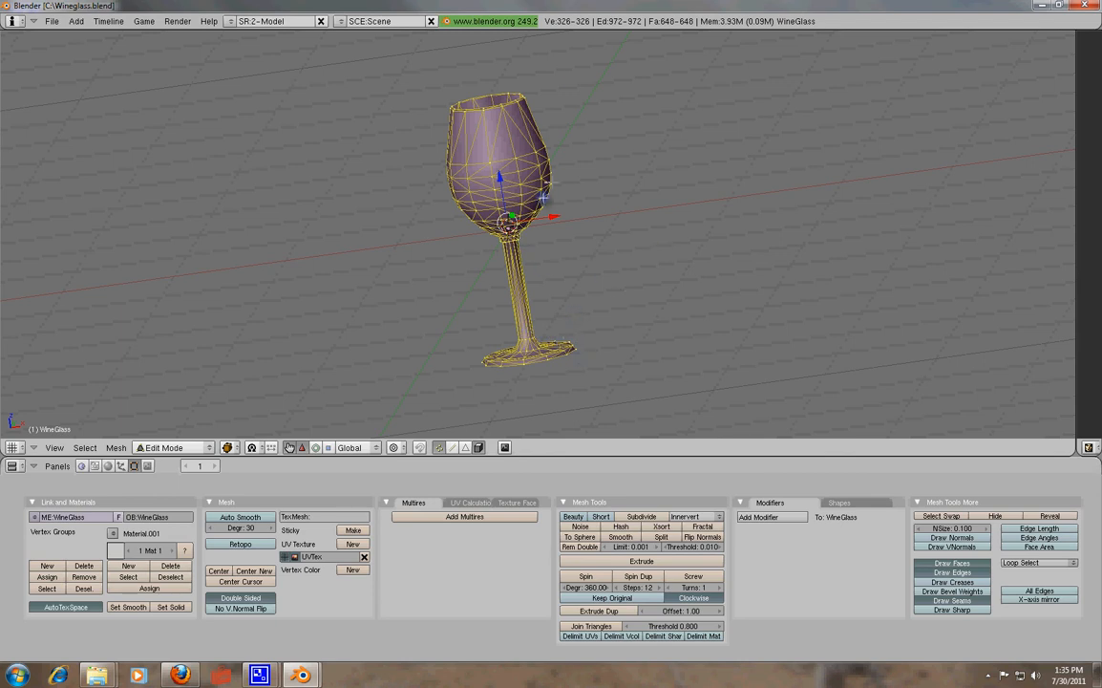
mouse_move(501, 303)
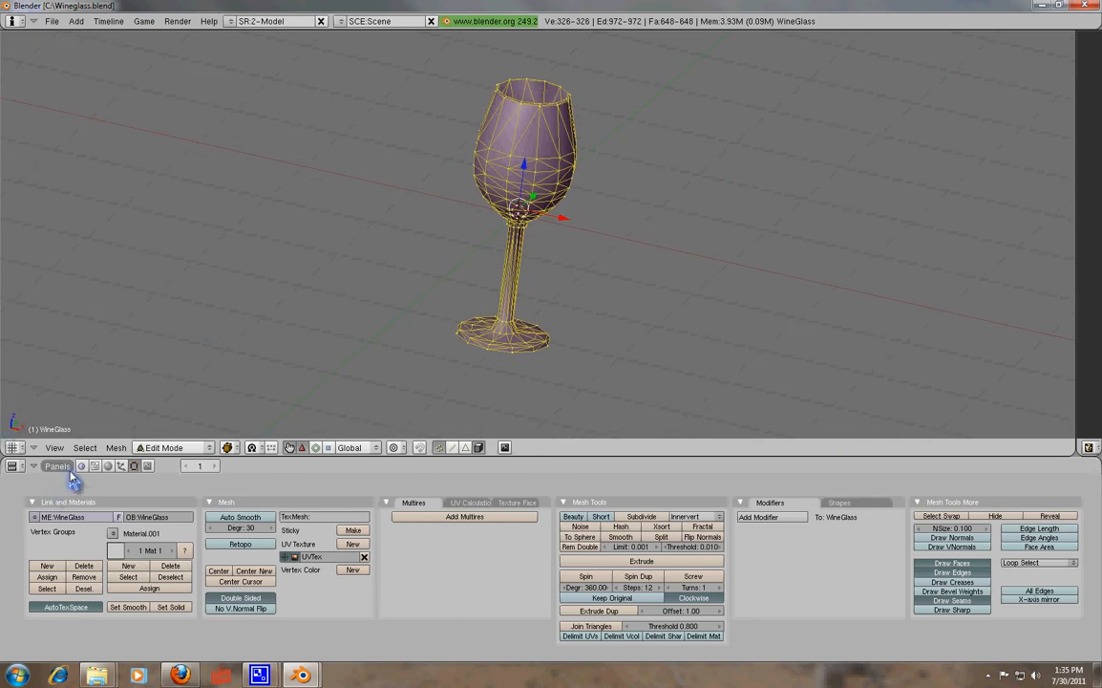
Step: Generate a Convex hull object around the wine glass from the Mesh: Hull choices
click(114, 447)
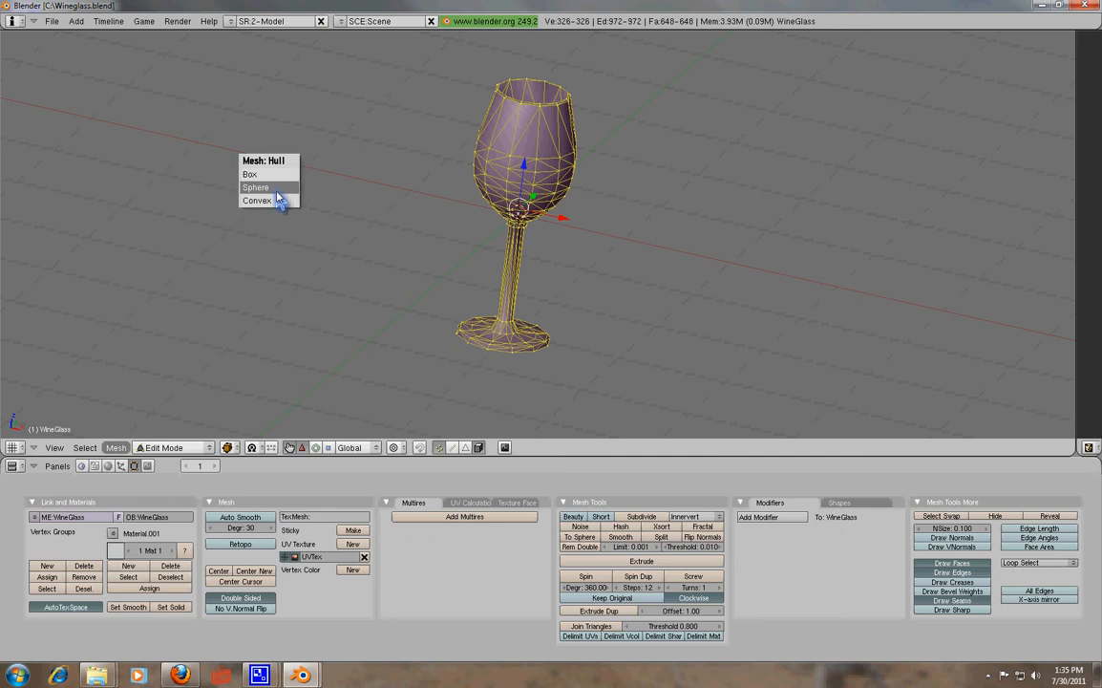
click(258, 200)
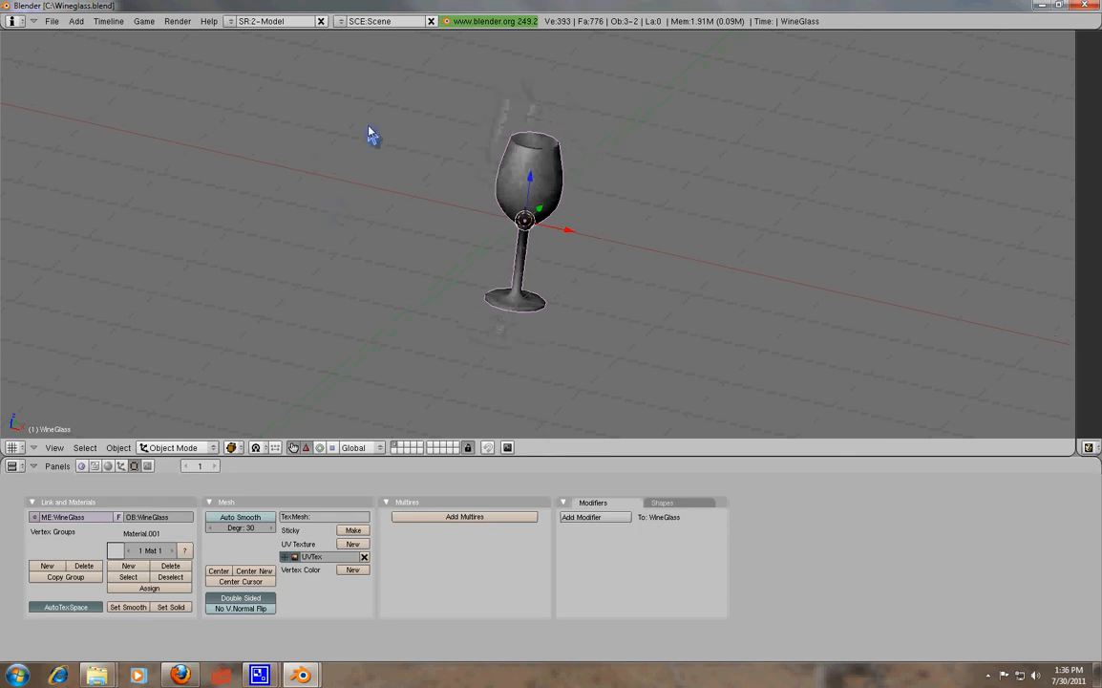
mouse_move(783, 163)
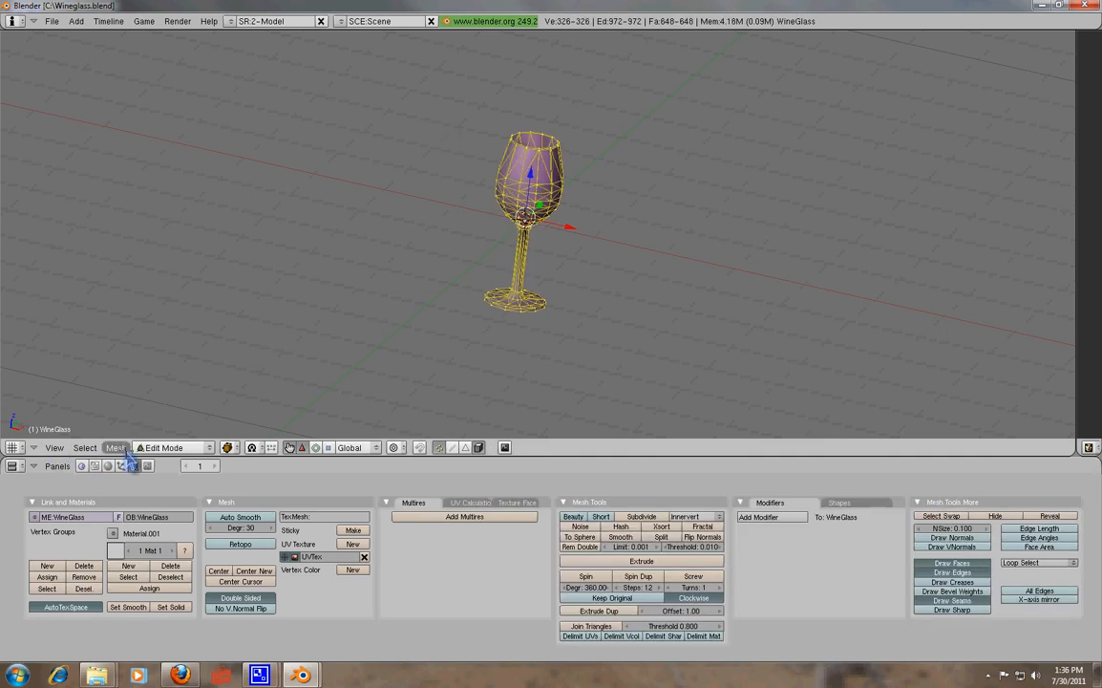
Step: Build a second convex hull, convexpoly.001, around the glass and return to object mode
click(115, 447)
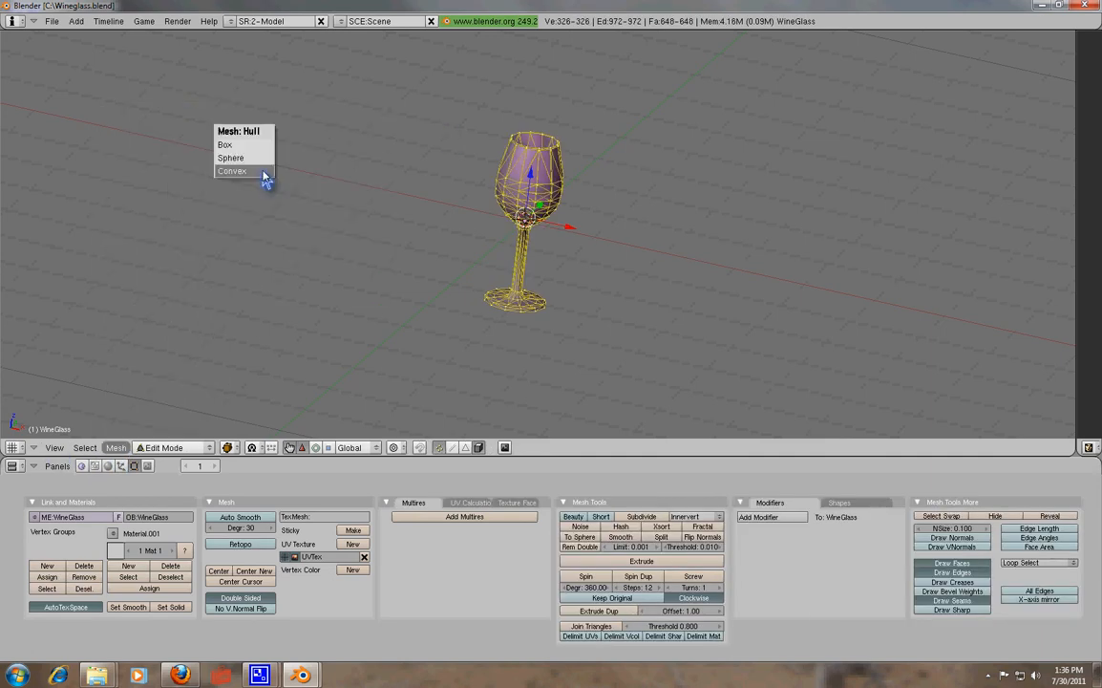
click(233, 172)
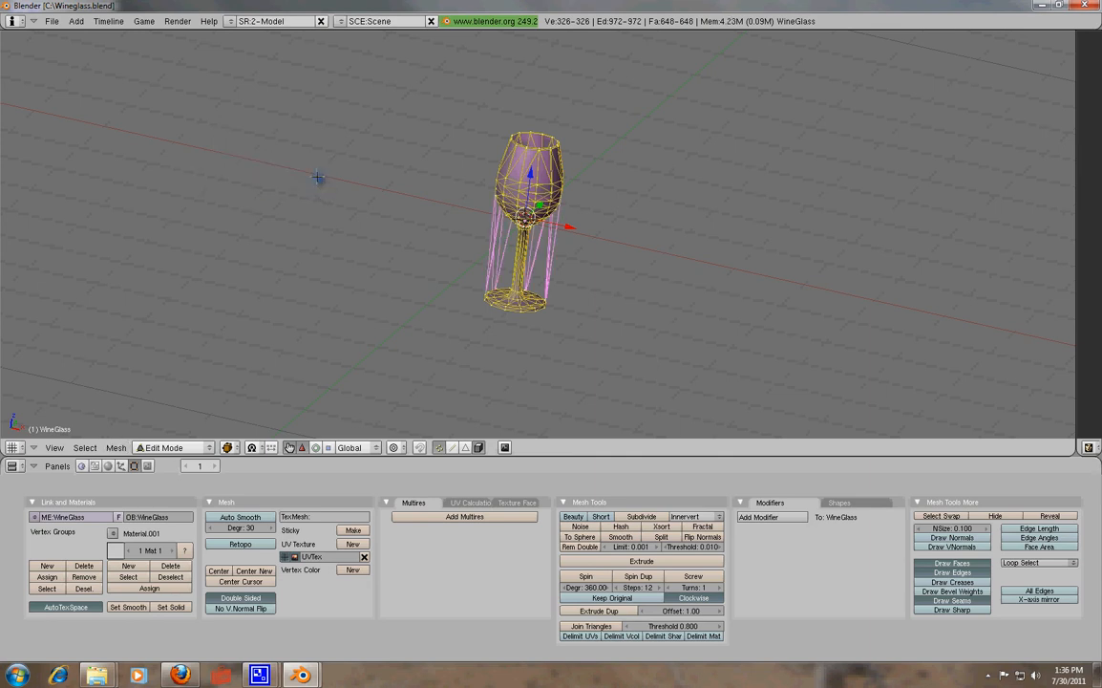
key(Tab)
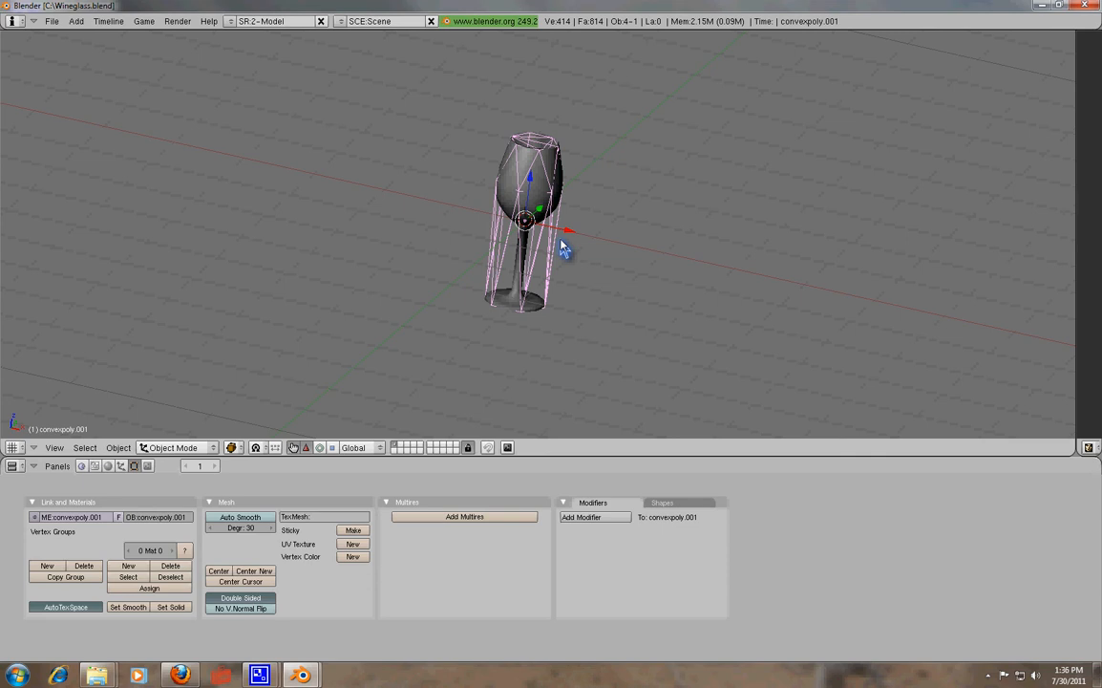
mouse_move(544, 263)
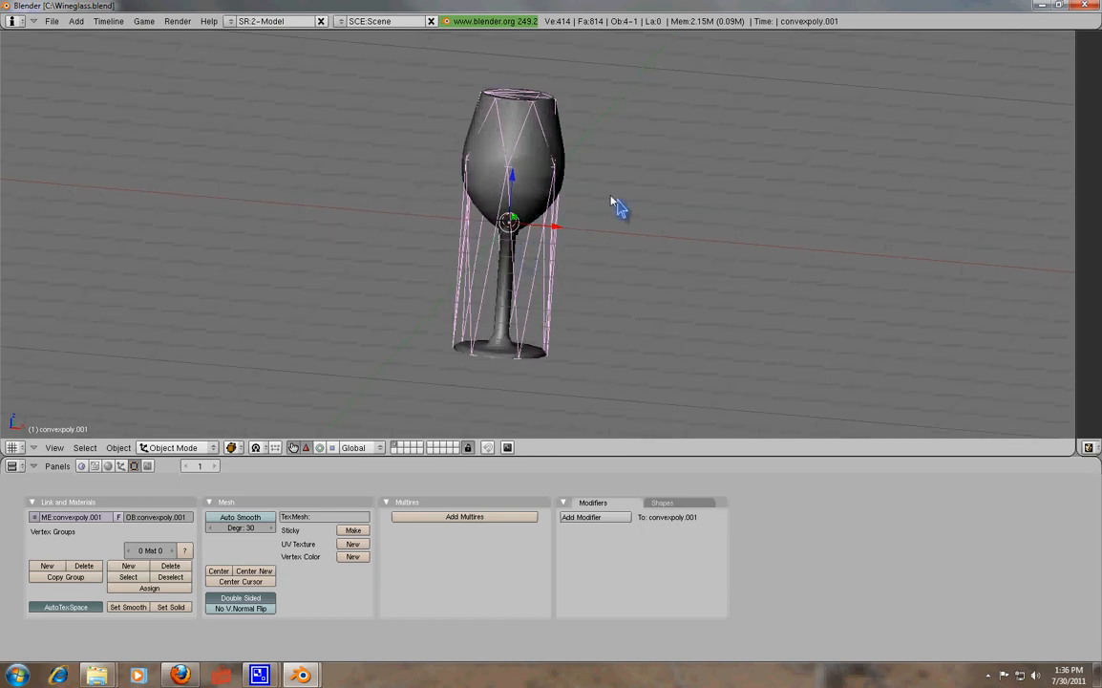
mouse_move(537, 226)
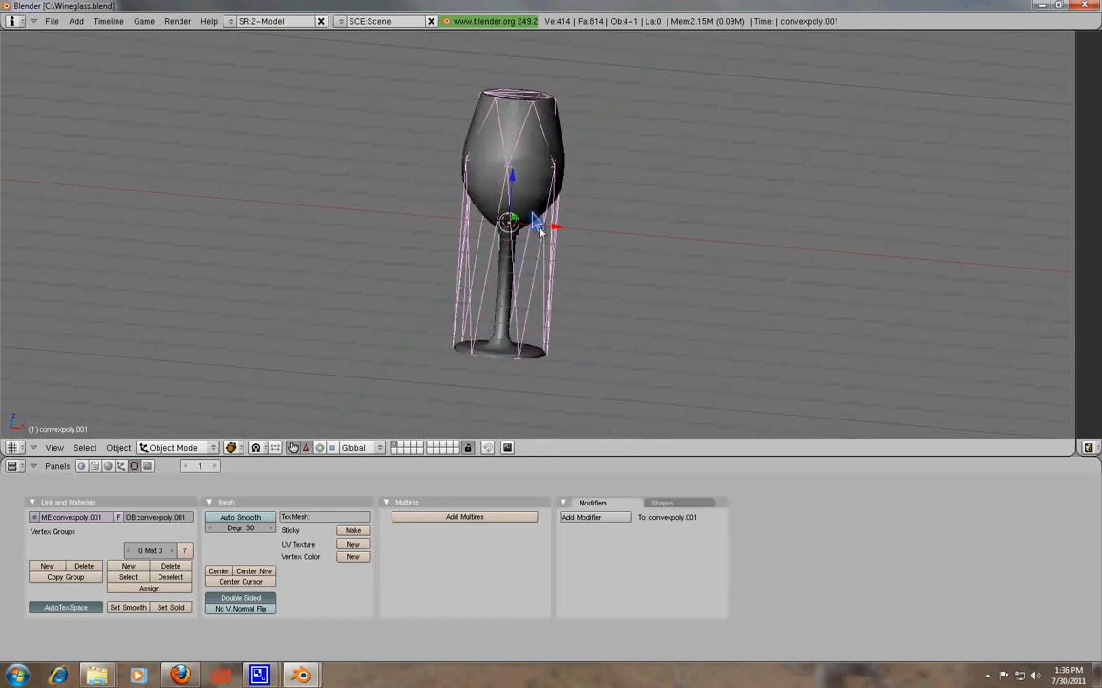
mouse_move(512, 272)
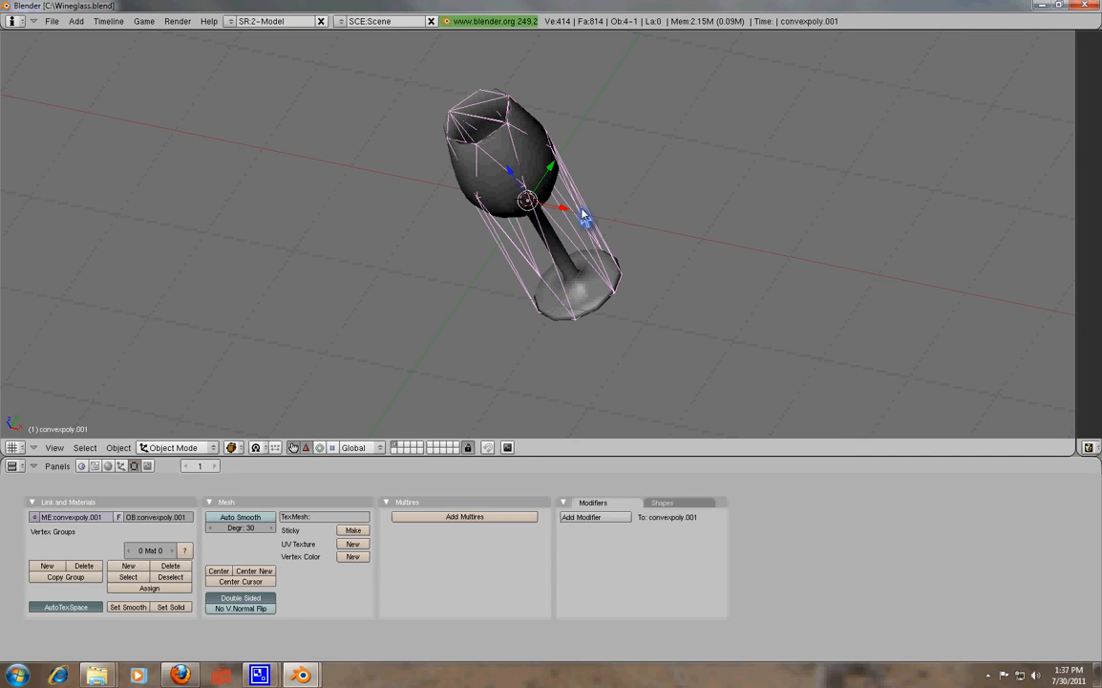
mouse_move(531, 137)
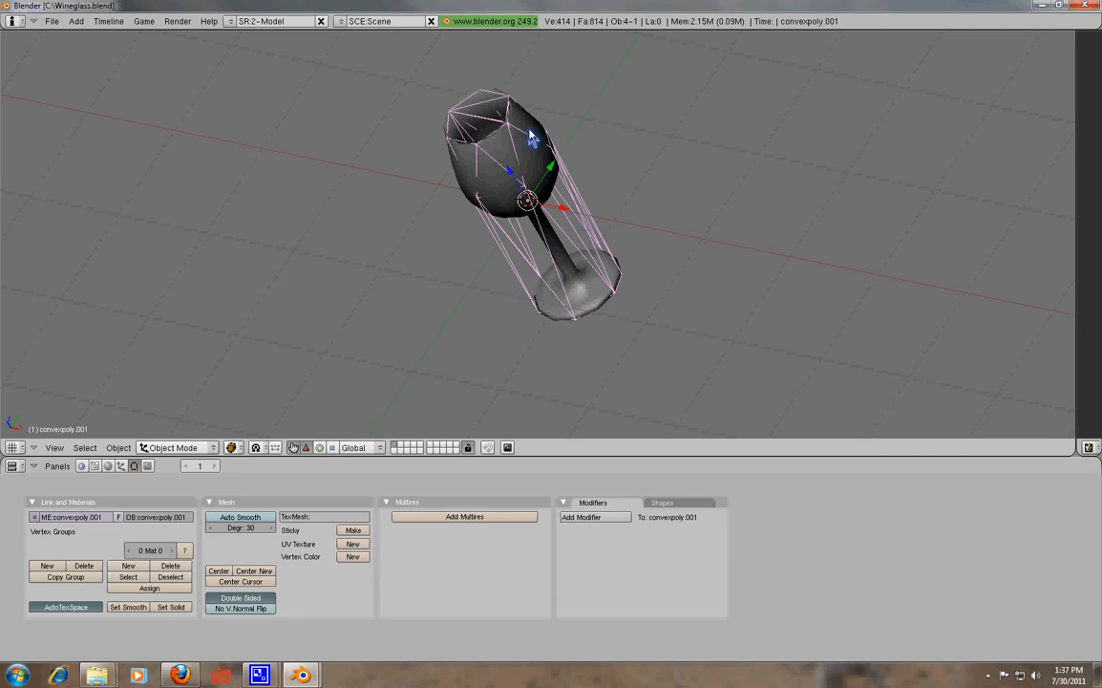
mouse_move(563, 263)
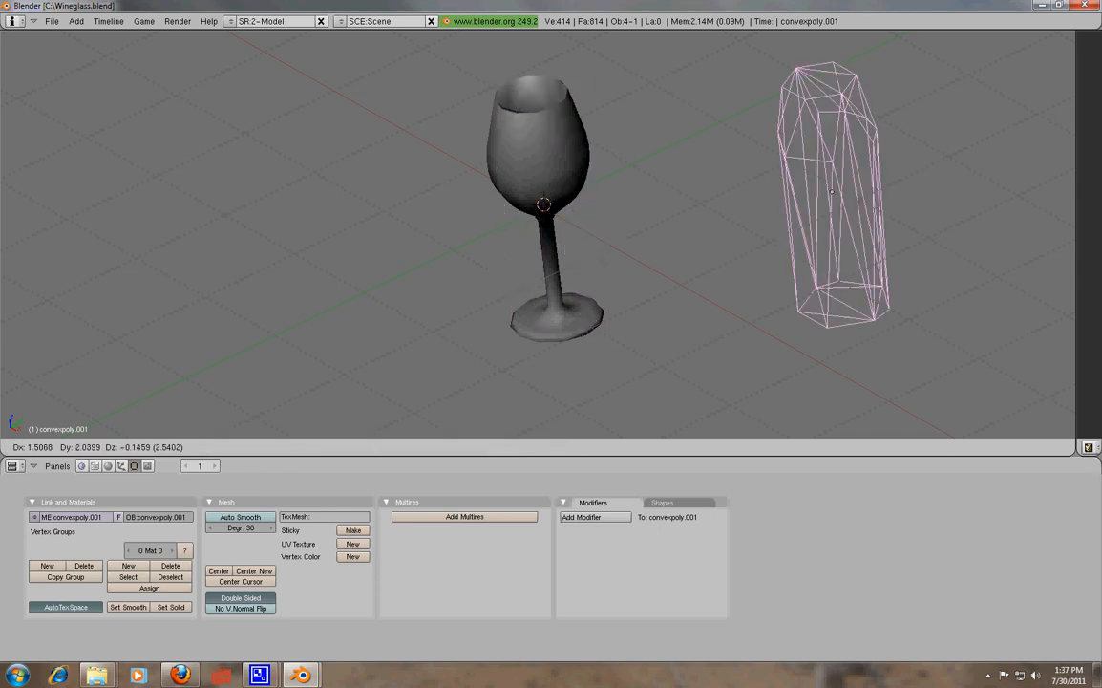
Step: Move the convexpoly.001 hull back over the glass, then erase that stray object
drag(830, 191, 621, 258)
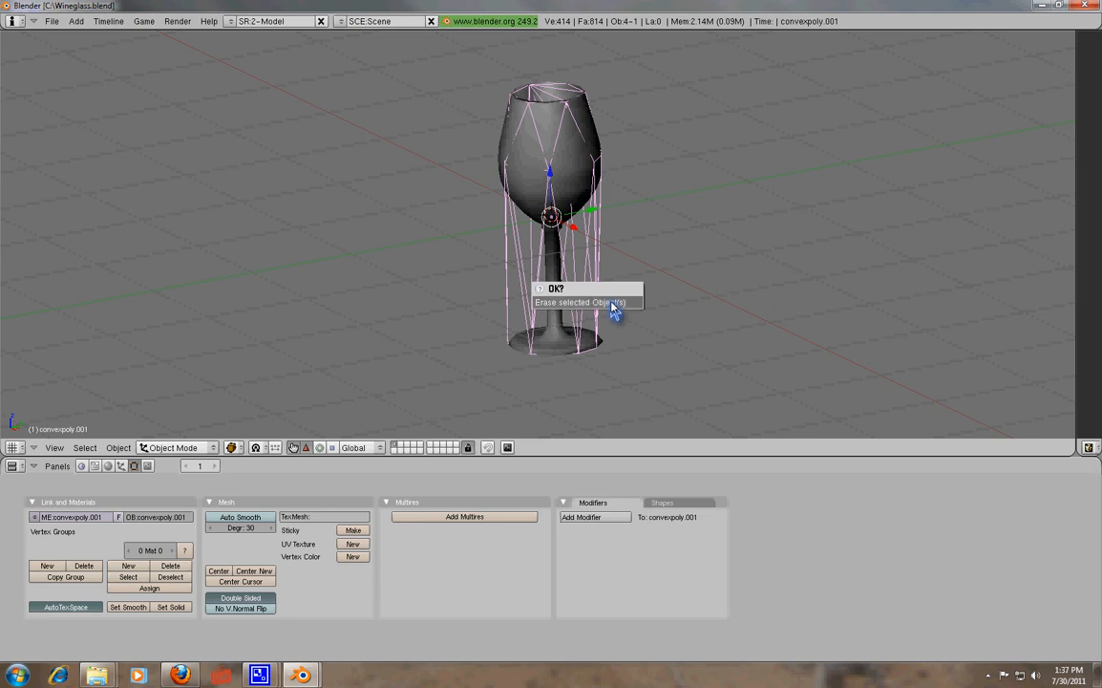
click(581, 302)
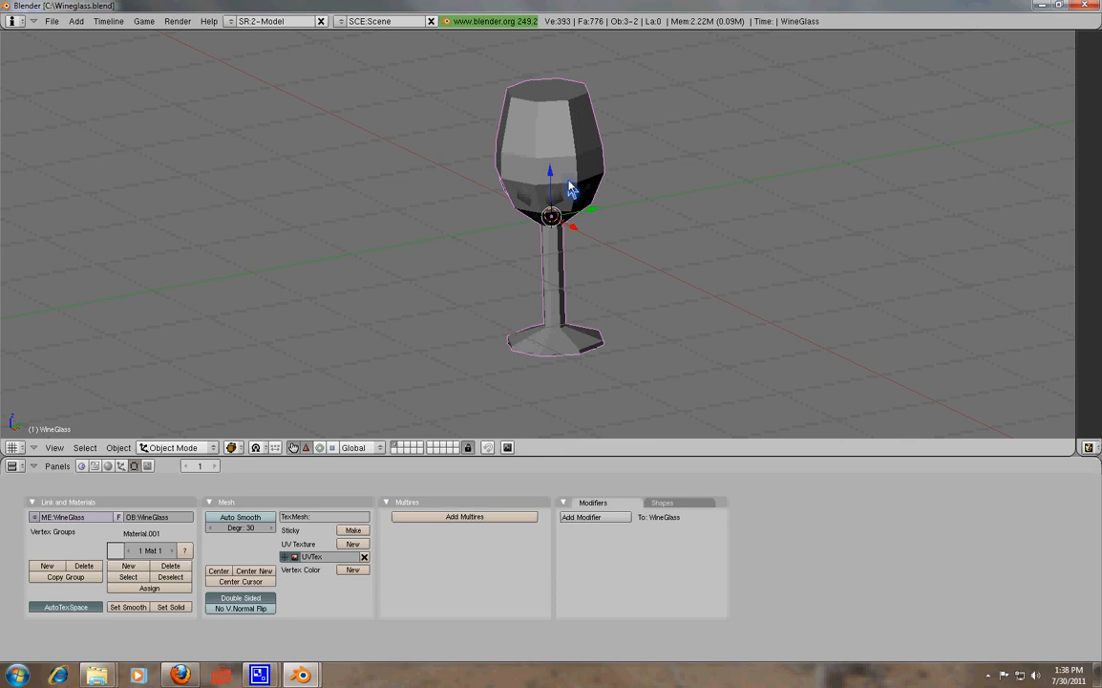
mouse_move(558, 168)
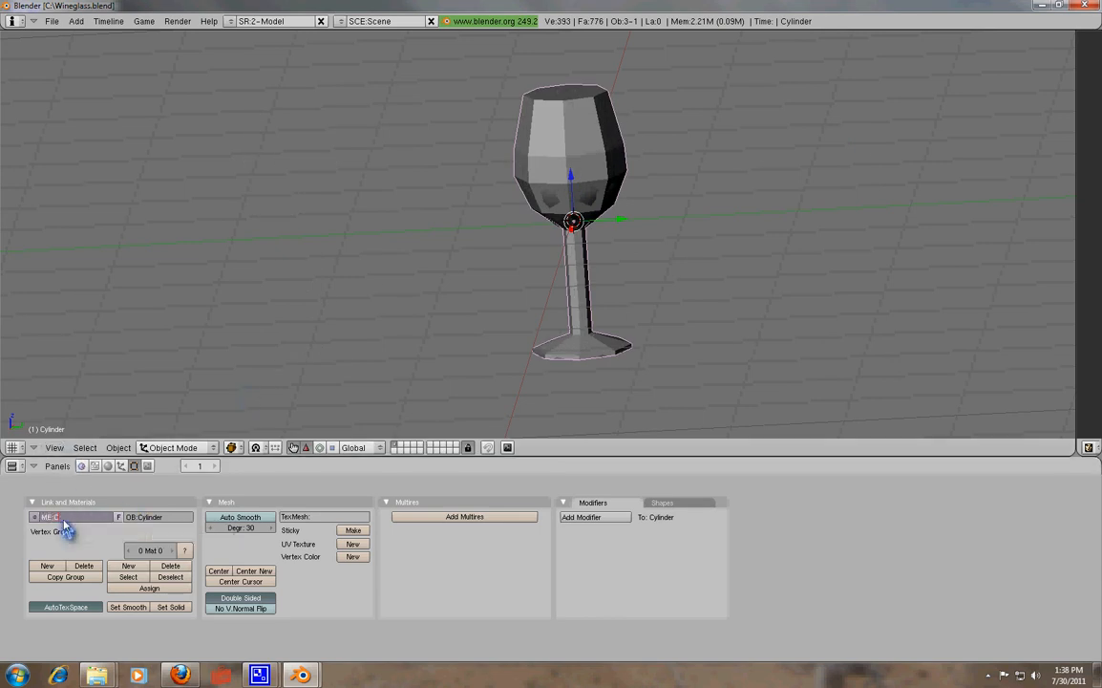
Step: Rename the Cylinder mesh data and its object to Collision
text(Collision)
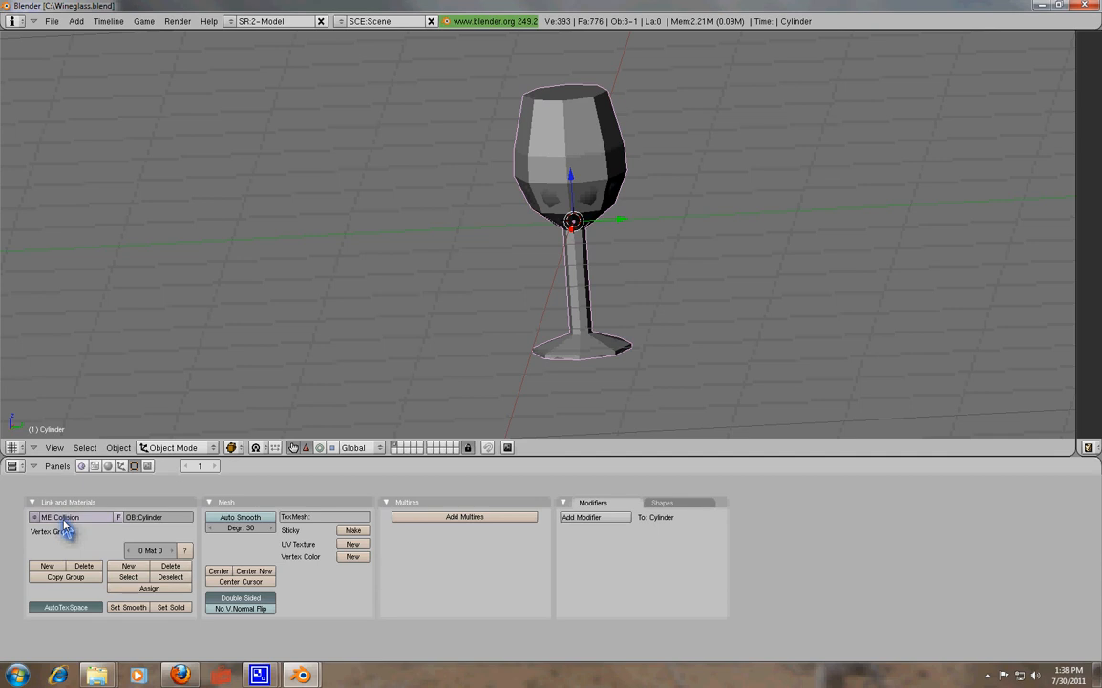
click(153, 515)
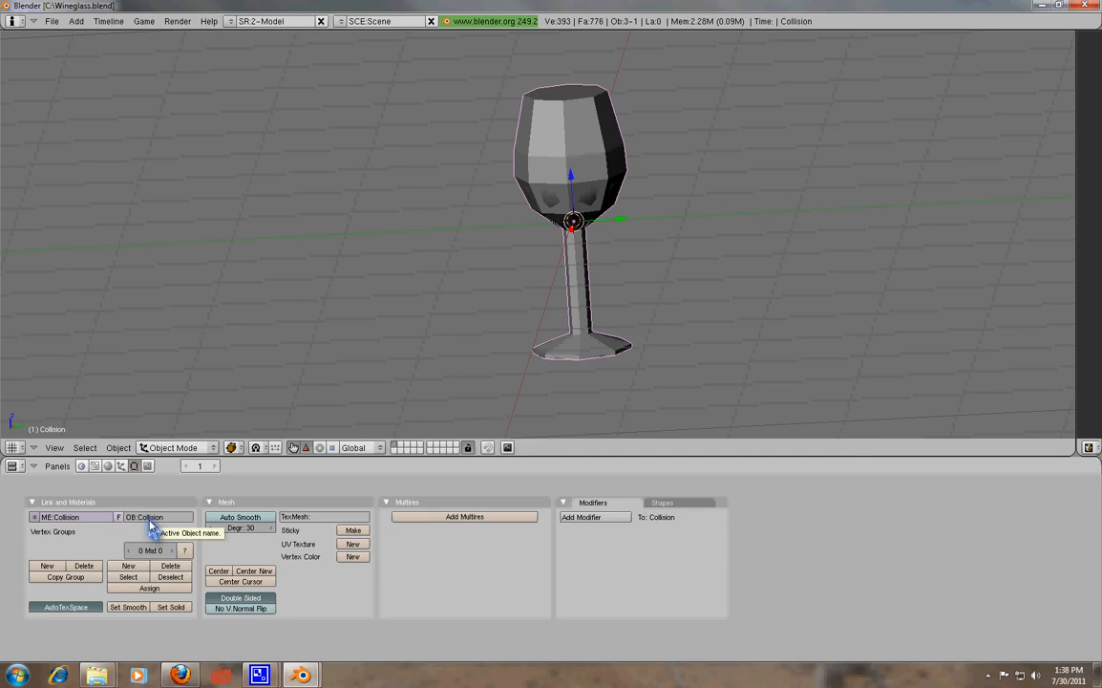
mouse_move(458, 89)
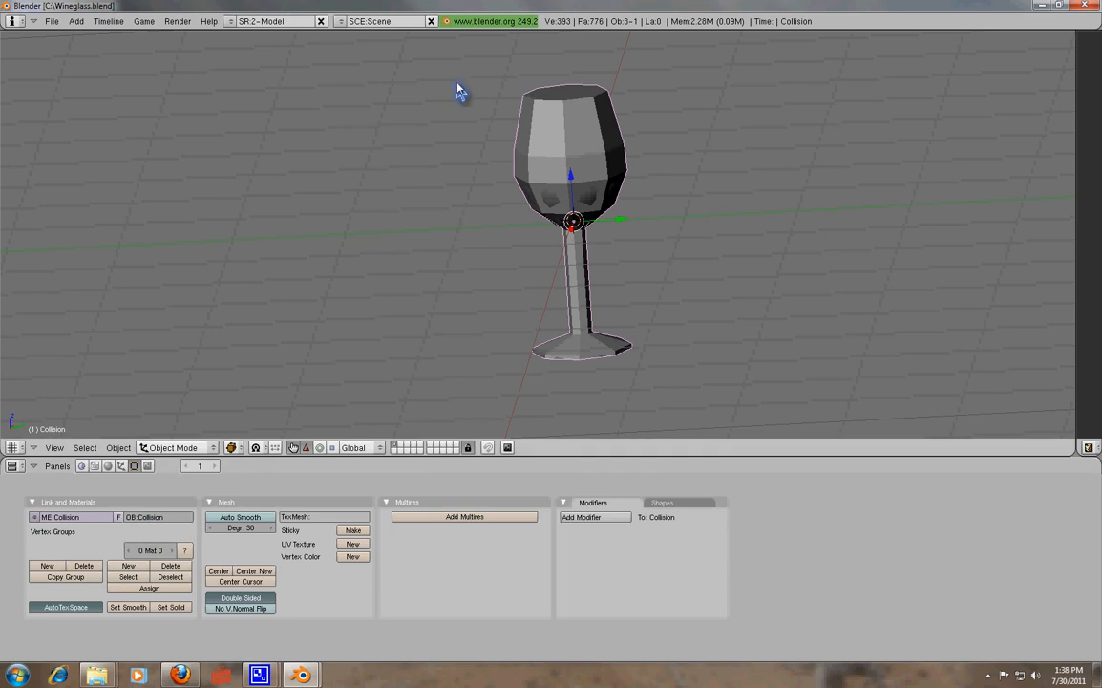
mouse_move(544, 181)
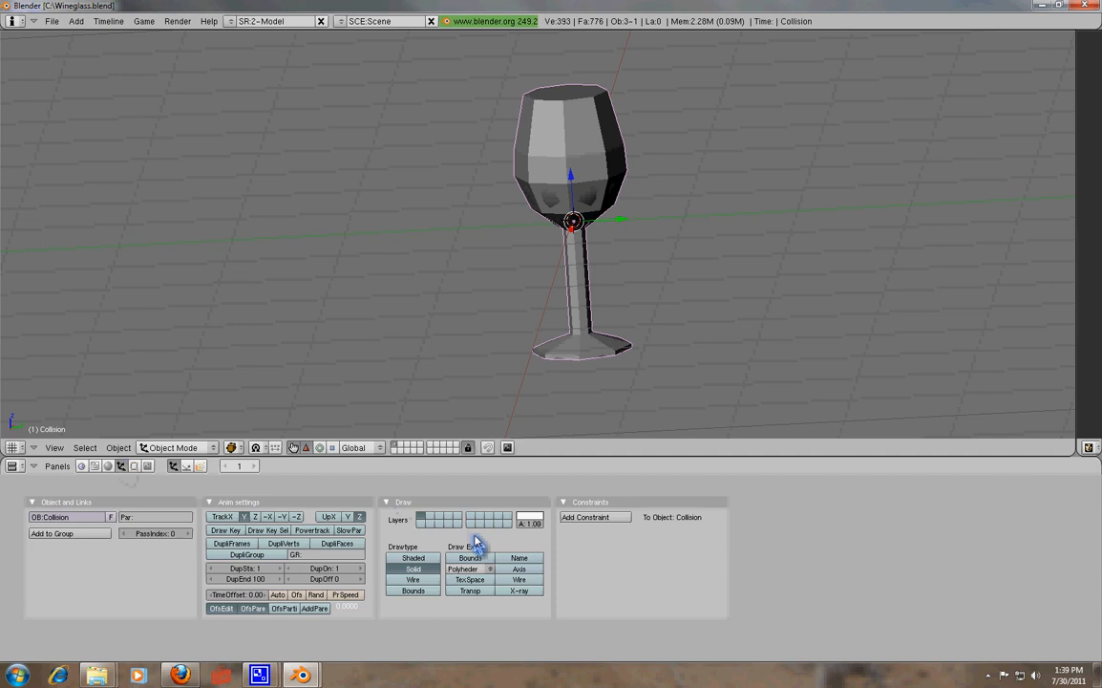
mouse_move(534, 182)
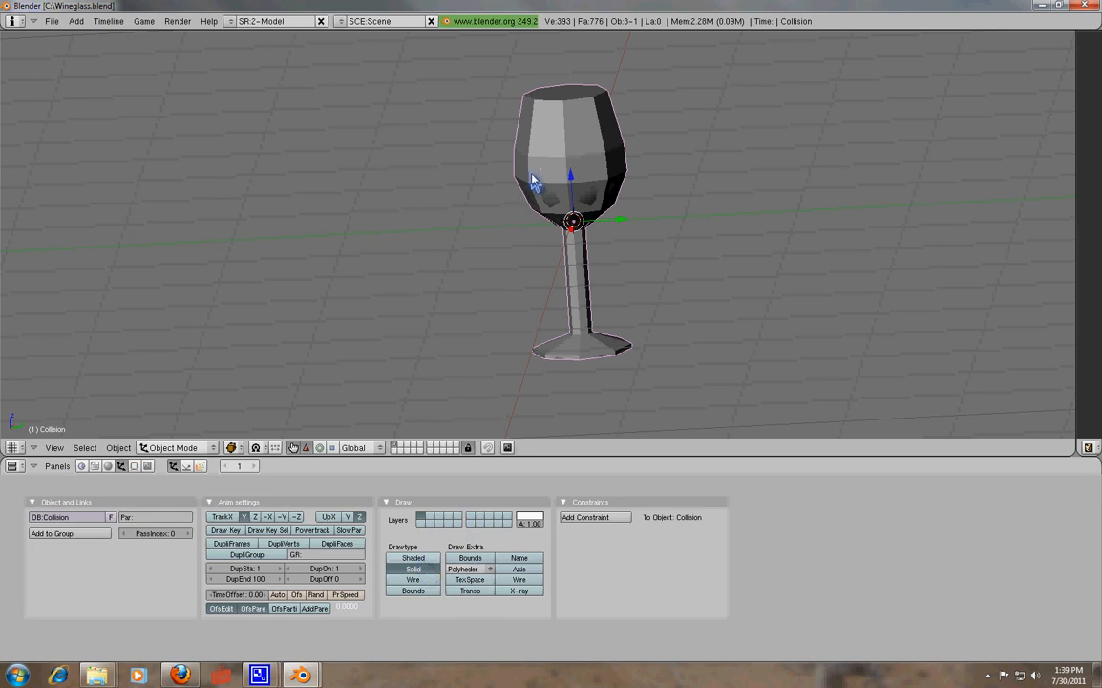
mouse_move(604, 141)
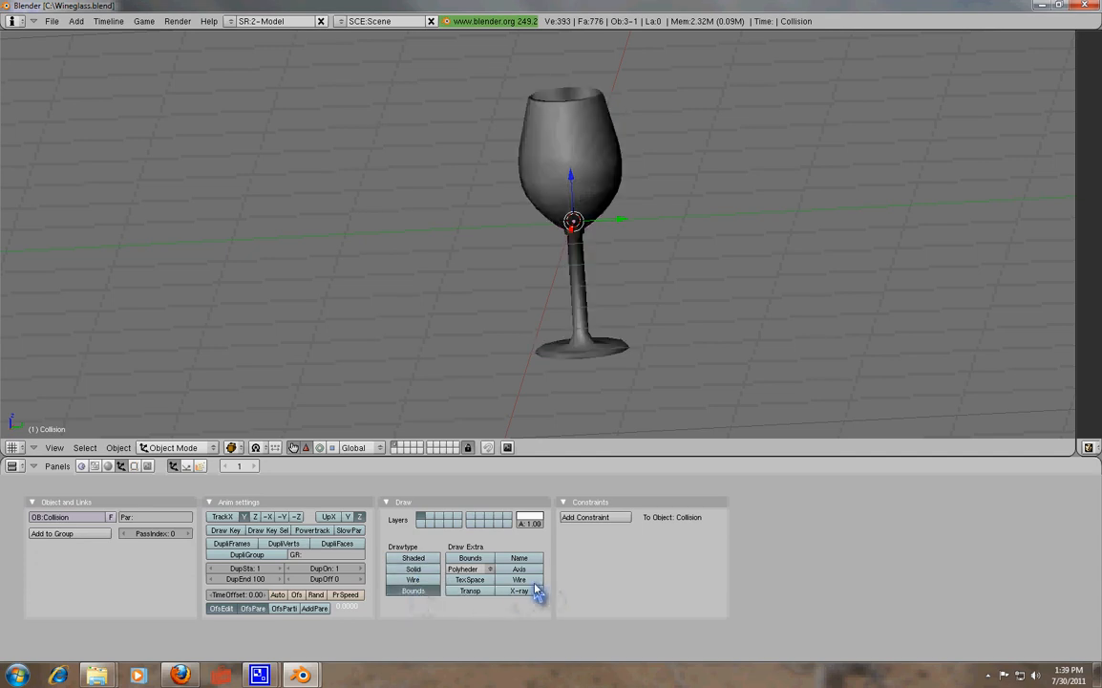
mouse_move(520, 591)
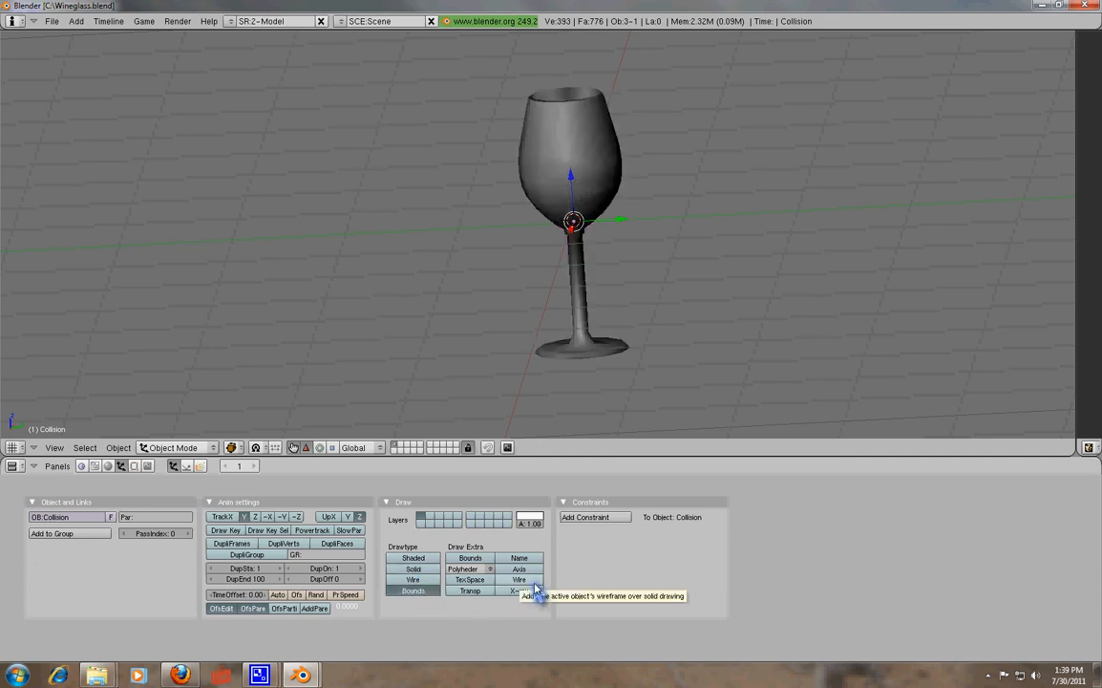
Step: Draw the Collision object as Bounds with the Wire extra so the glass shows inside
click(520, 581)
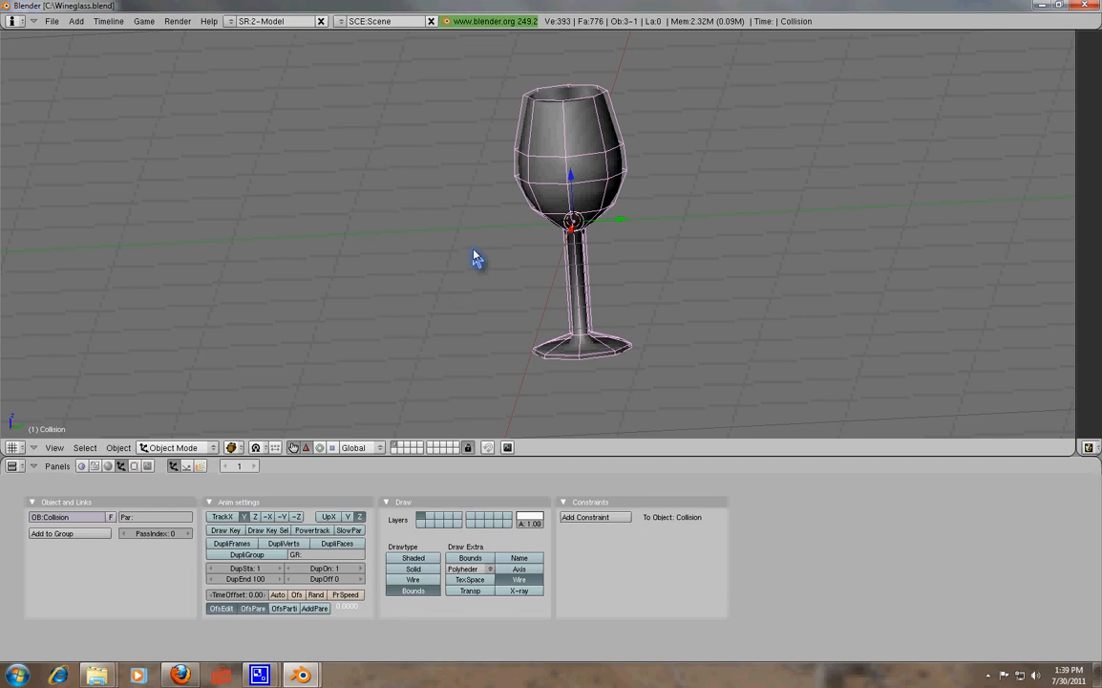
mouse_move(573, 151)
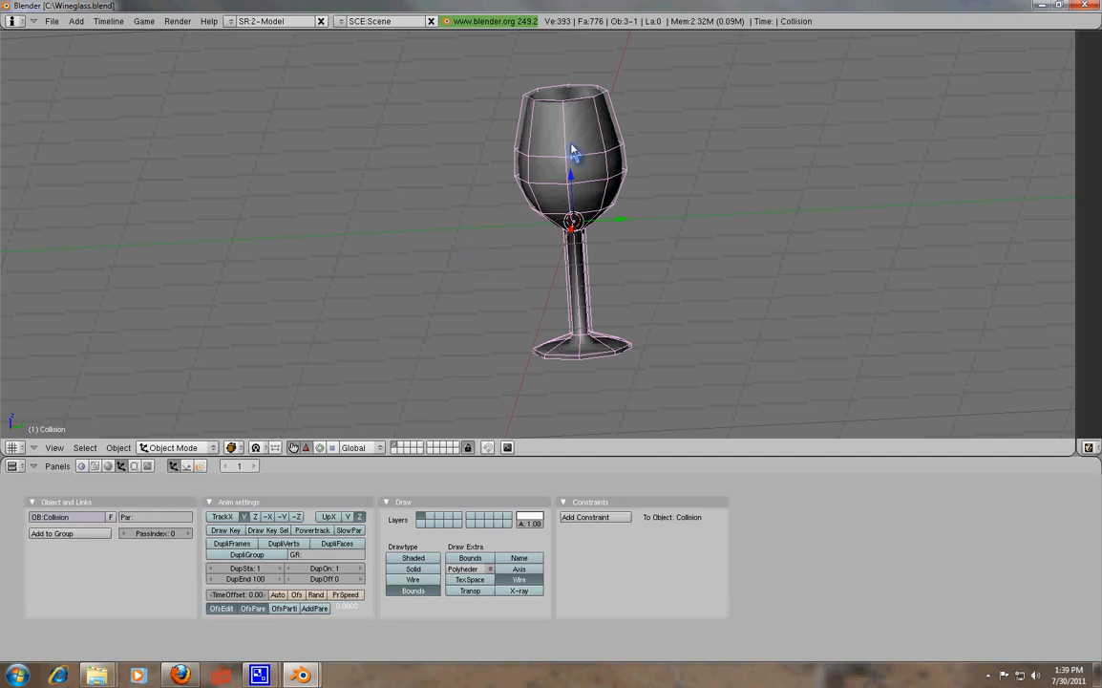
click(413, 569)
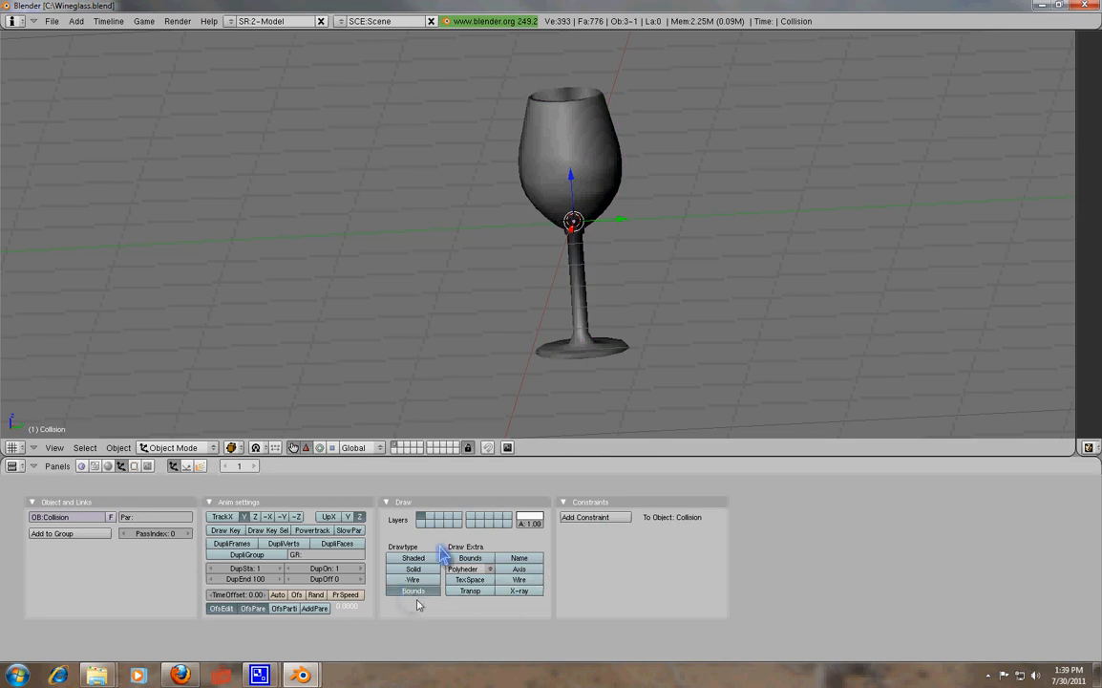
click(412, 580)
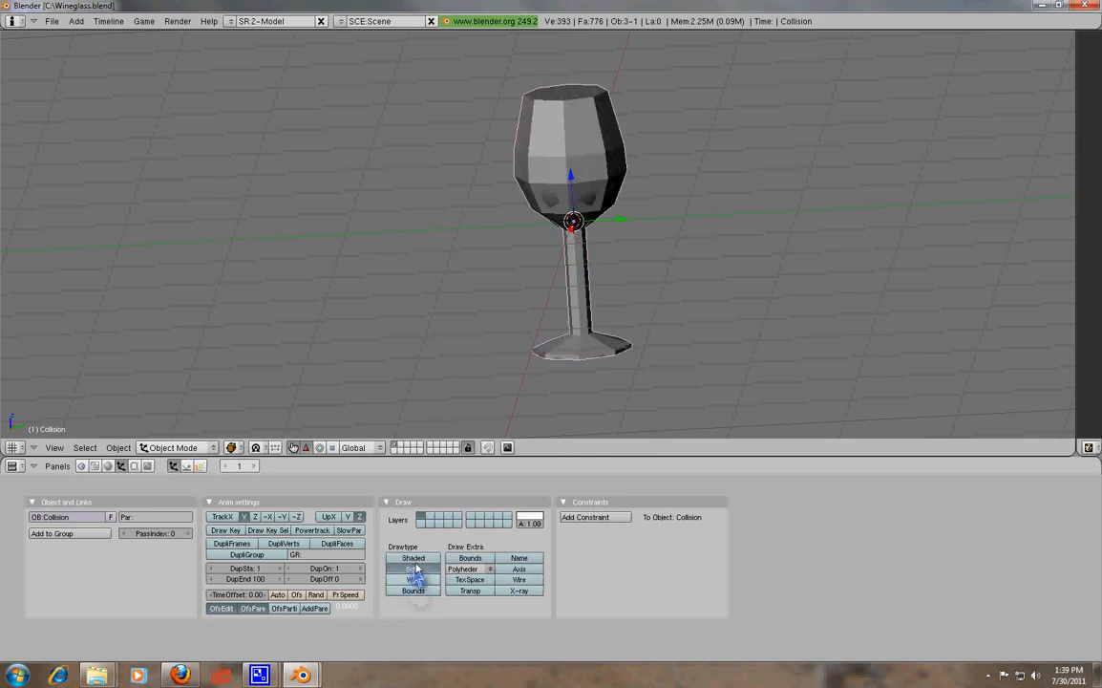
click(413, 569)
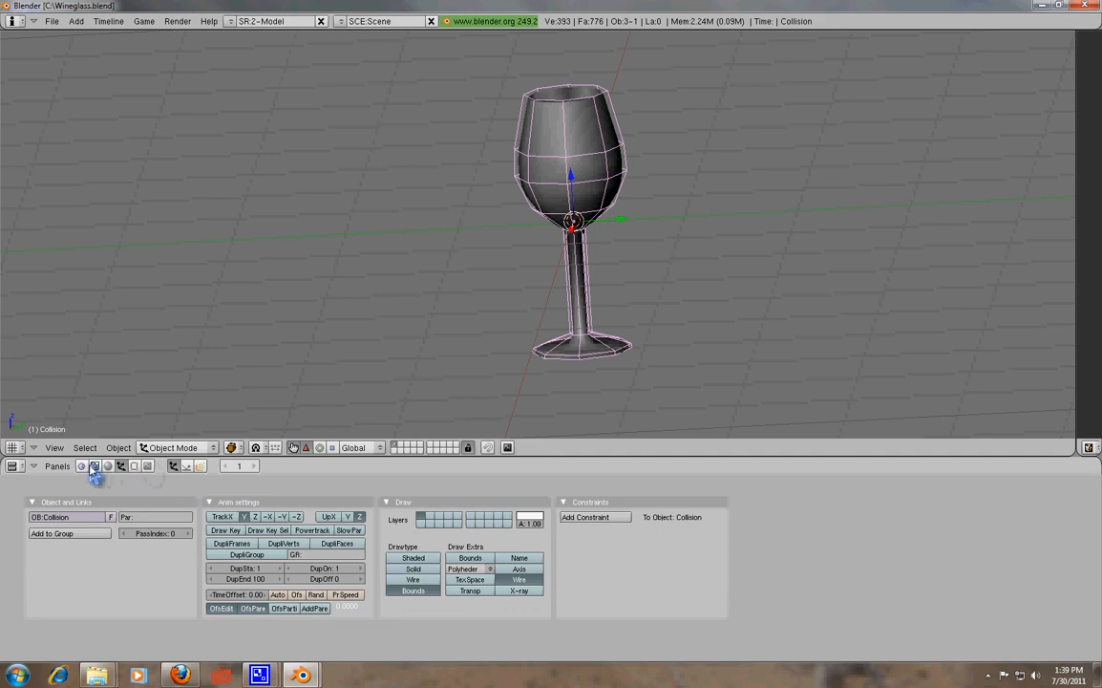
mouse_move(84, 466)
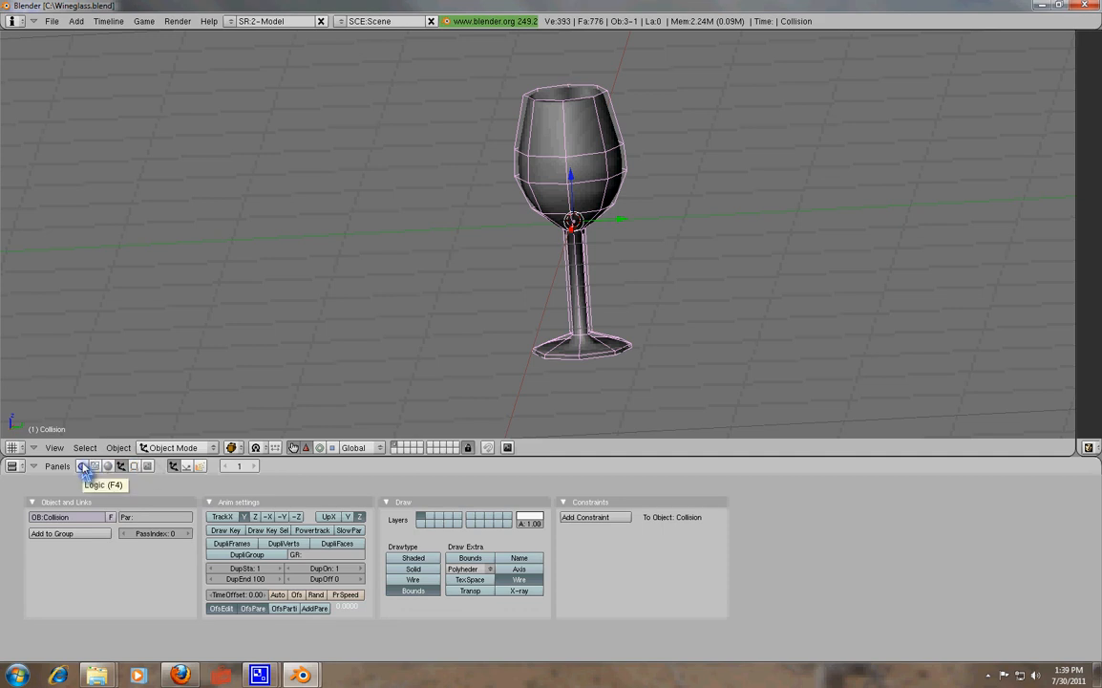
Step: Enable collision Bounds on the Collision object with the Triangle Mesh shape
click(84, 466)
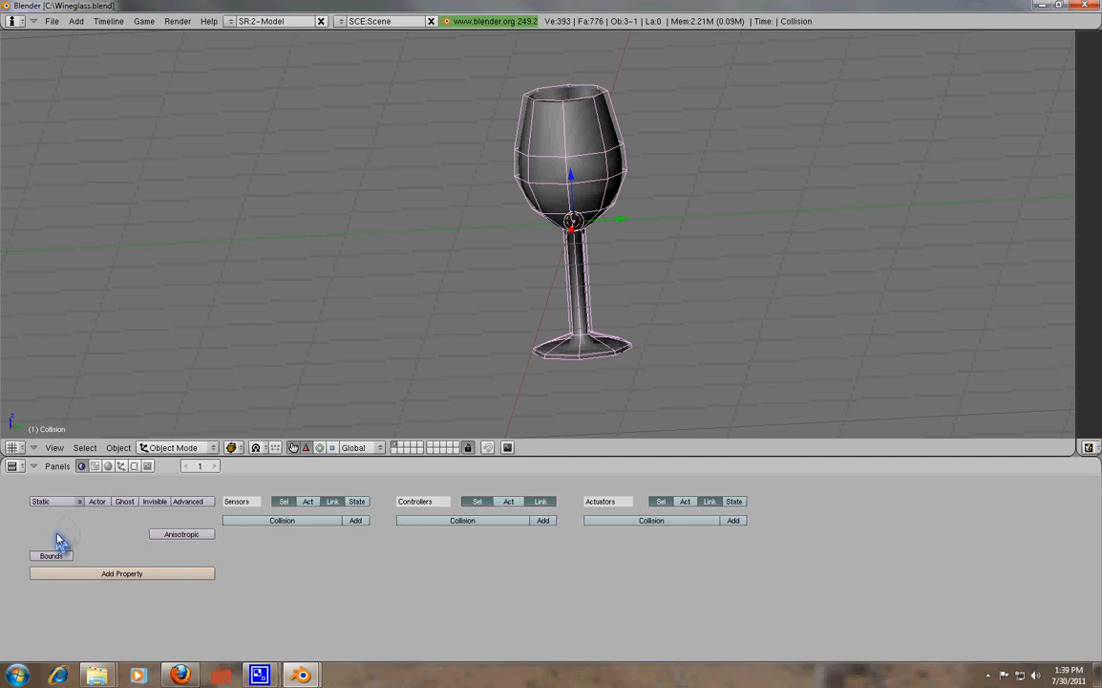
mouse_move(61, 554)
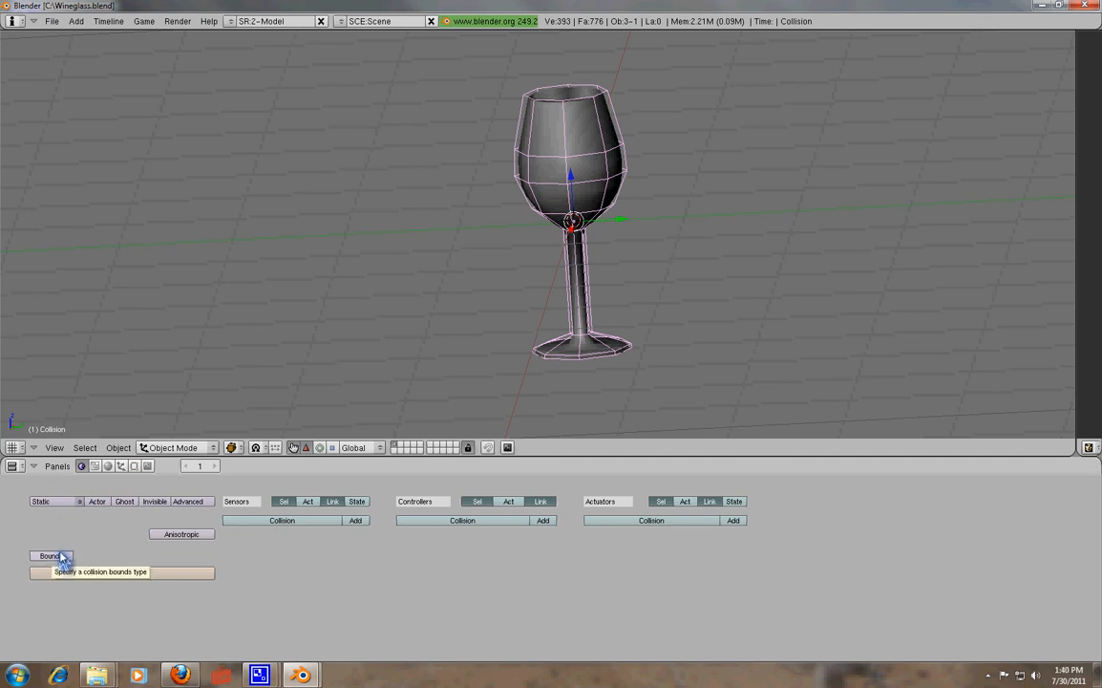
click(48, 554)
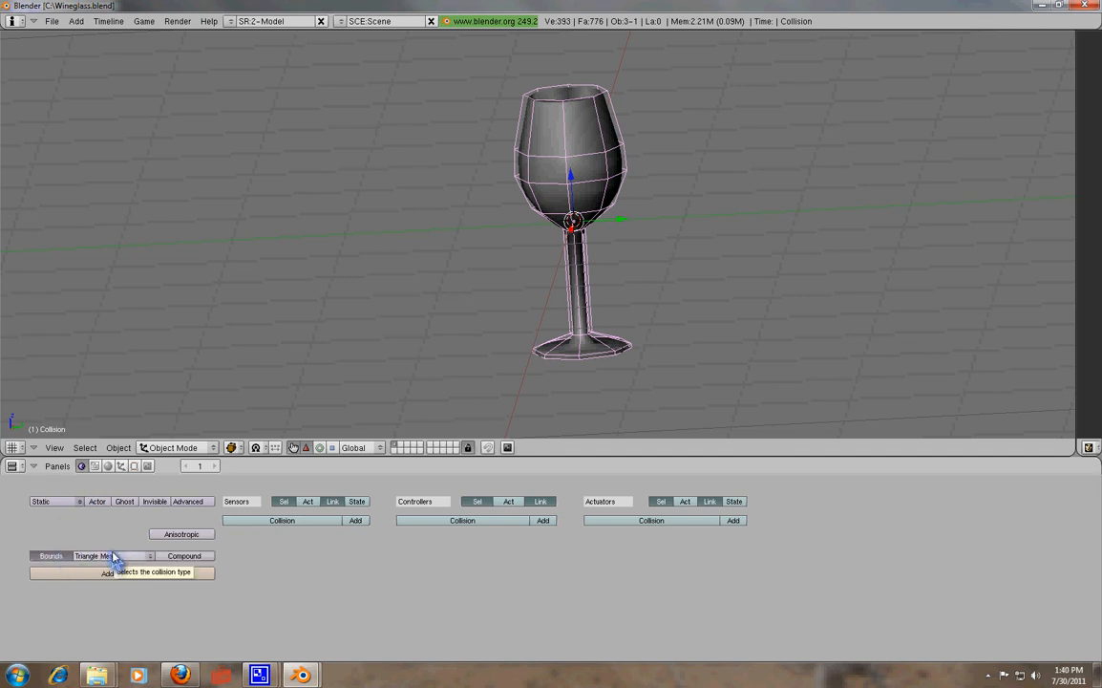
click(111, 554)
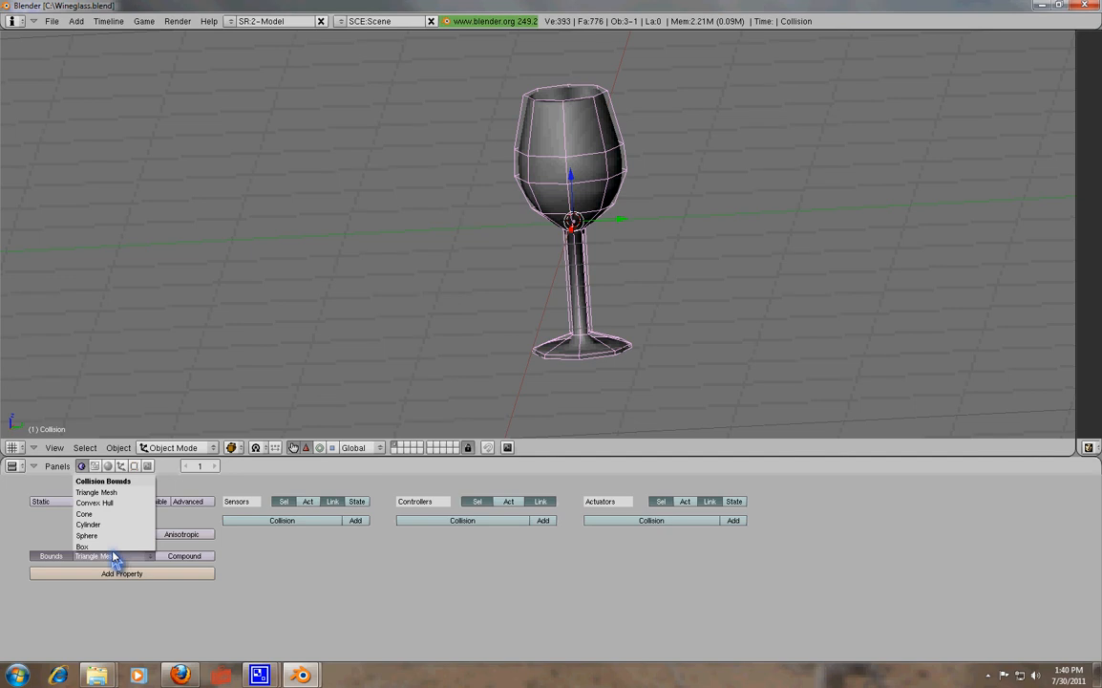
mouse_move(122, 532)
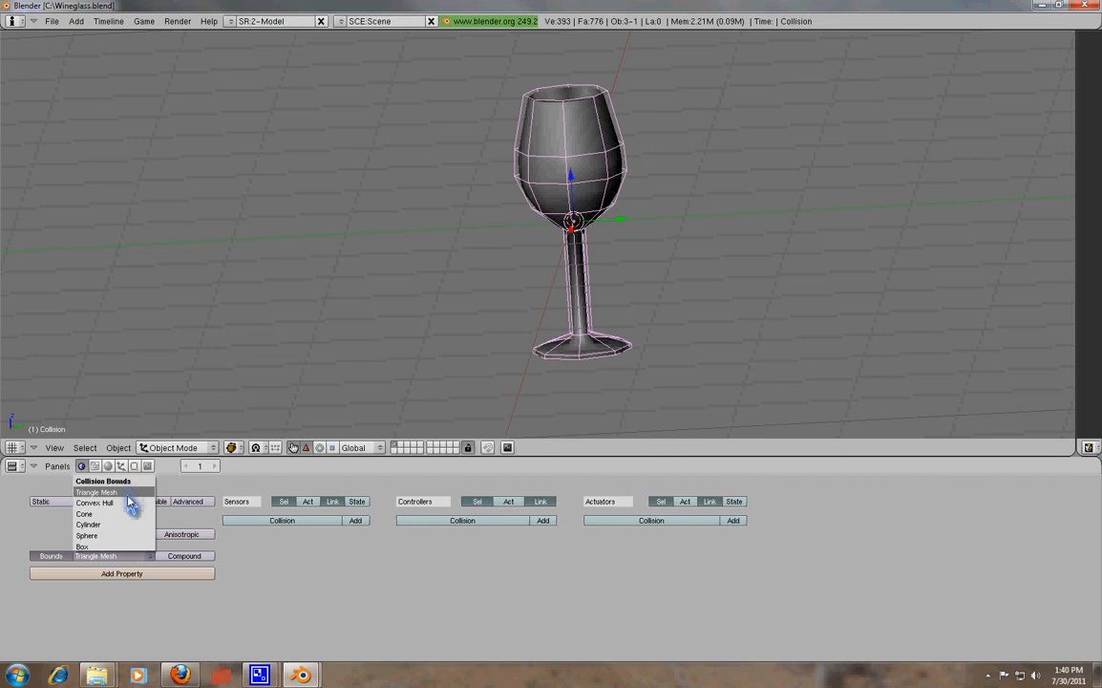
mouse_move(114, 514)
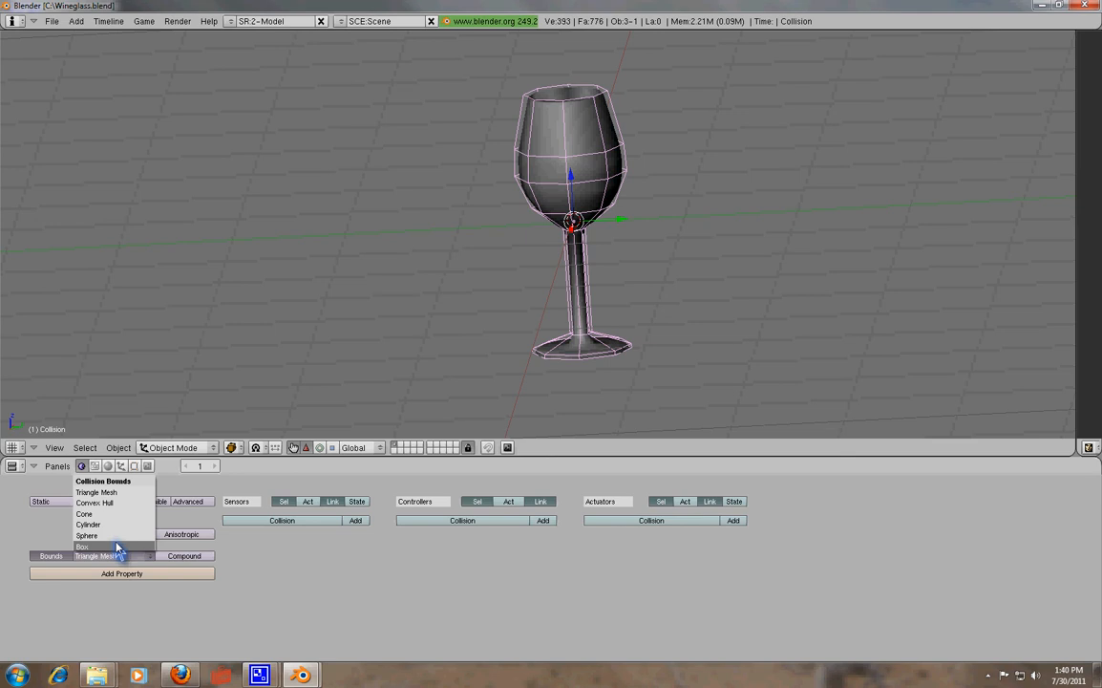
mouse_move(115, 493)
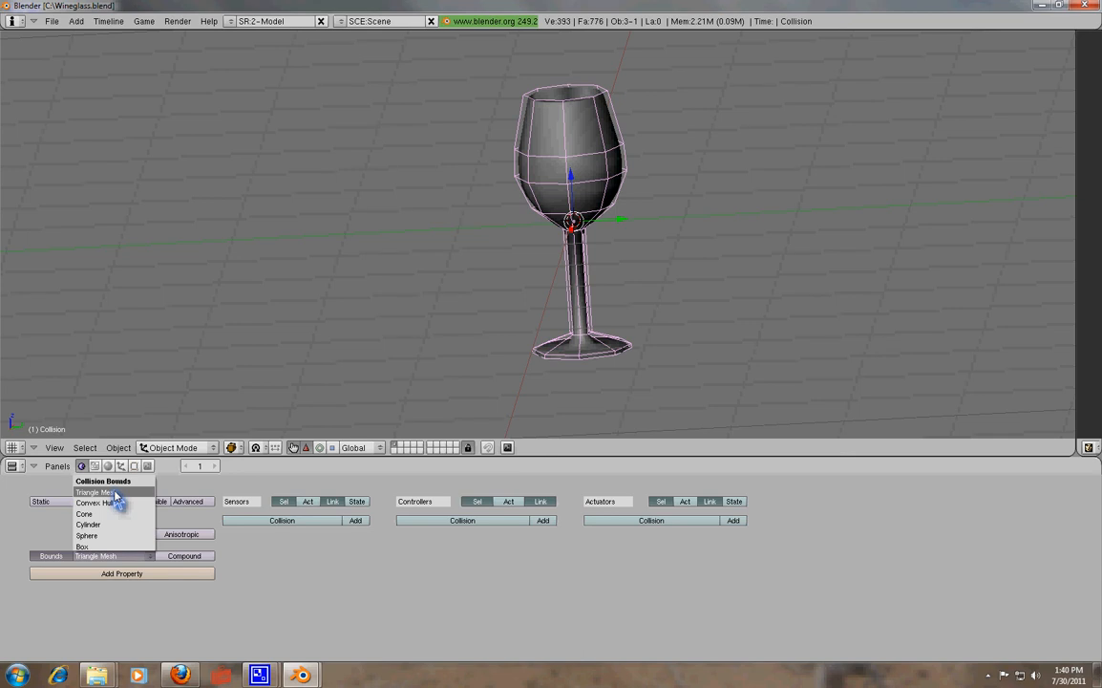
click(96, 493)
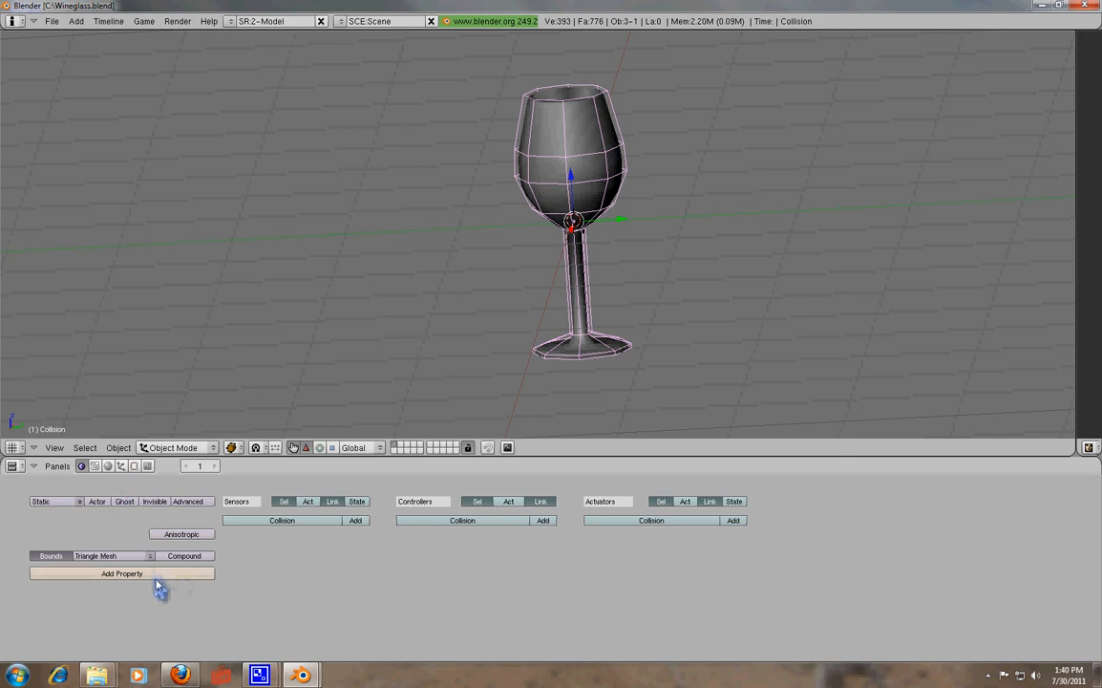
Step: Add a String game property to Collision and enter MAT_GLASS as its value
click(122, 573)
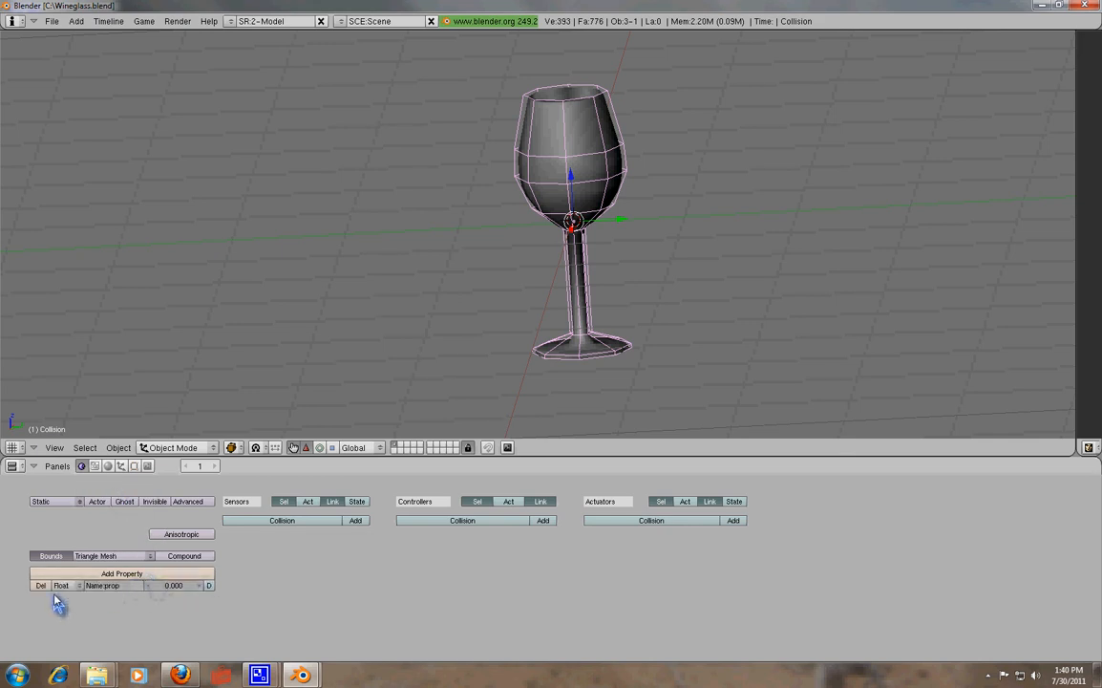
mouse_move(76, 603)
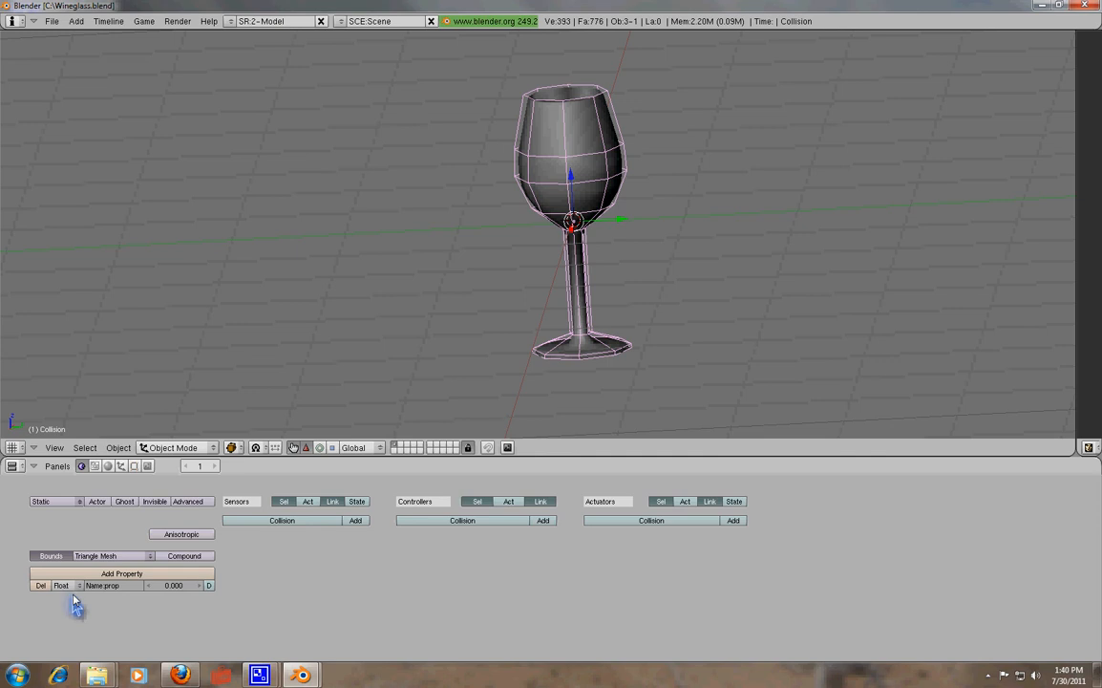
click(61, 584)
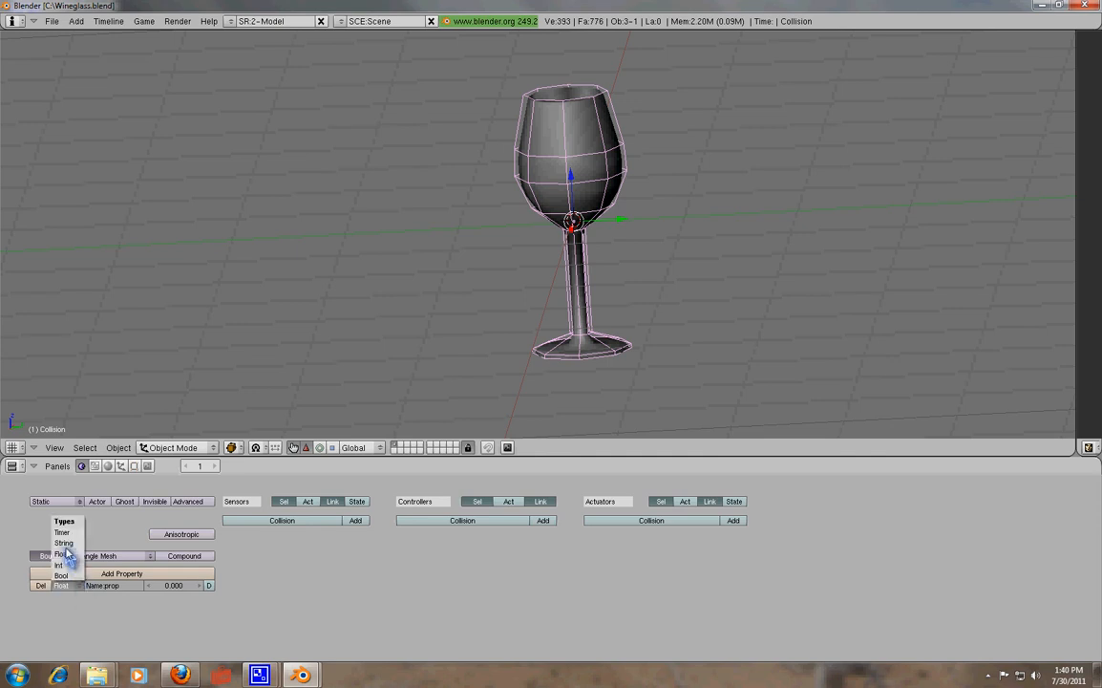
click(65, 543)
text(HavokMaterial)
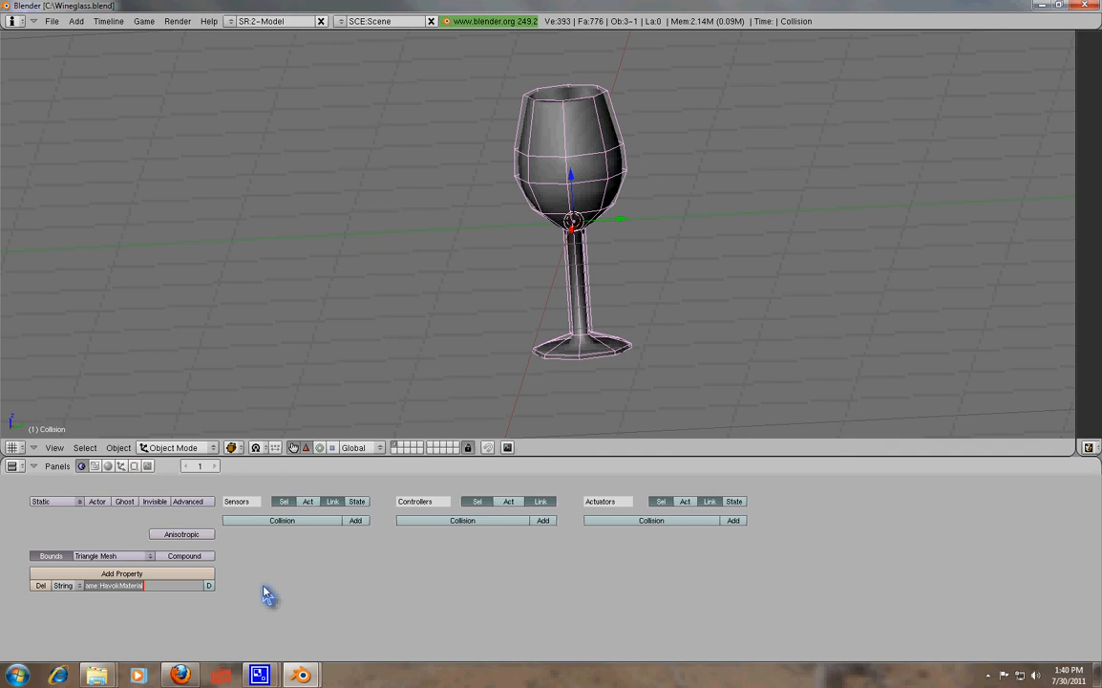
click(143, 584)
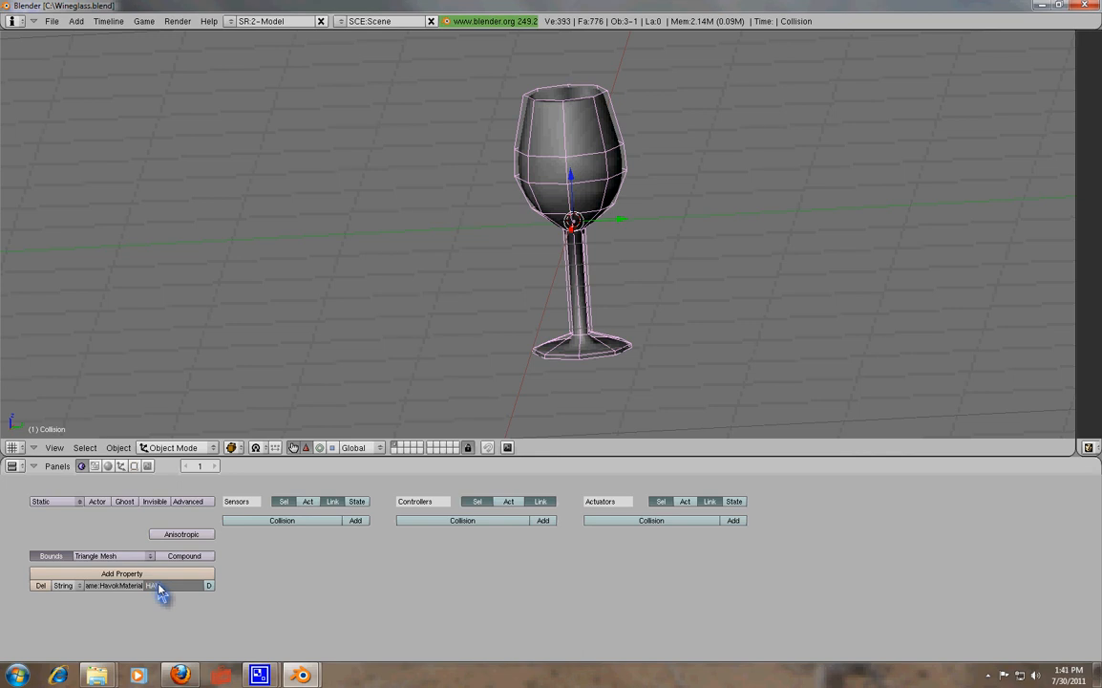
text(MAT_GLASS)
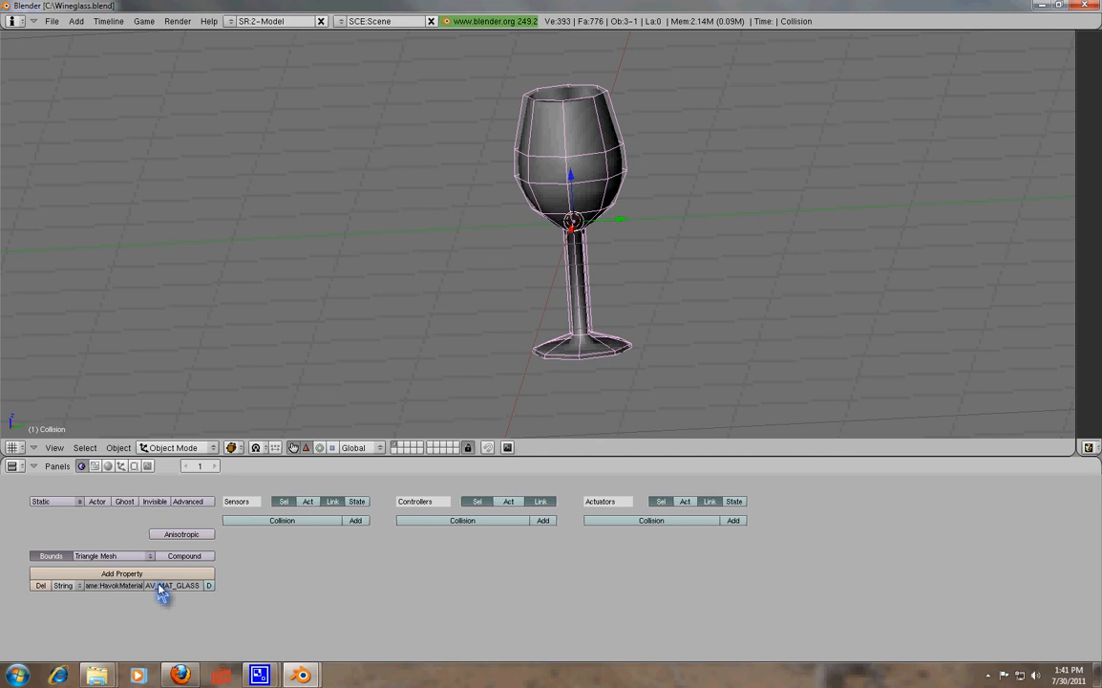
mouse_move(298, 168)
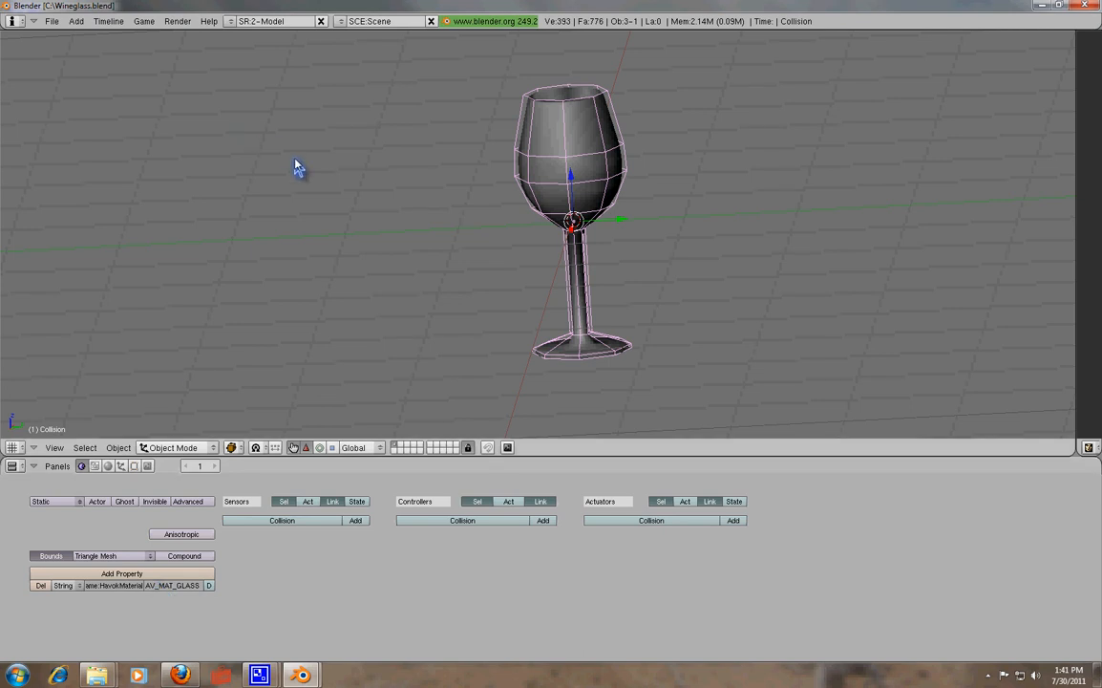
mouse_move(726, 91)
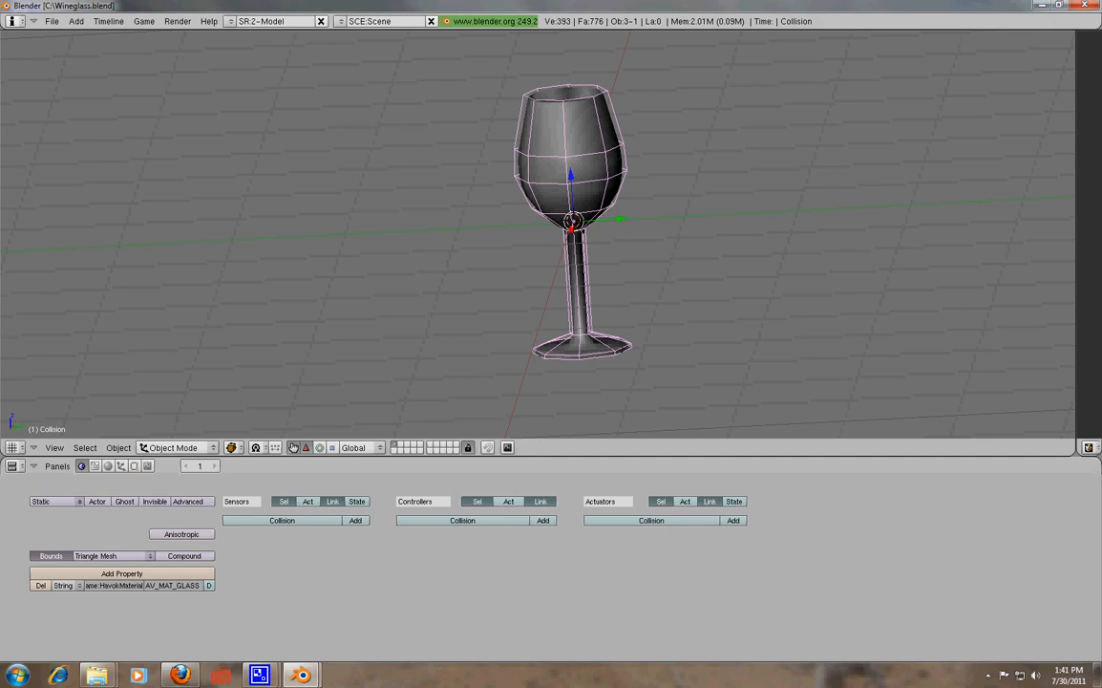
mouse_move(669, 86)
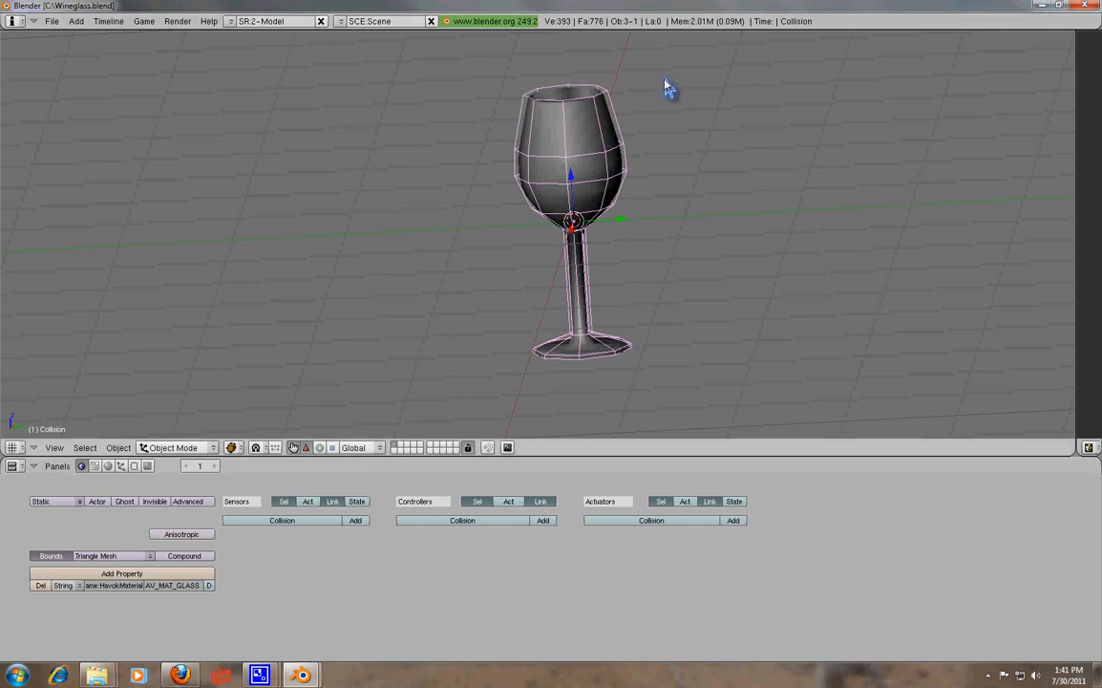
mouse_move(632, 130)
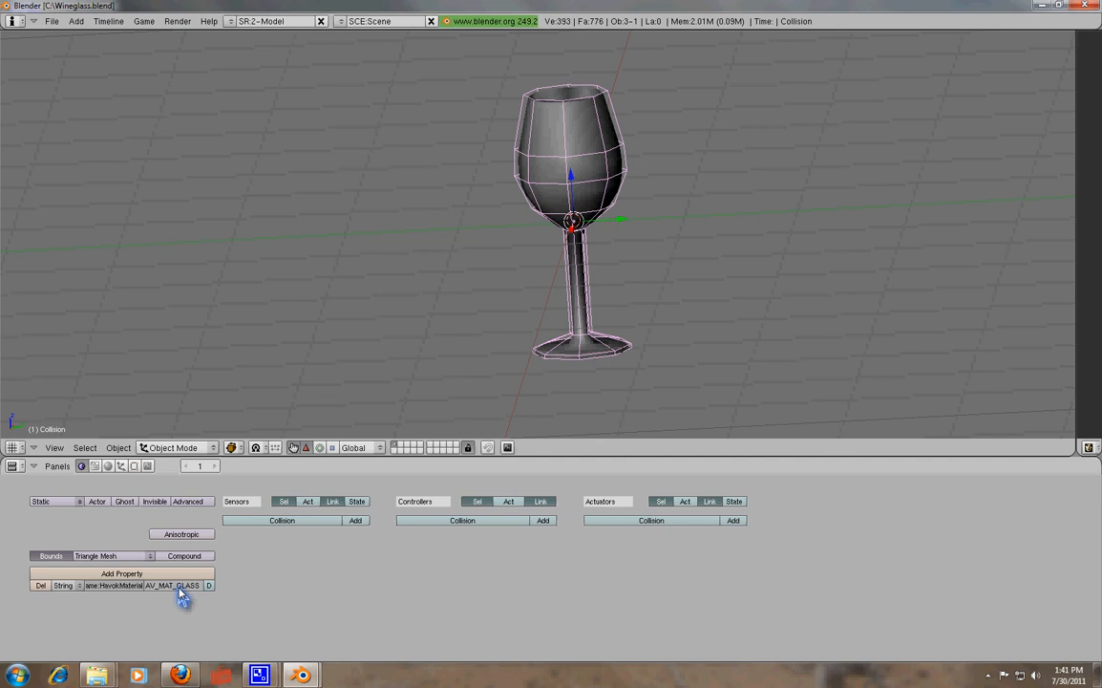
mouse_move(659, 109)
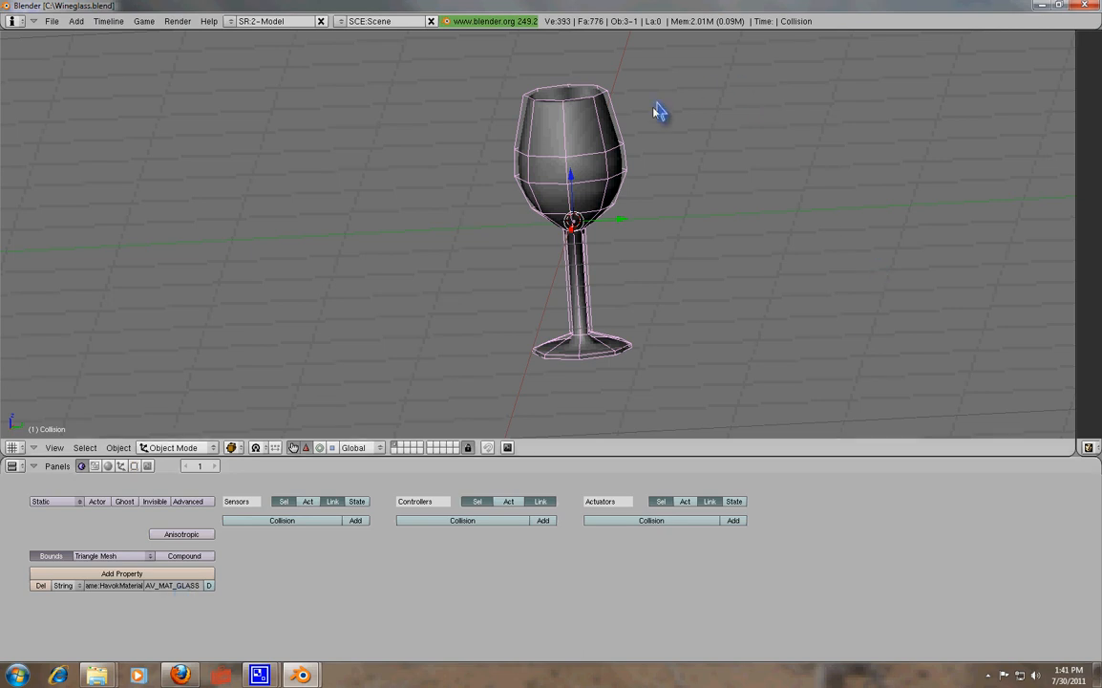
mouse_move(626, 155)
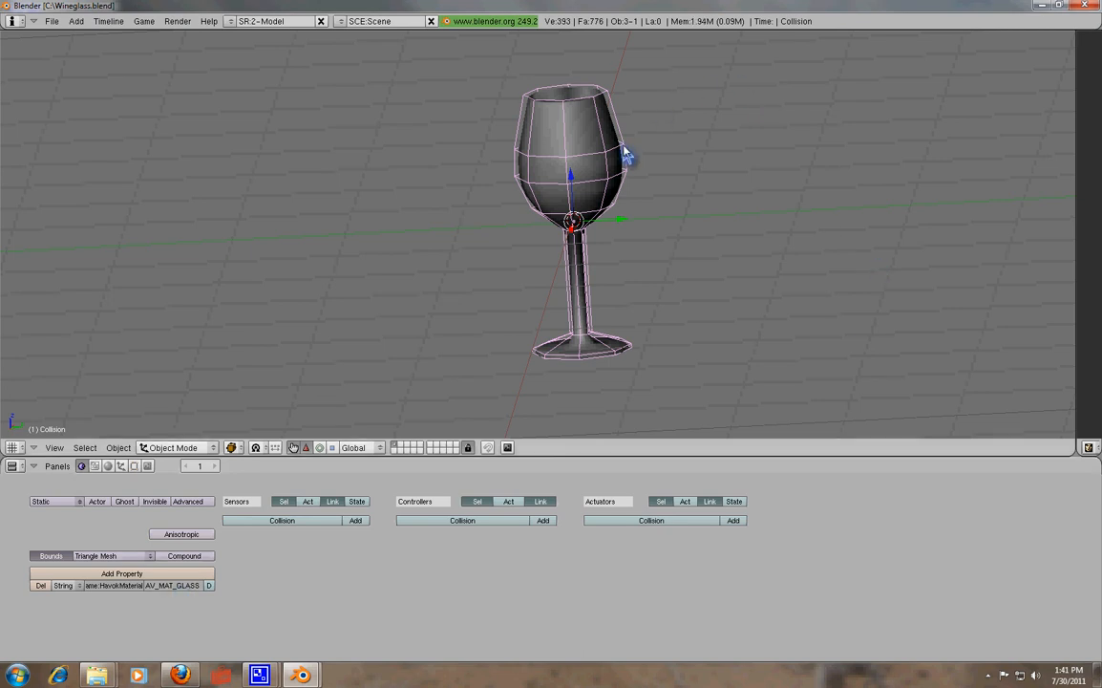
mouse_move(638, 145)
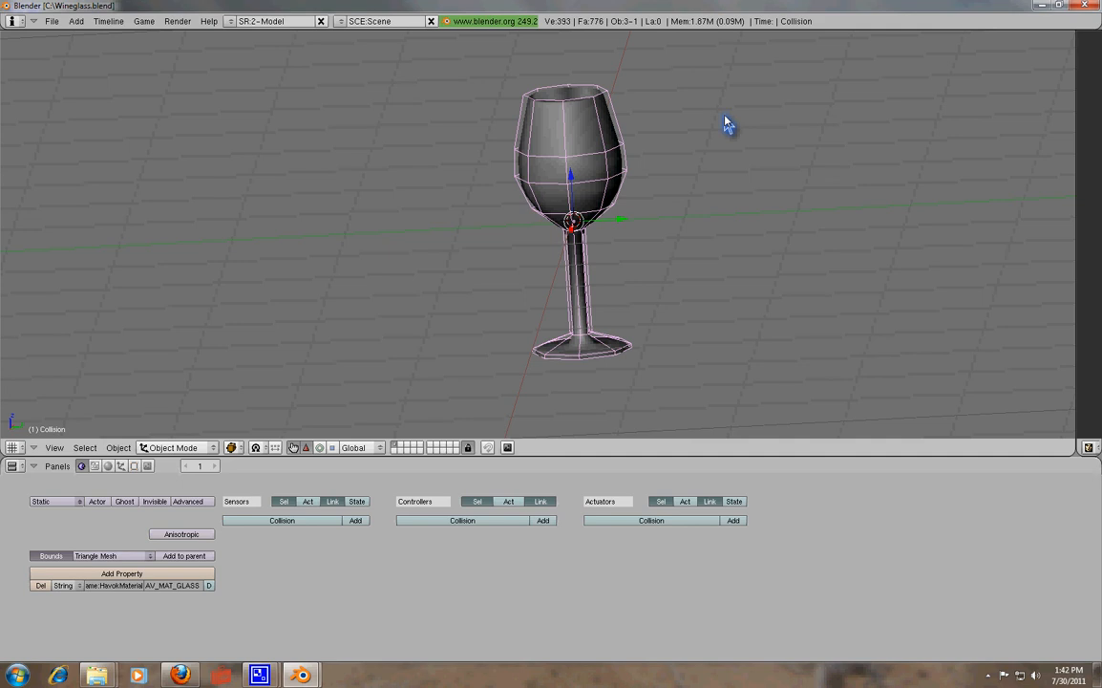
mouse_move(705, 291)
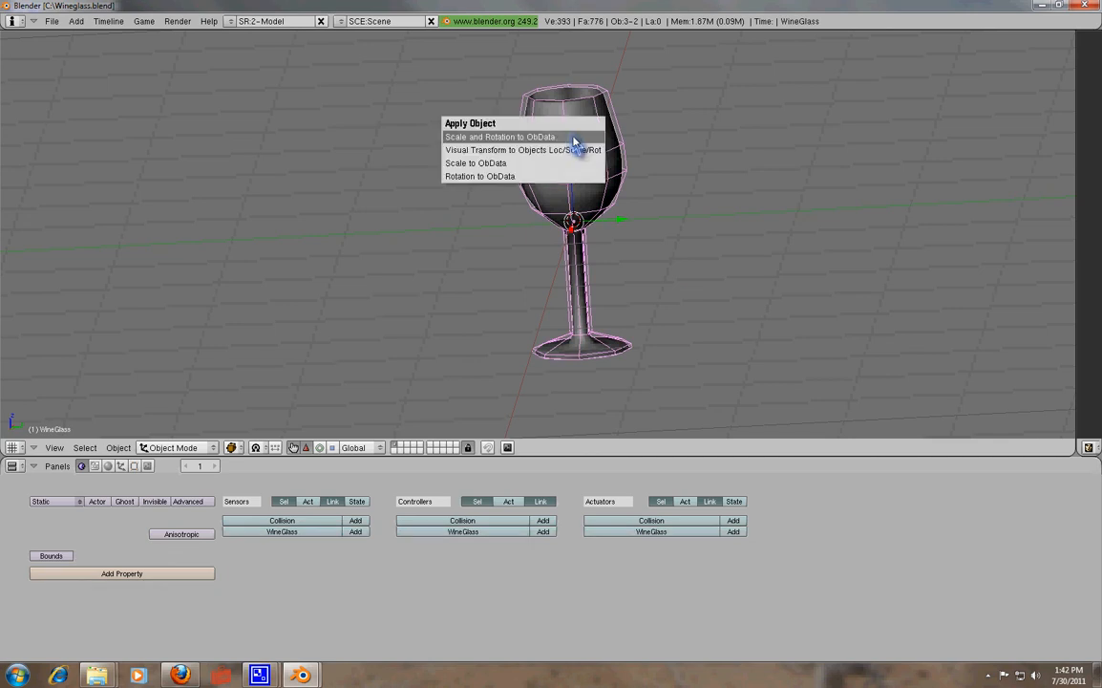
mouse_move(519, 149)
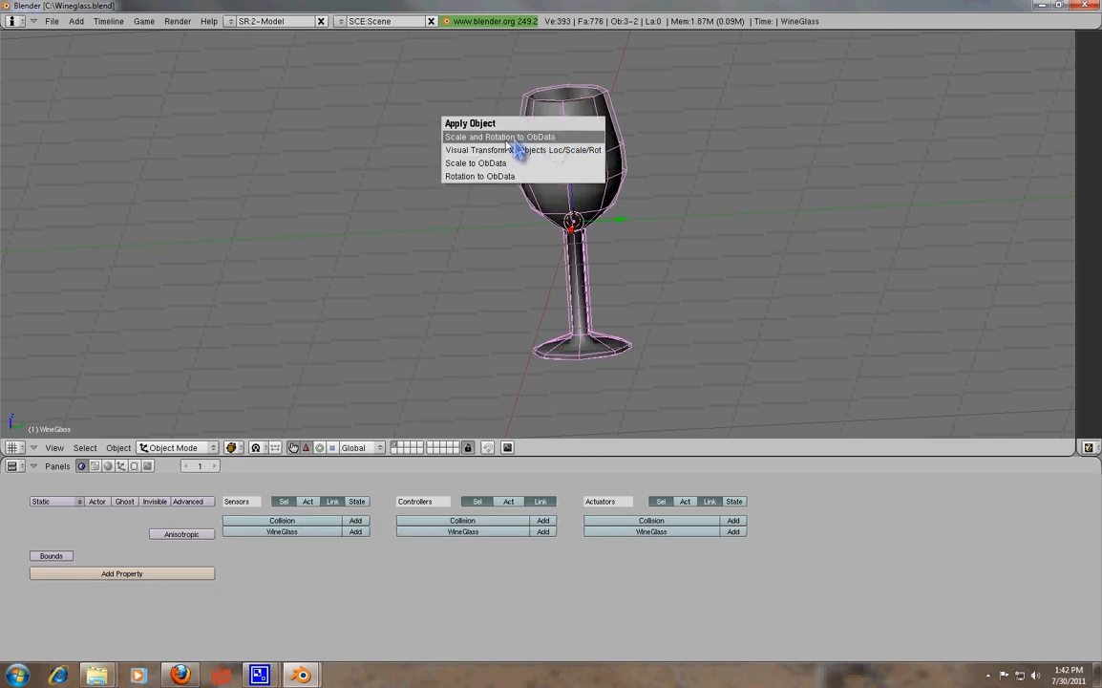
mouse_move(477, 143)
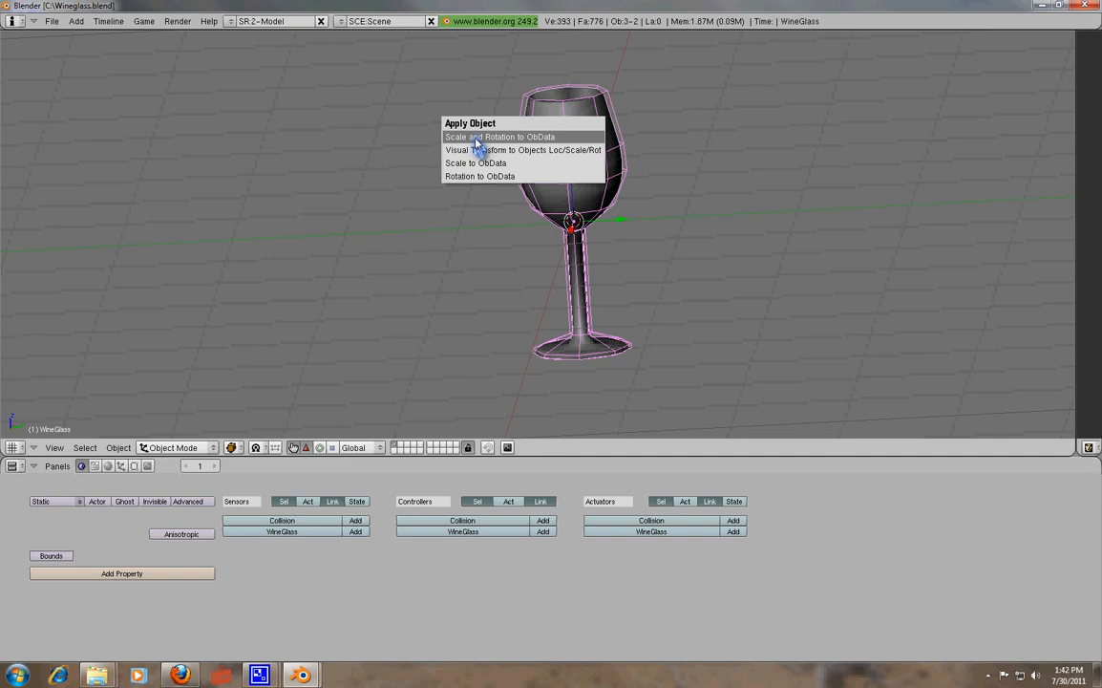
click(498, 138)
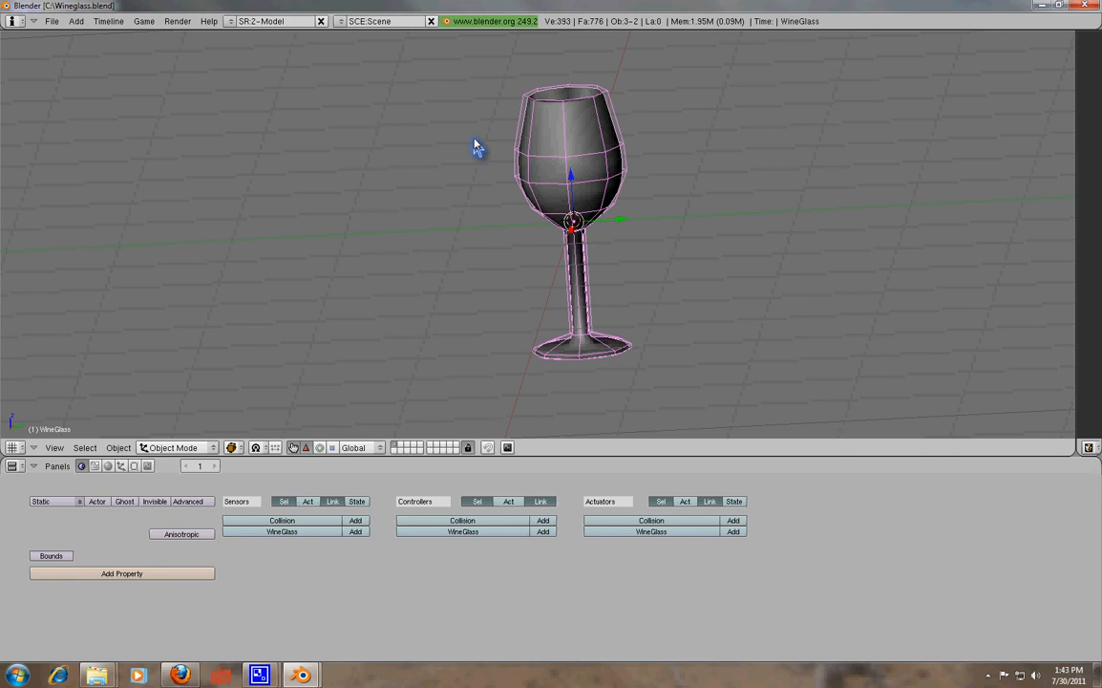
mouse_move(829, 454)
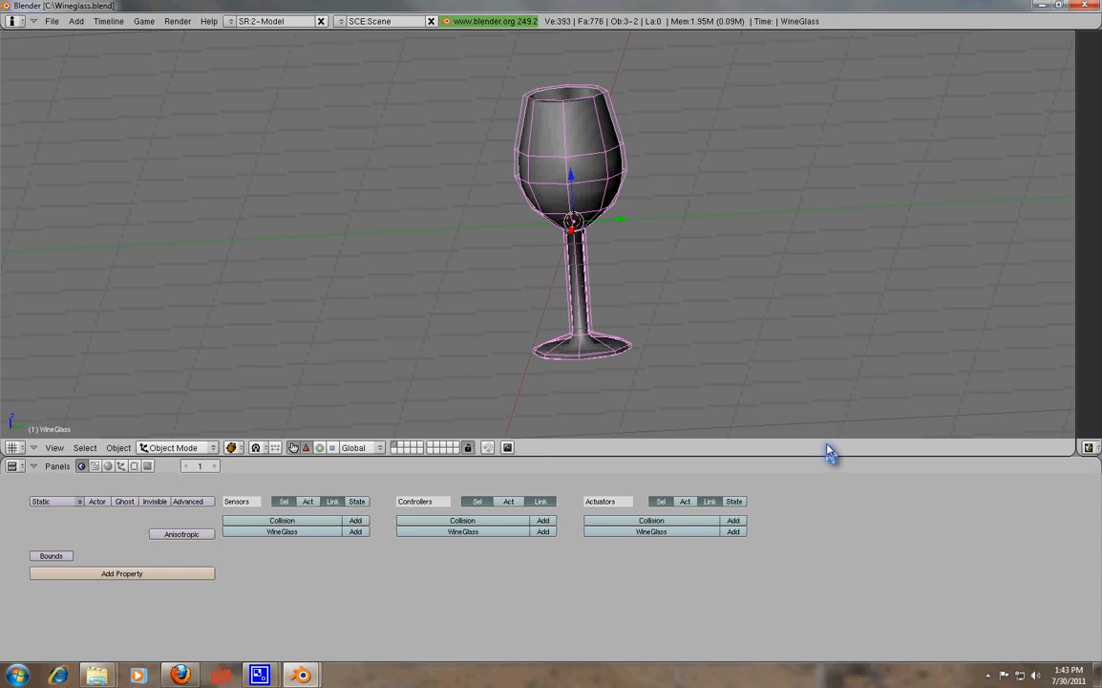
mouse_move(837, 464)
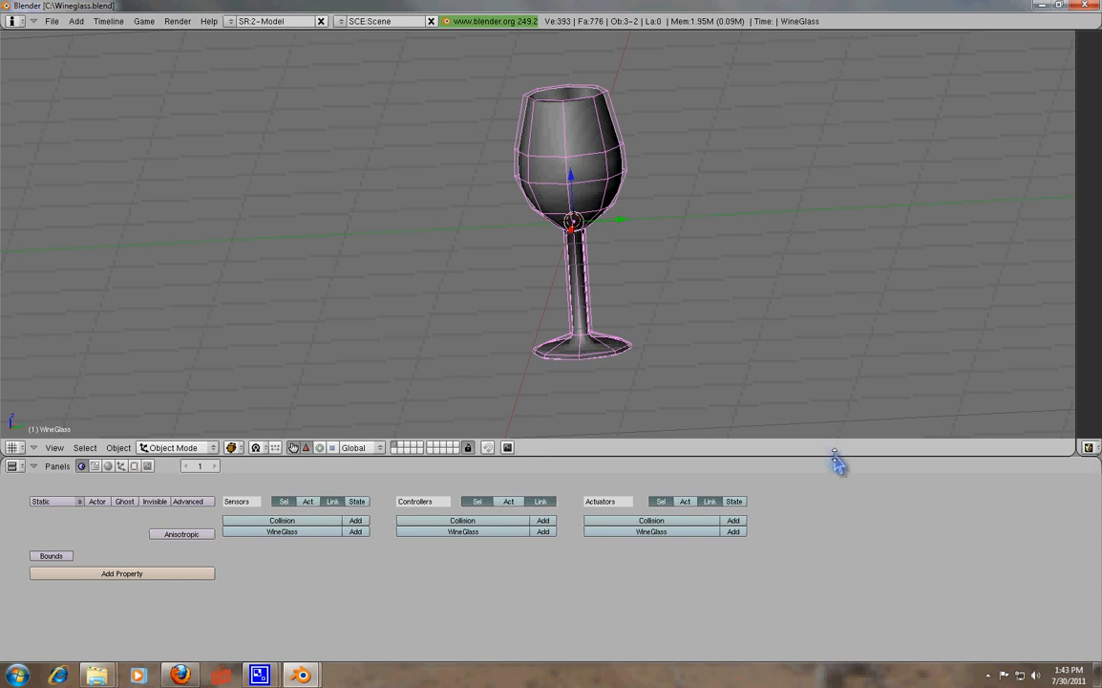
mouse_move(754, 458)
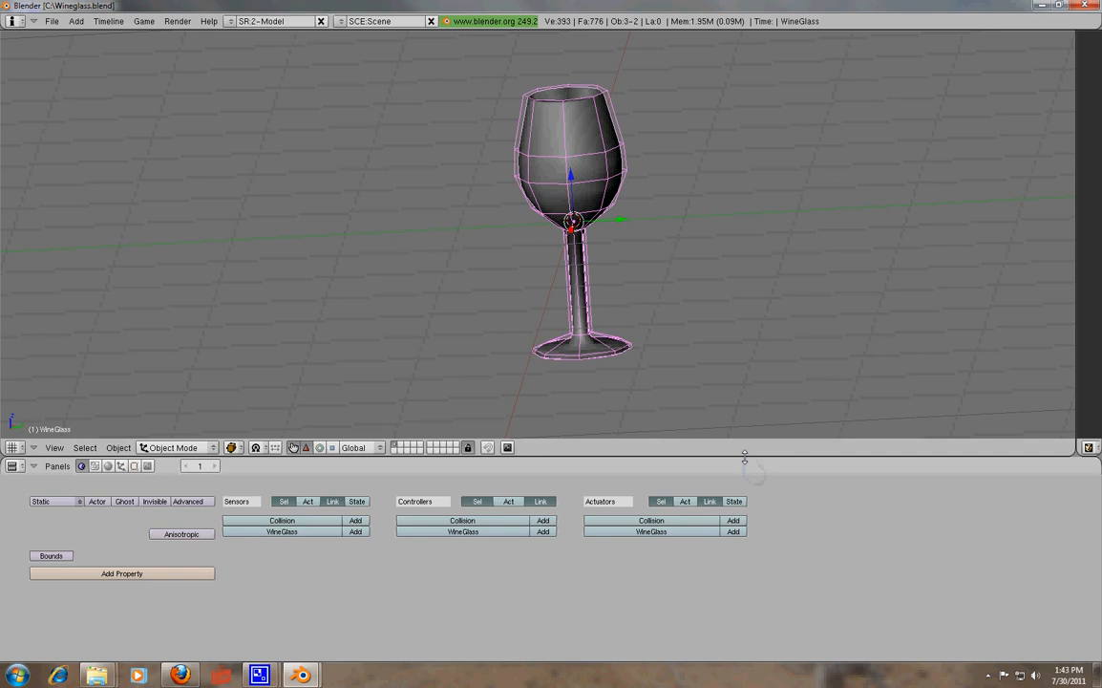
Step: Split the 3D view and switch the right half to an Outliner listing WineGlass and Collision
right_click(745, 456)
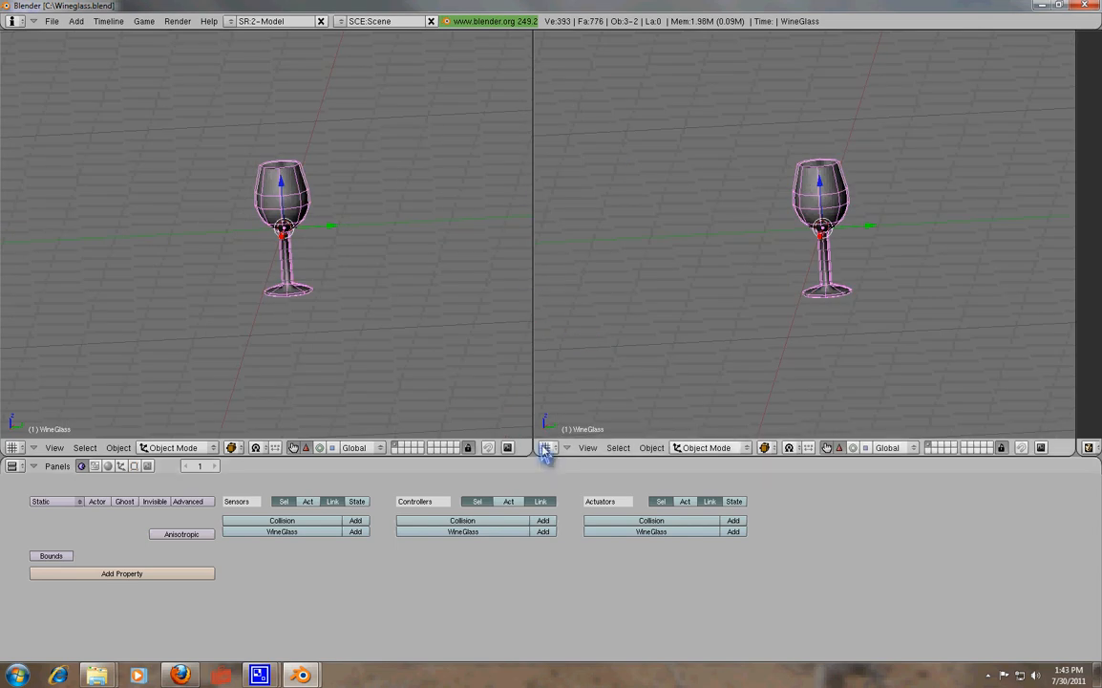
mouse_move(546, 447)
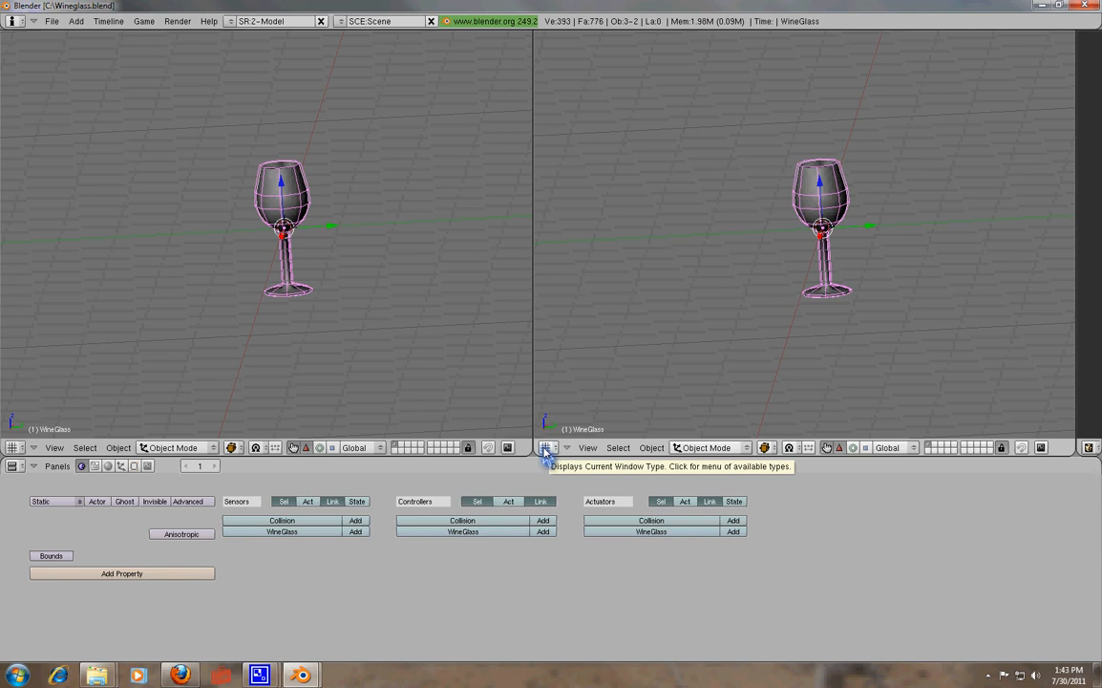
click(547, 447)
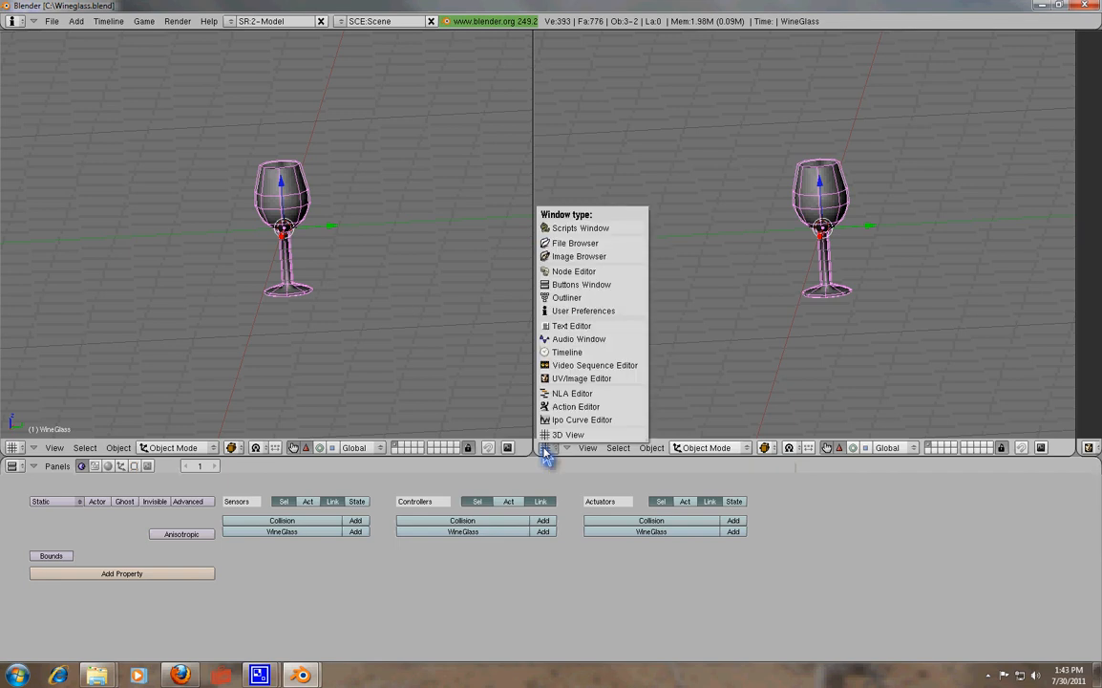
mouse_move(565, 298)
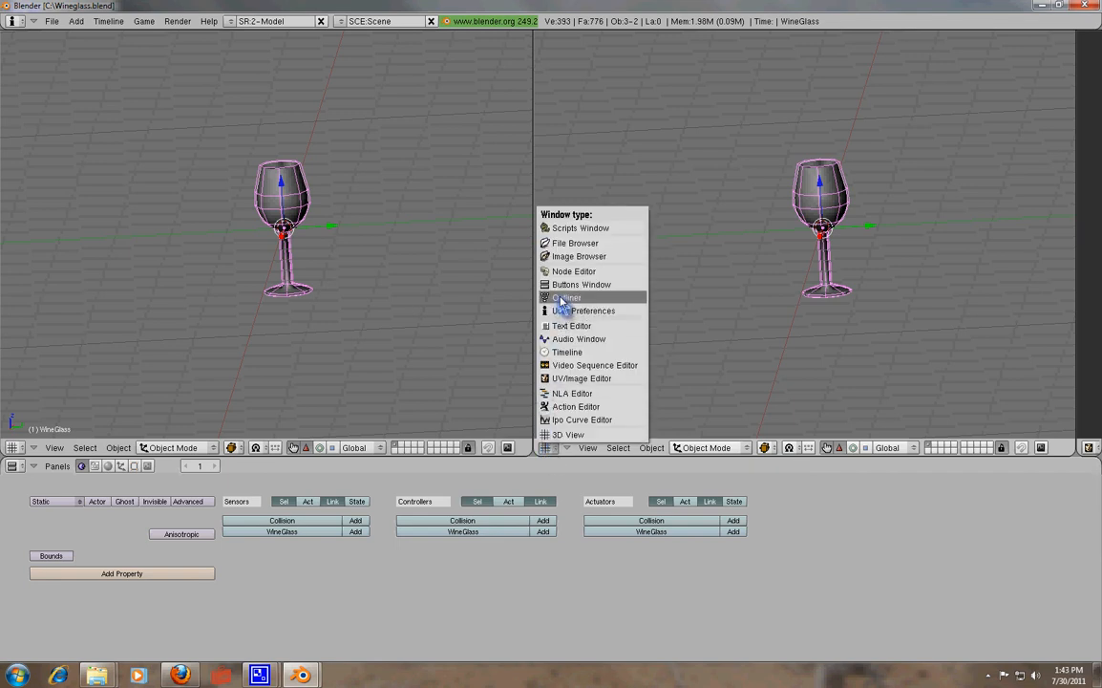
click(567, 298)
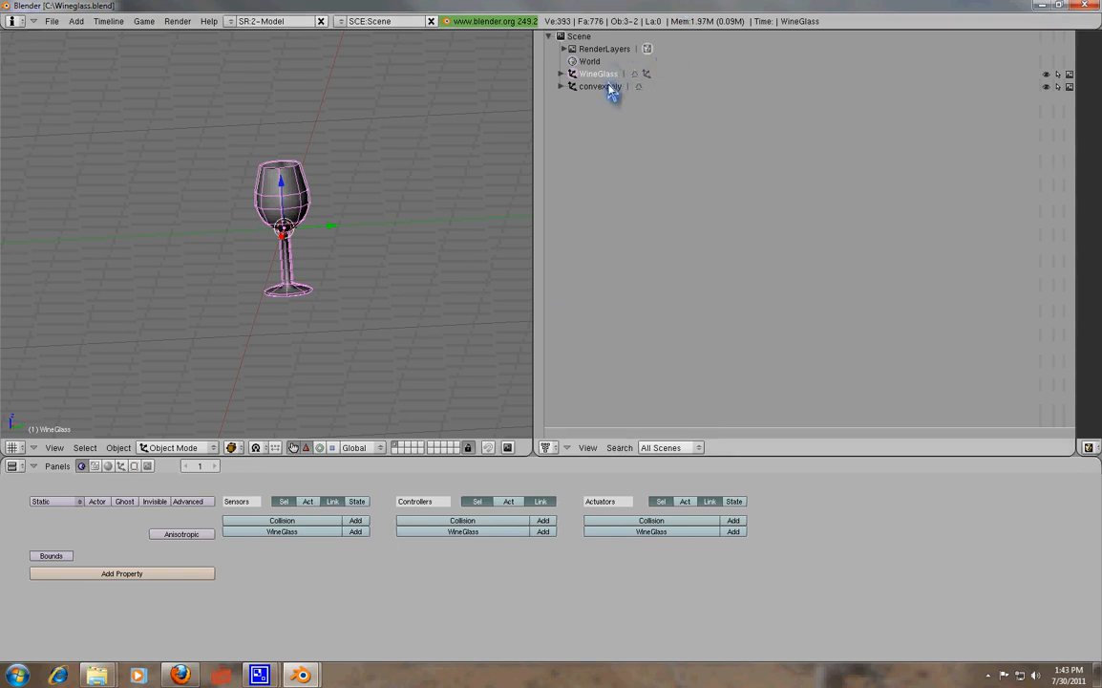
Step: Select convexpoly in the Outliner and delete it, leaving only WineGlass selected
click(600, 86)
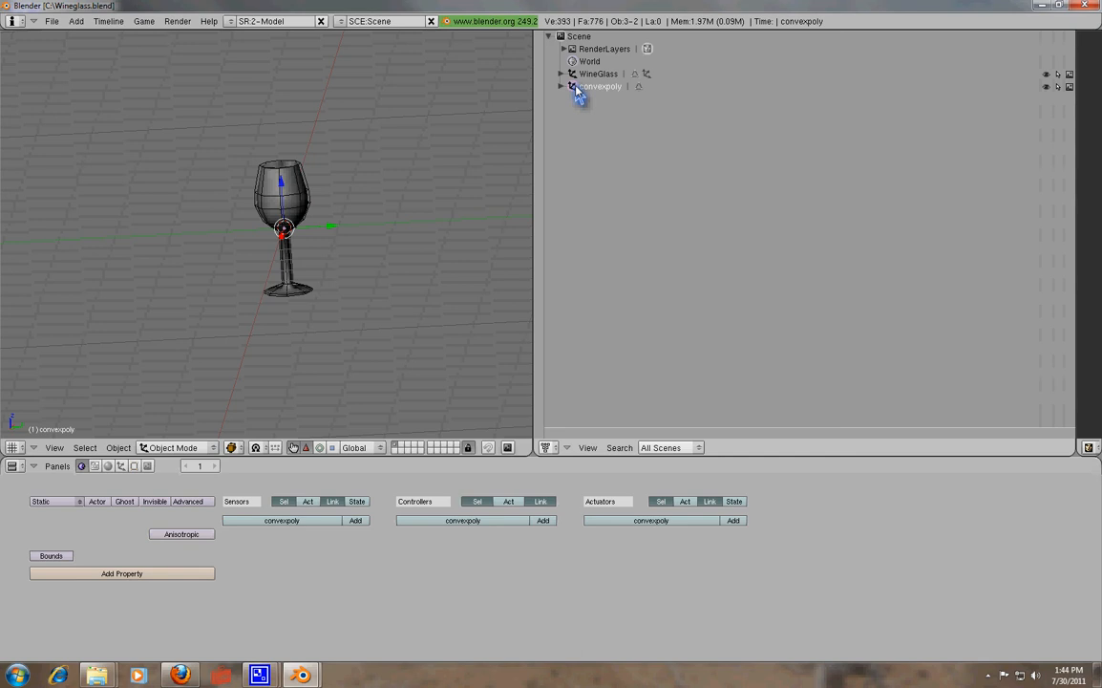
mouse_move(547, 449)
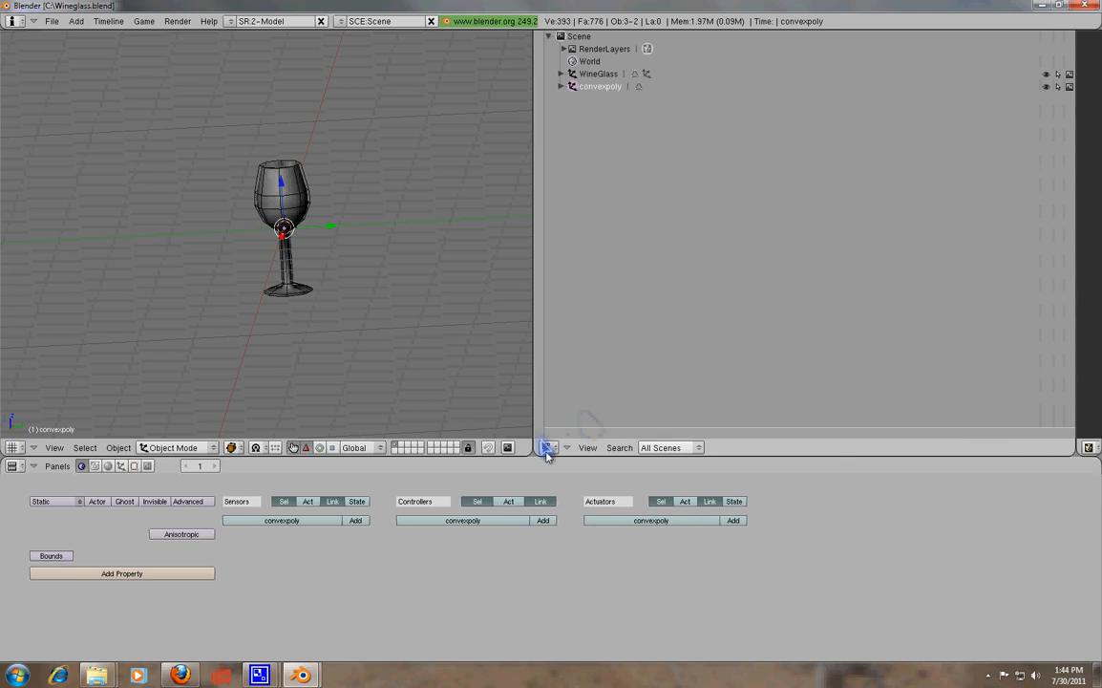
click(547, 447)
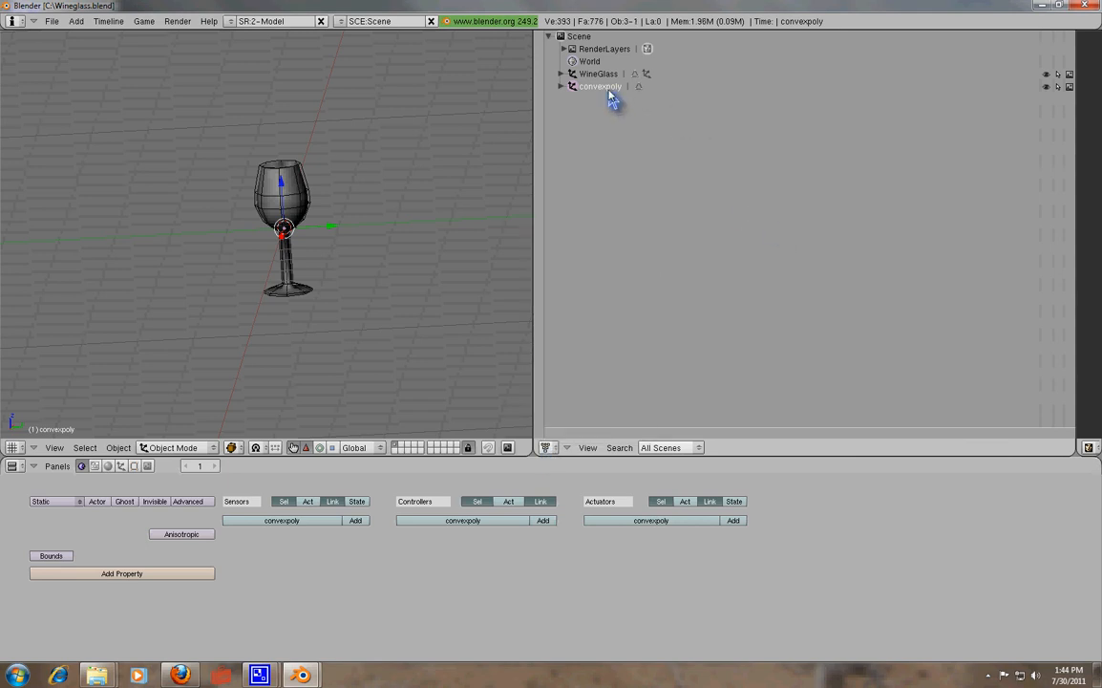
right_click(600, 86)
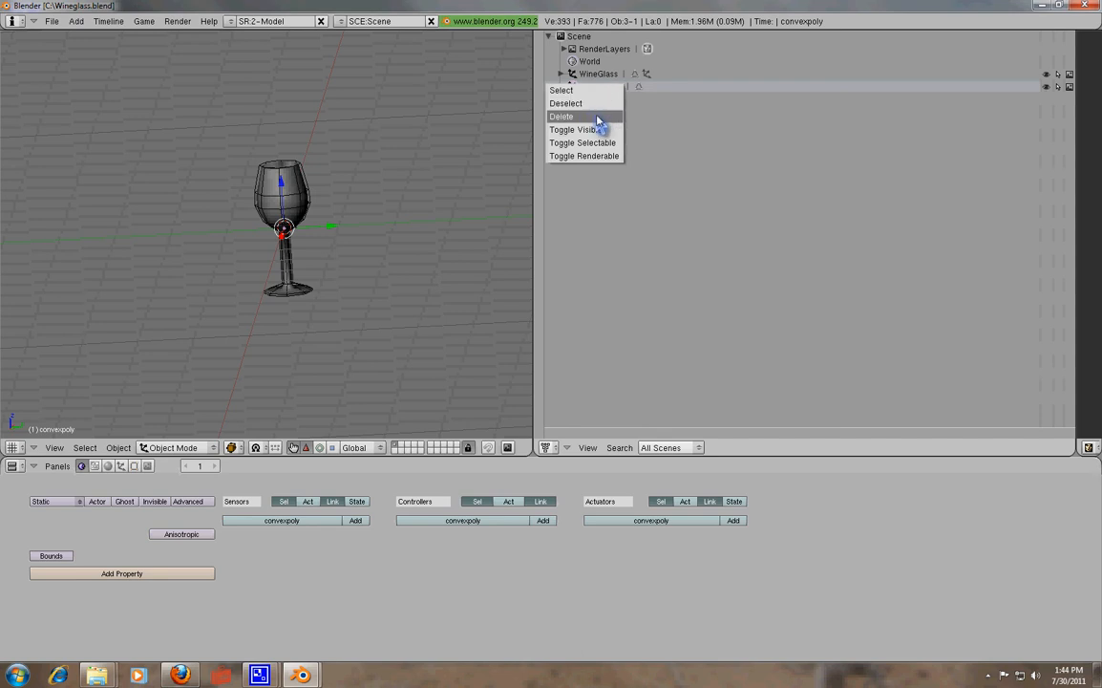
click(562, 117)
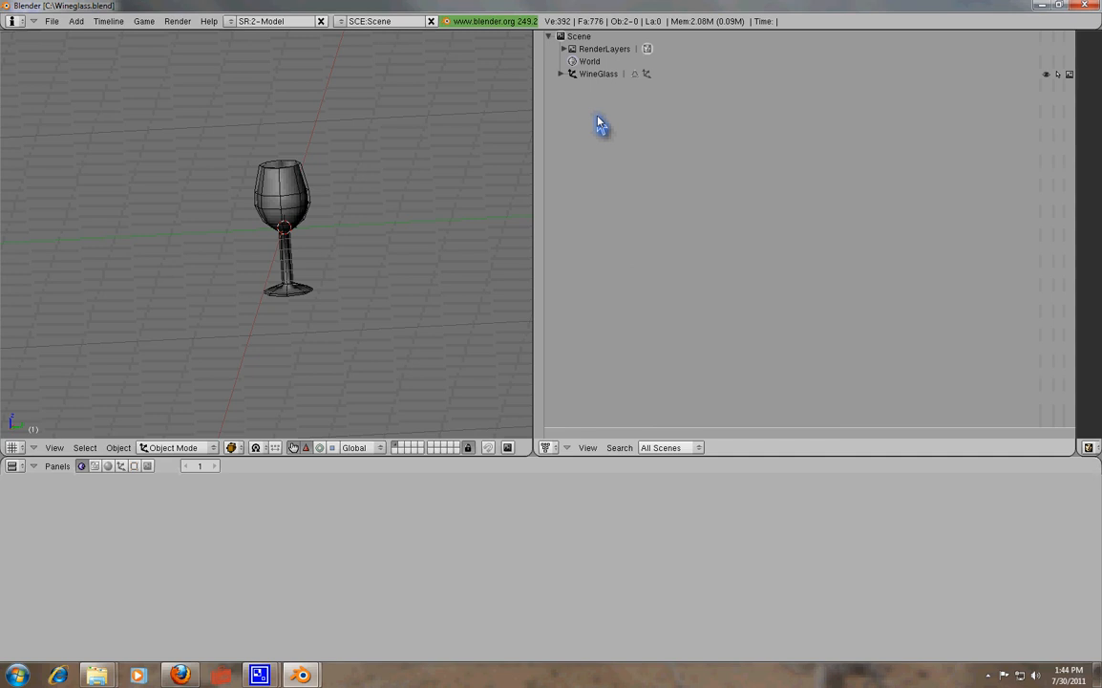
mouse_move(653, 50)
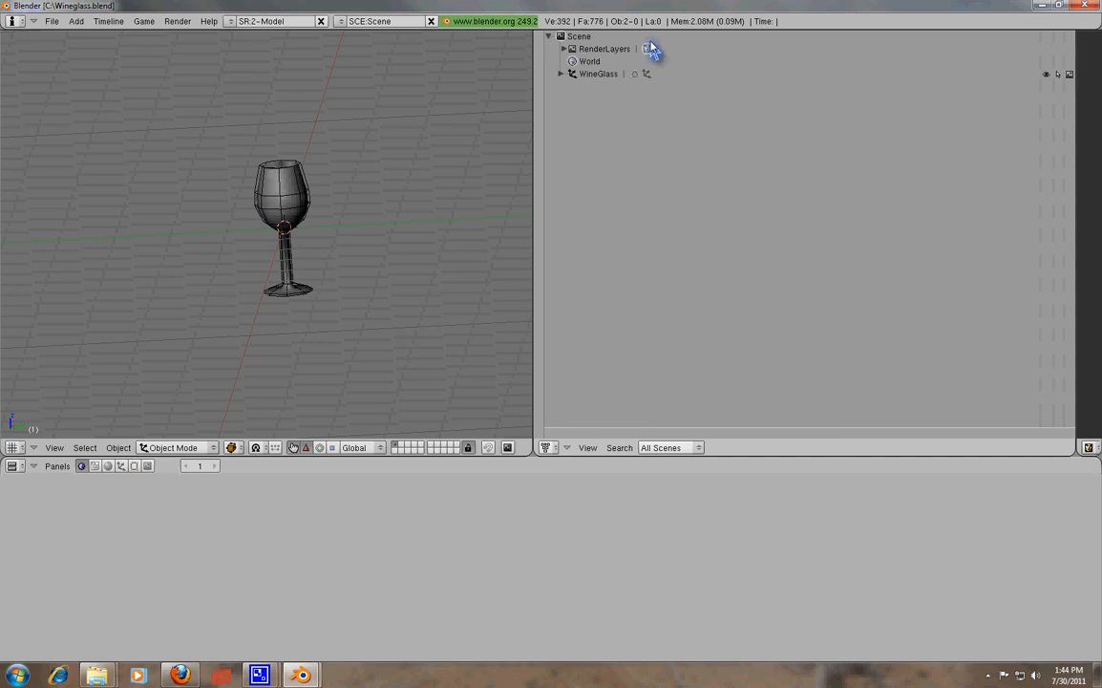
click(598, 72)
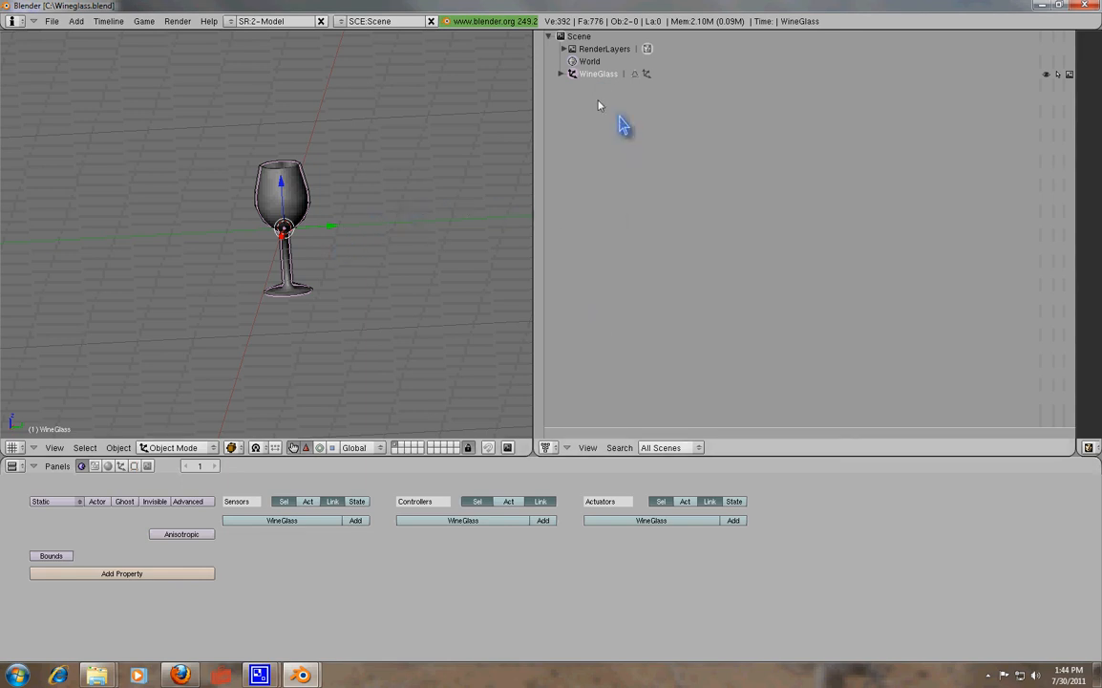
mouse_move(561, 78)
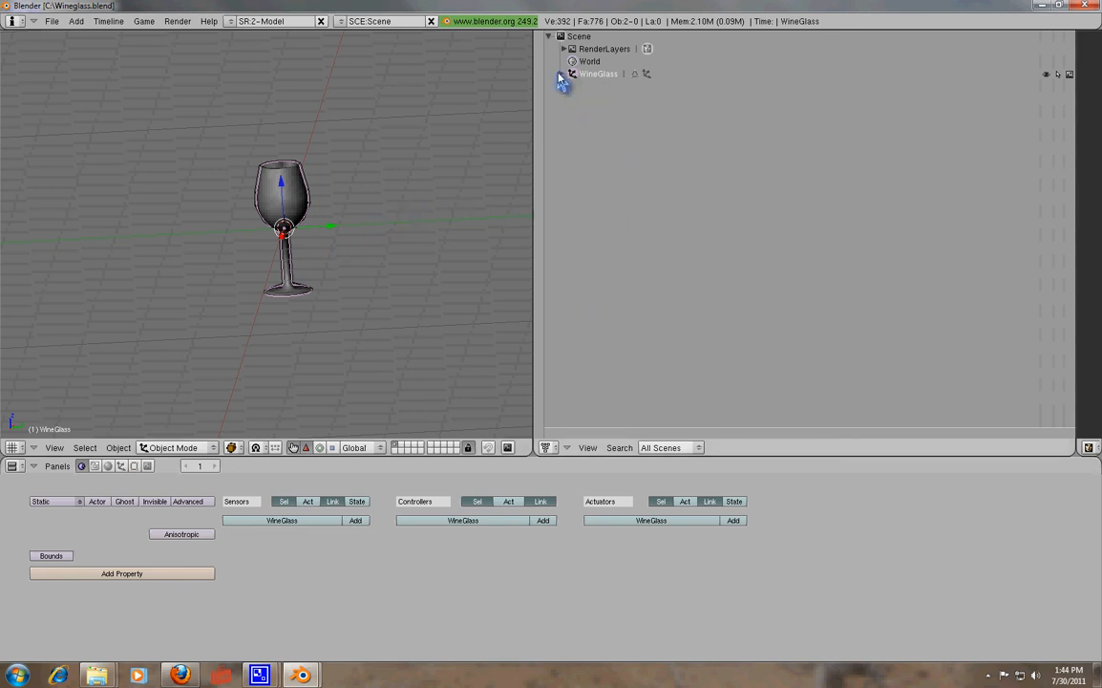
Step: Expand WineGlass down to Material.001's wineglass.dds texture, select the Collision mesh, then collapse Scene
click(562, 75)
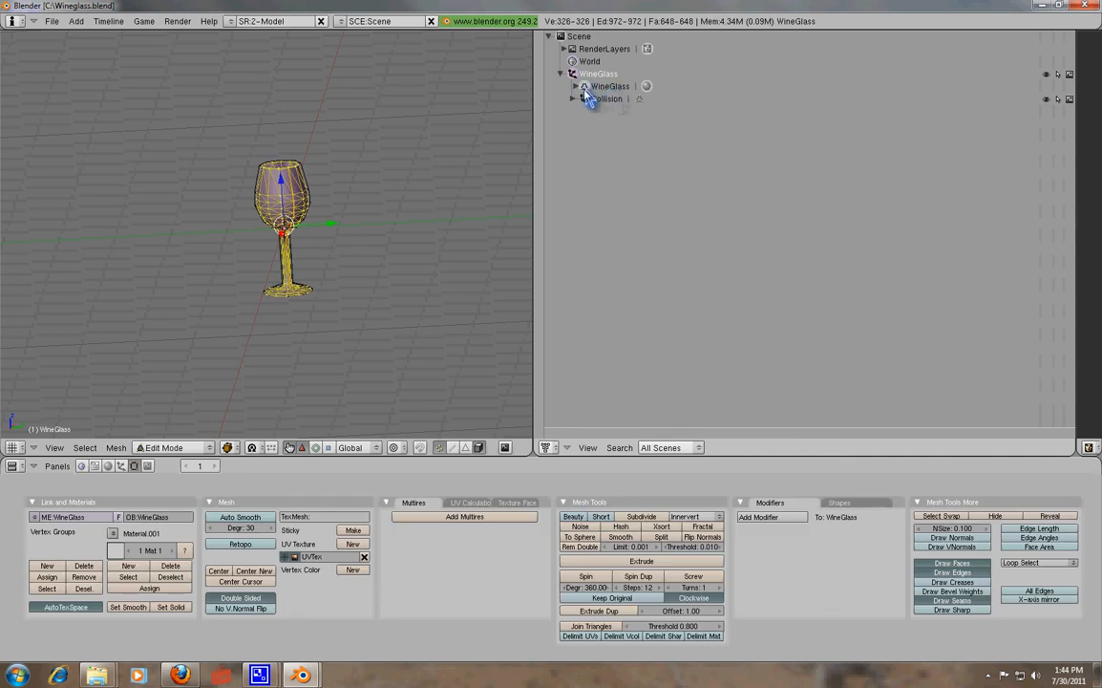
click(585, 86)
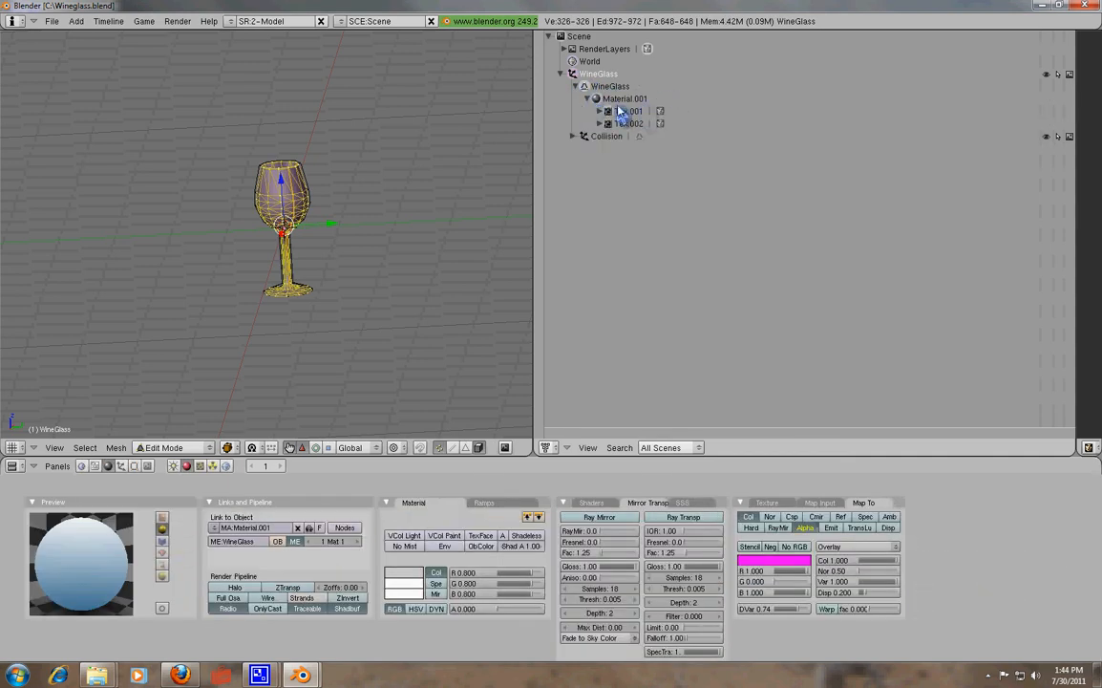
click(600, 111)
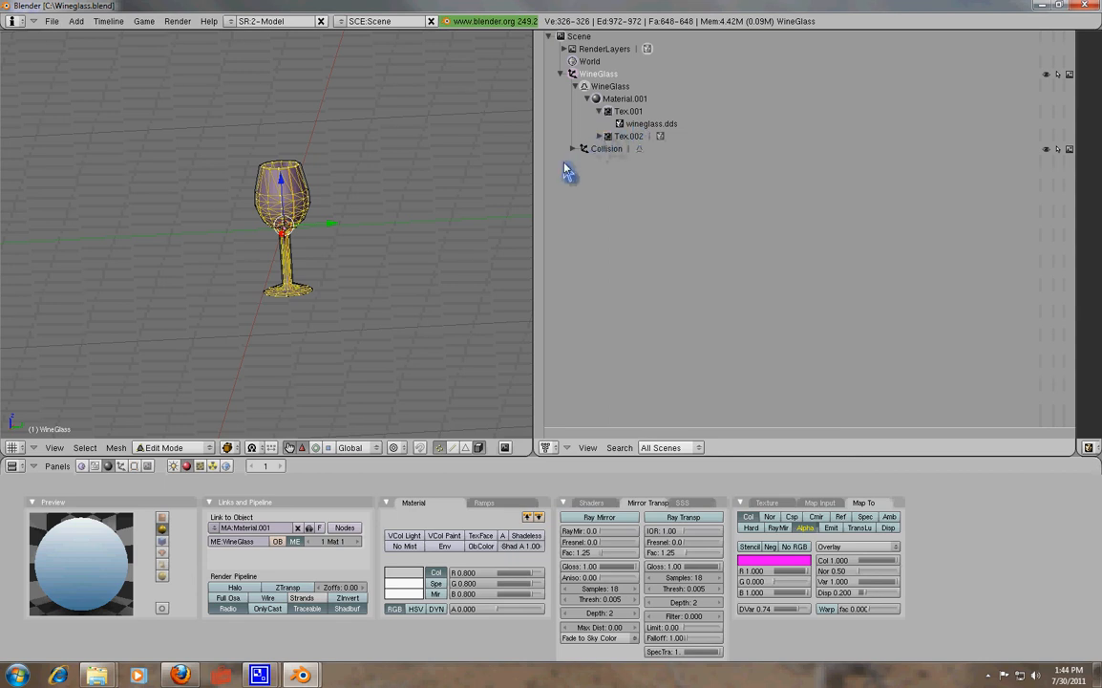
click(573, 149)
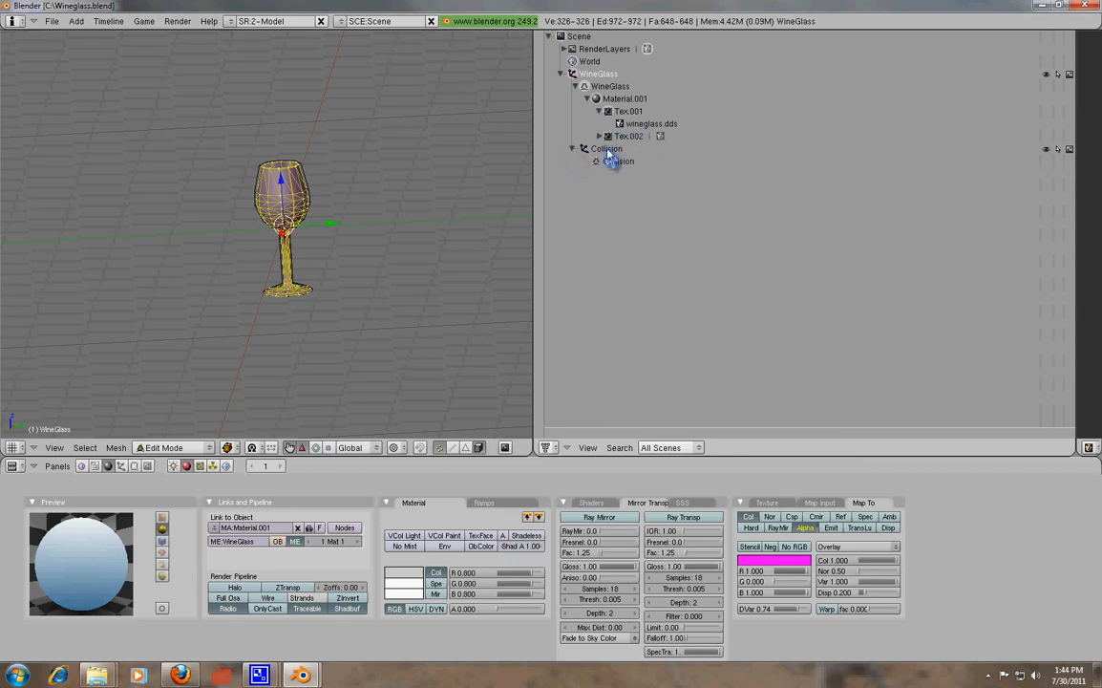
click(619, 160)
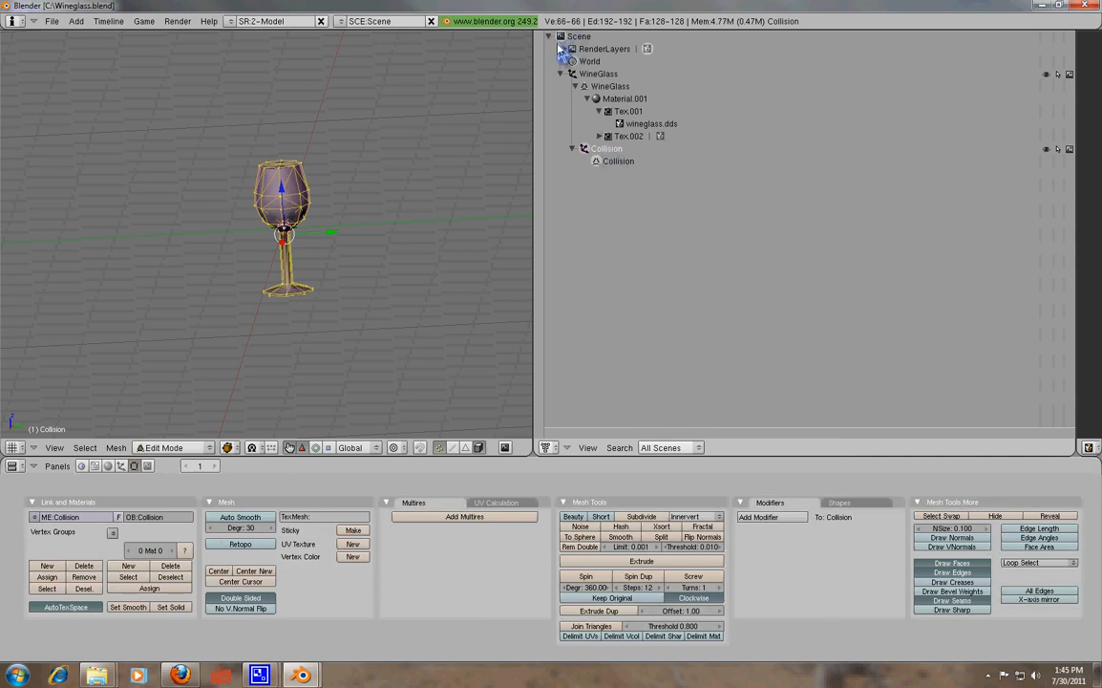
click(562, 34)
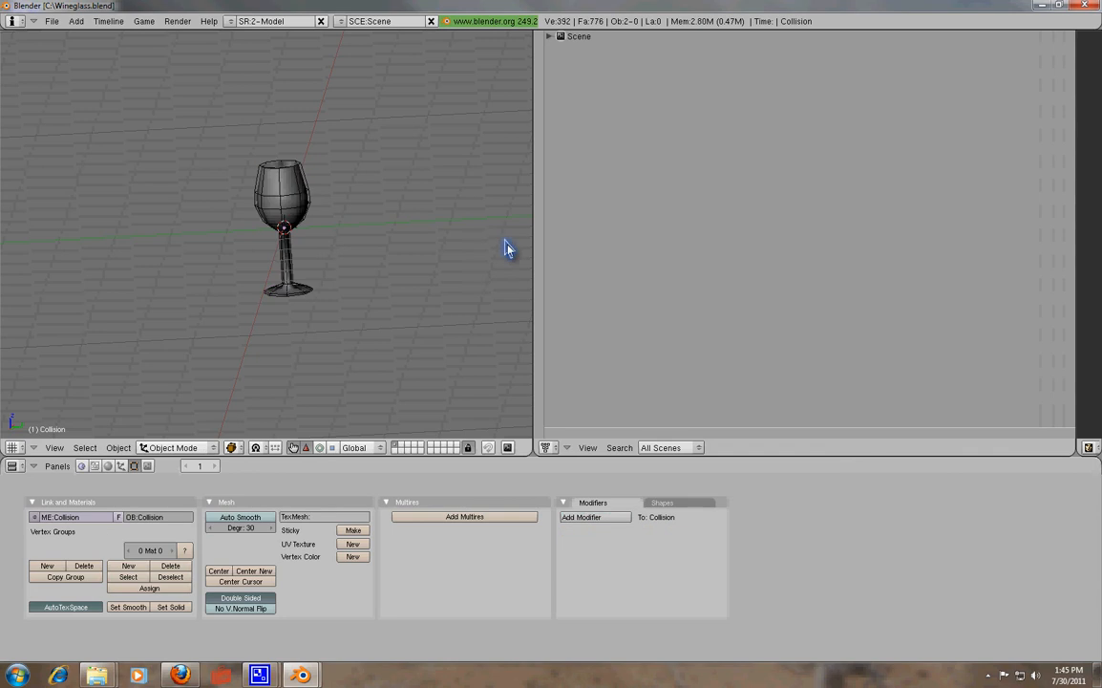
mouse_move(550, 447)
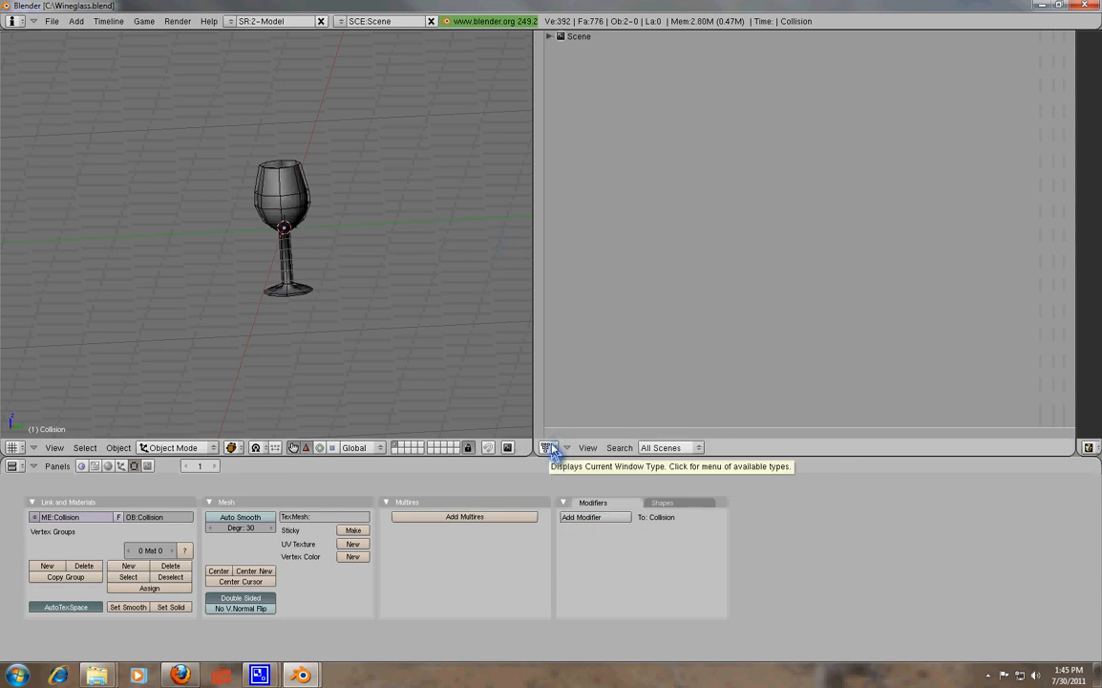